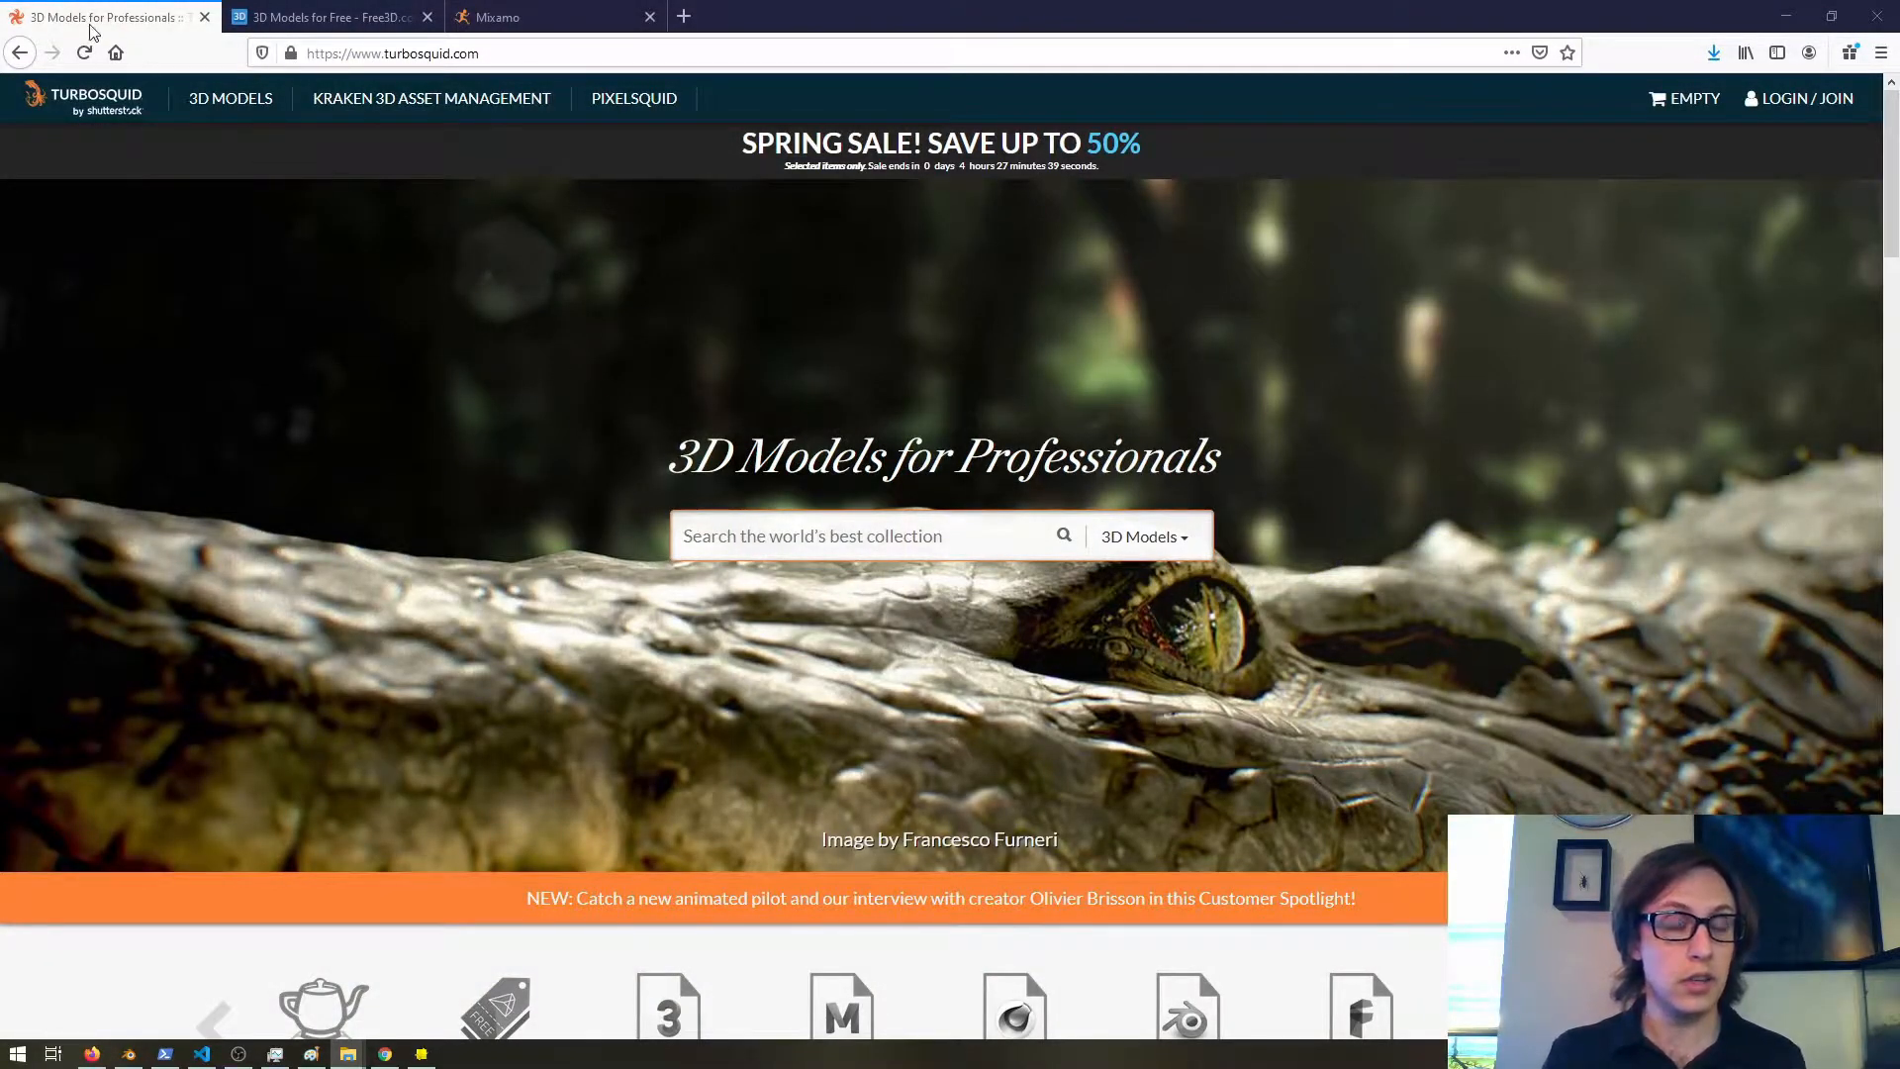
Switch from the TurboSquid store to the Free3D free models site.
{"action": "left_click", "coordinate": [326, 18]}
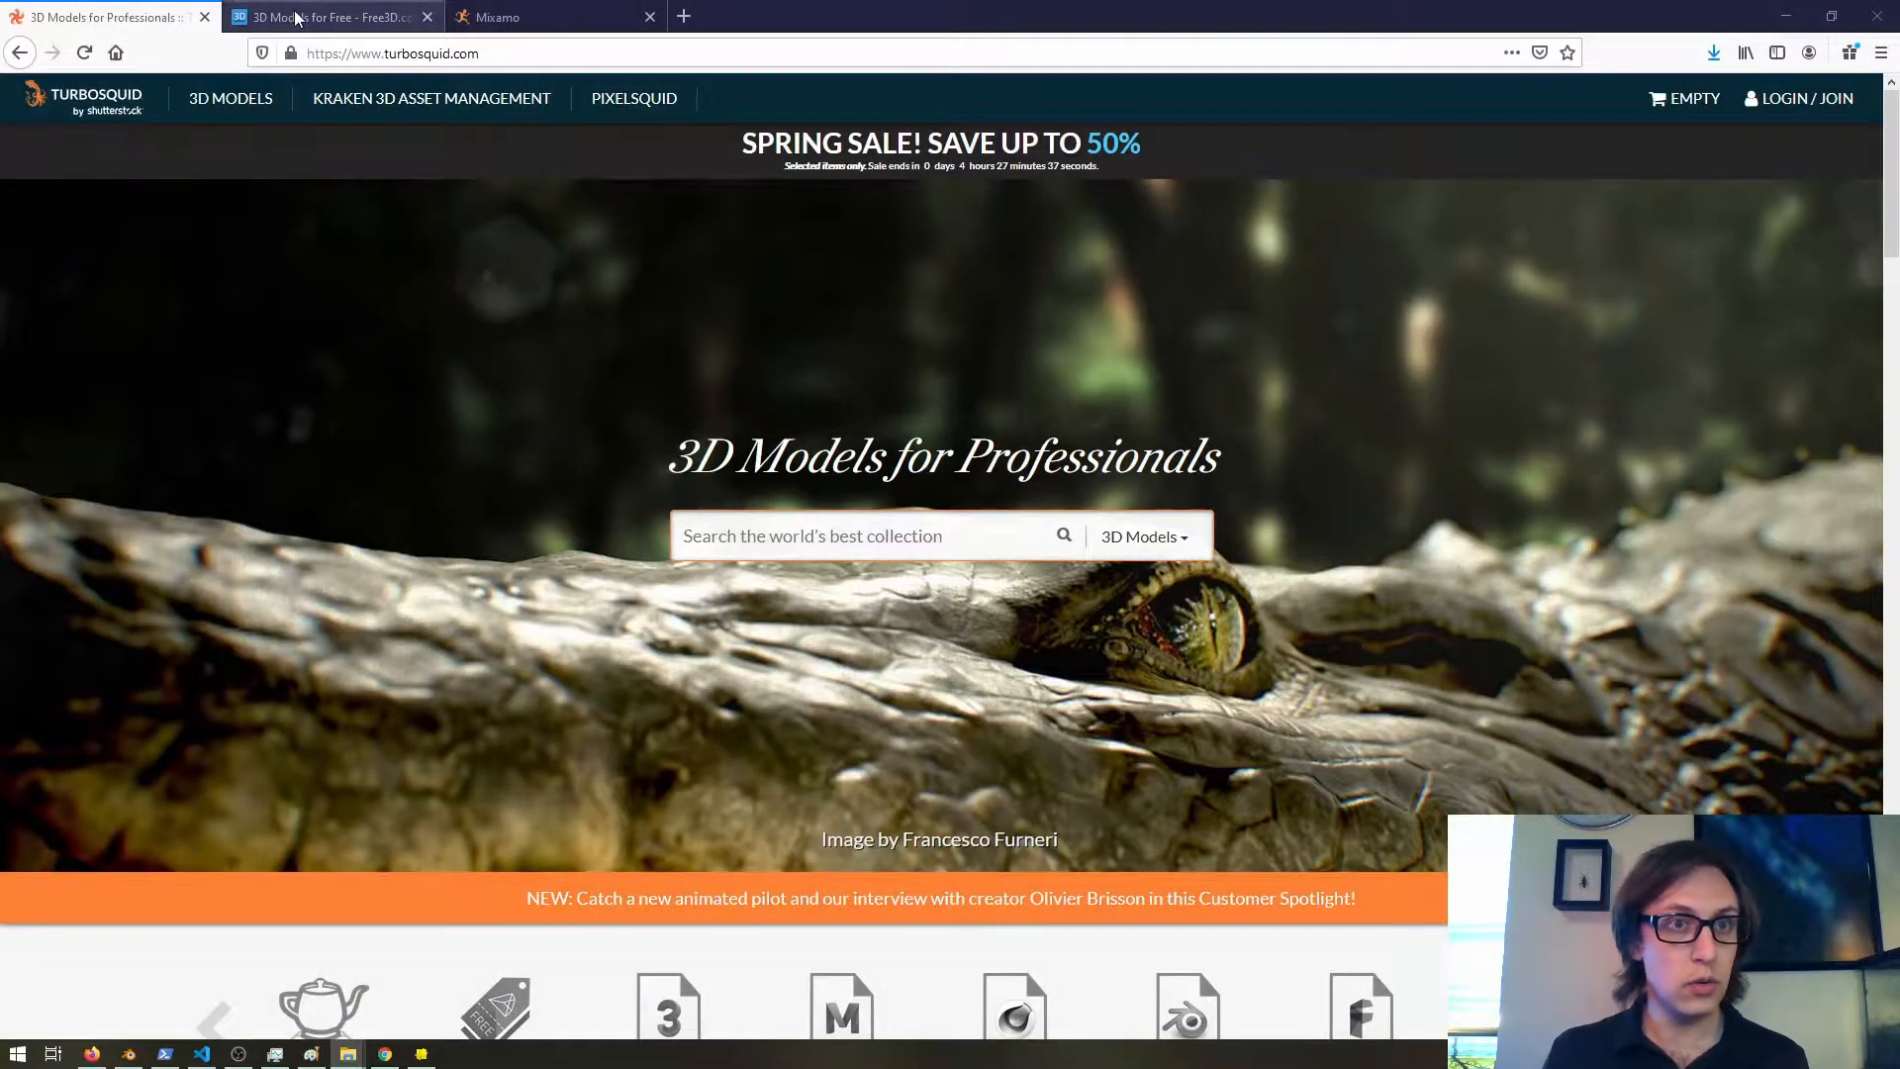
{"action": "left_click", "coordinate": [327, 18]}
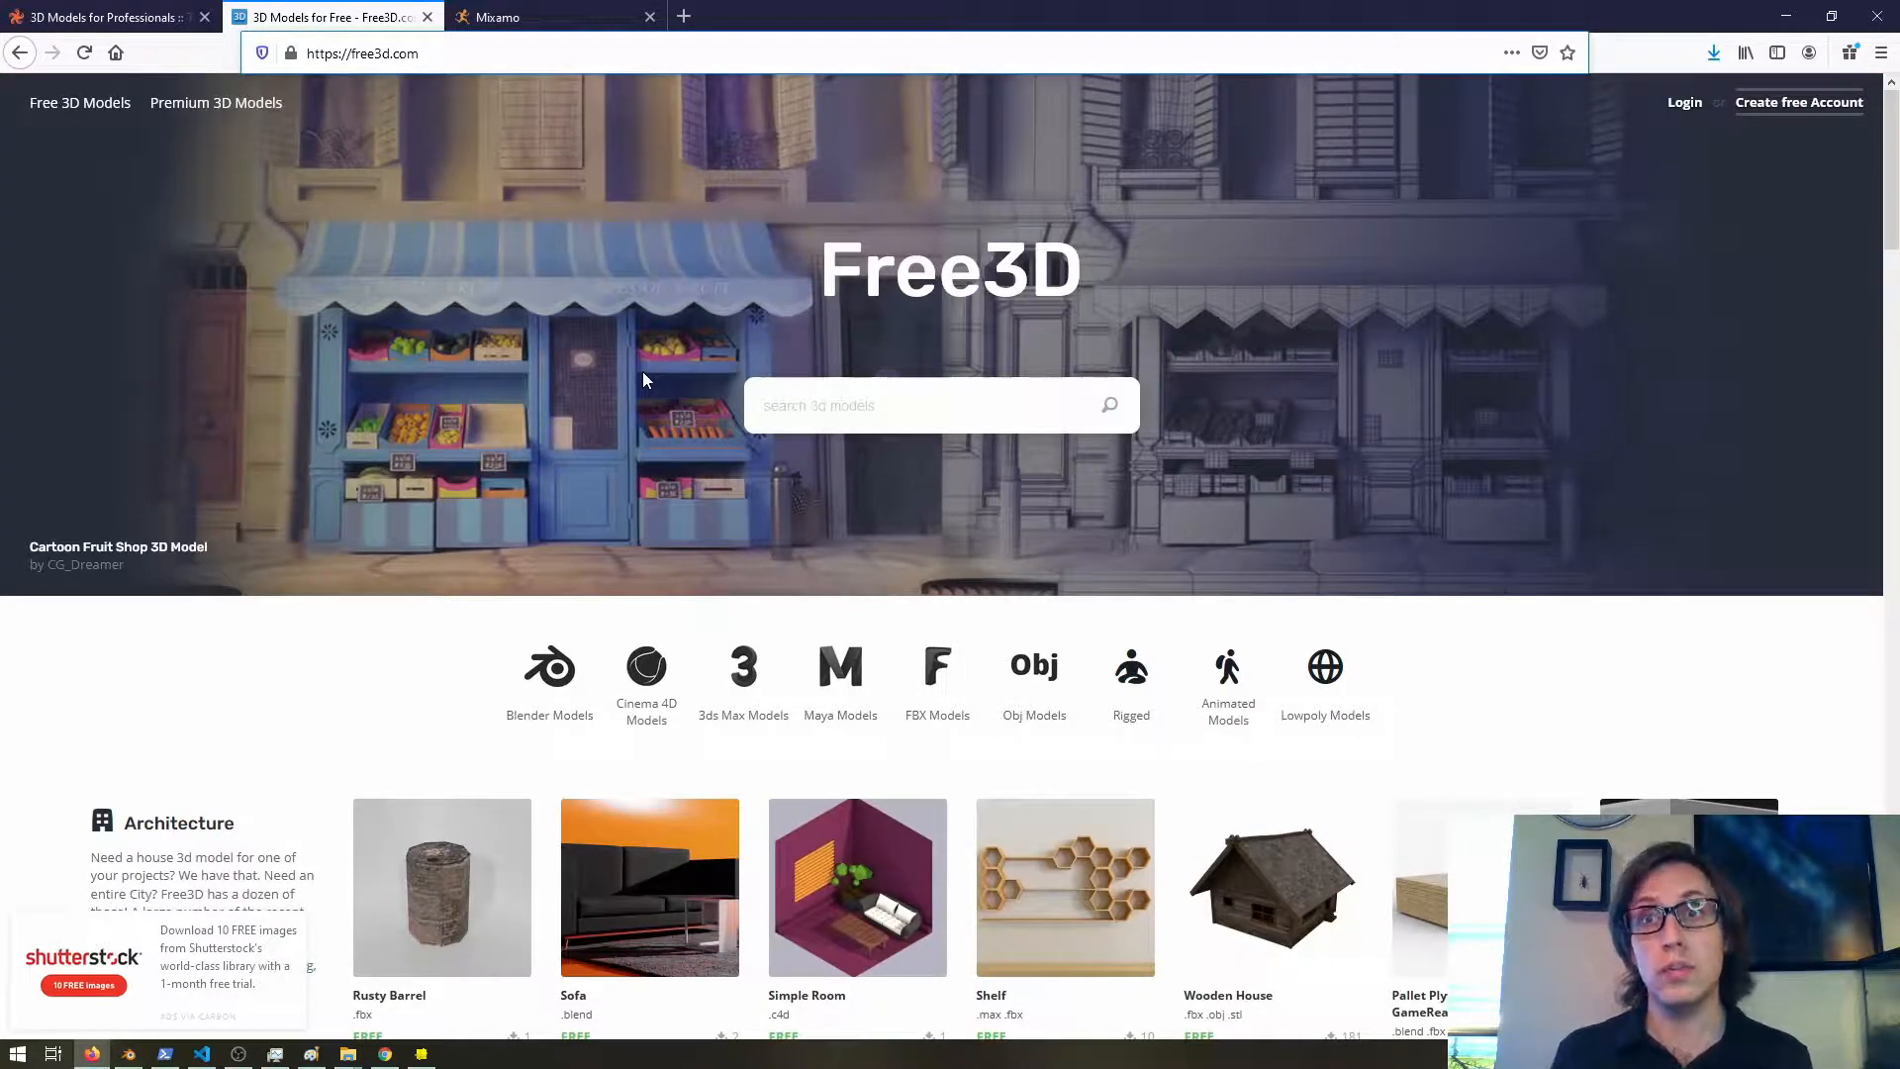
{"action": "mouse_move", "coordinate": [716, 487]}
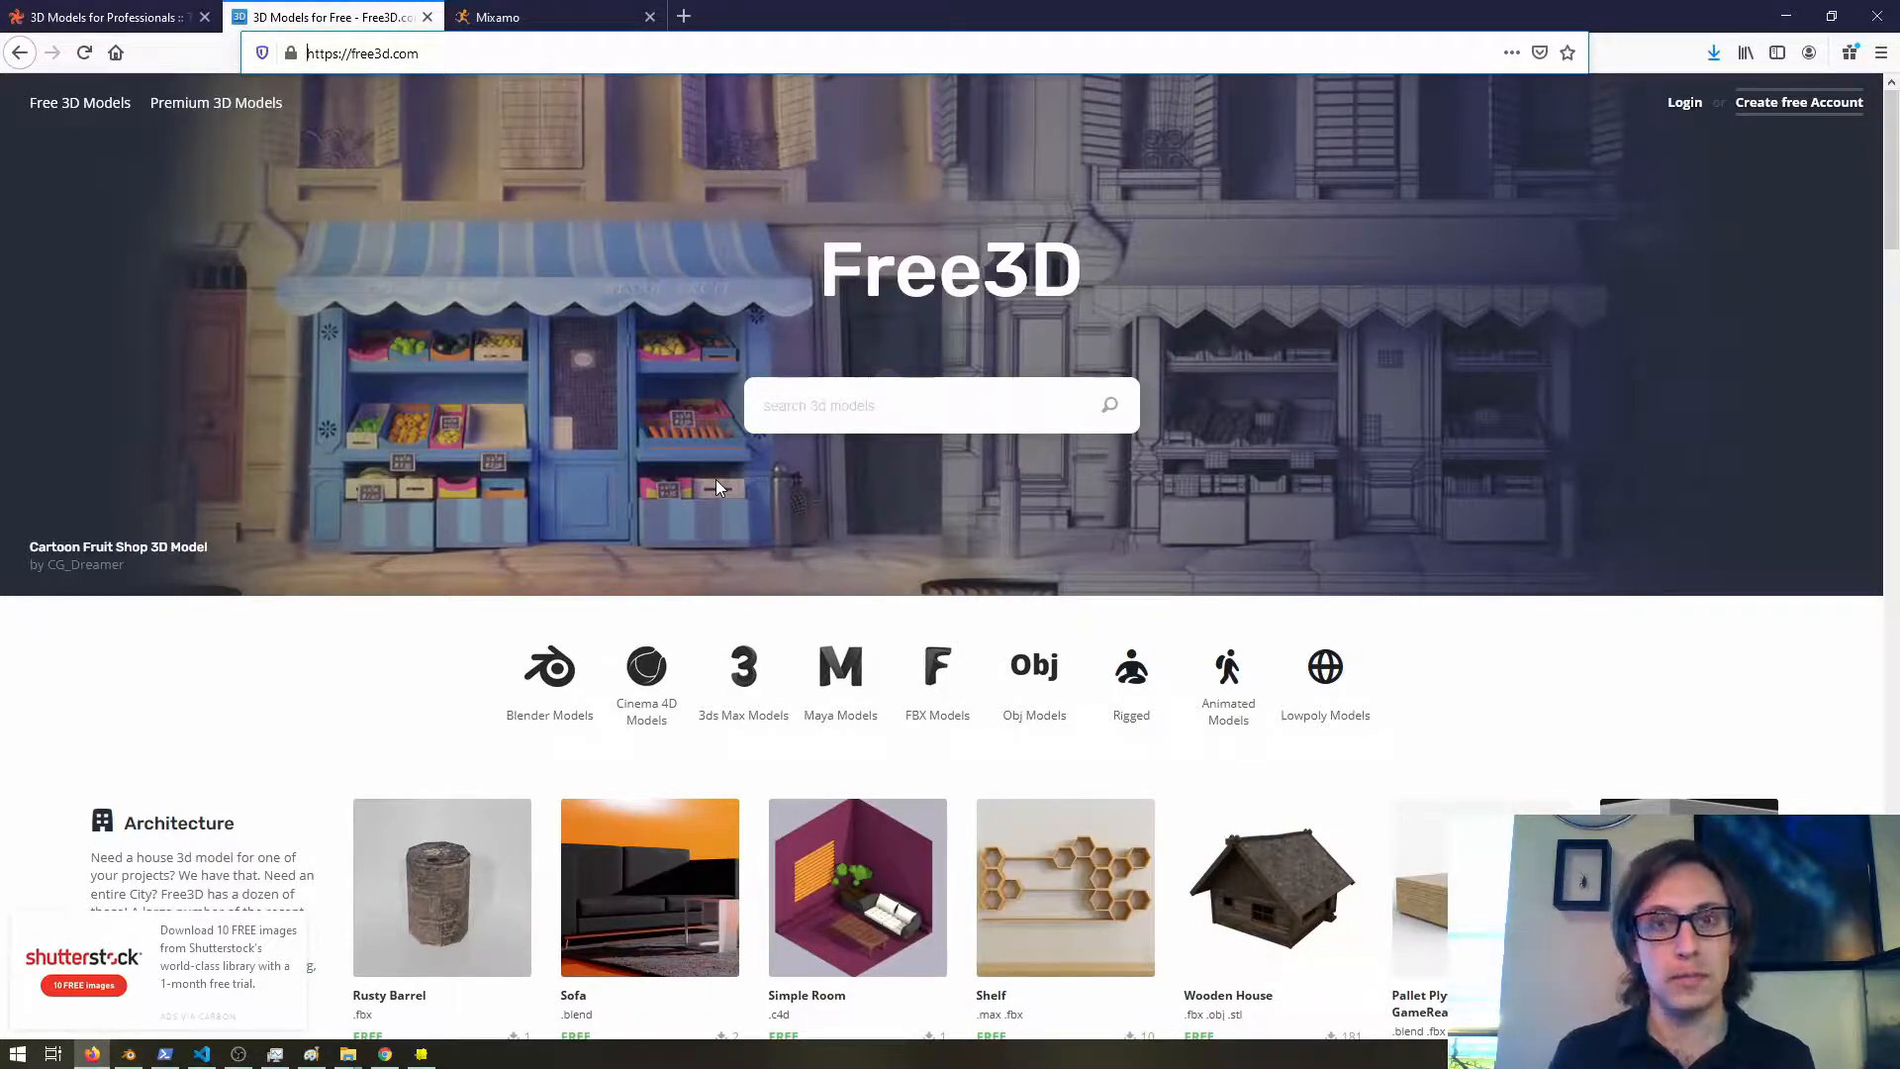
Scroll through the Free3D model library before moving on to Mixamo.
{"action": "scroll", "scroll_direction": "down", "scroll_amount": 3}
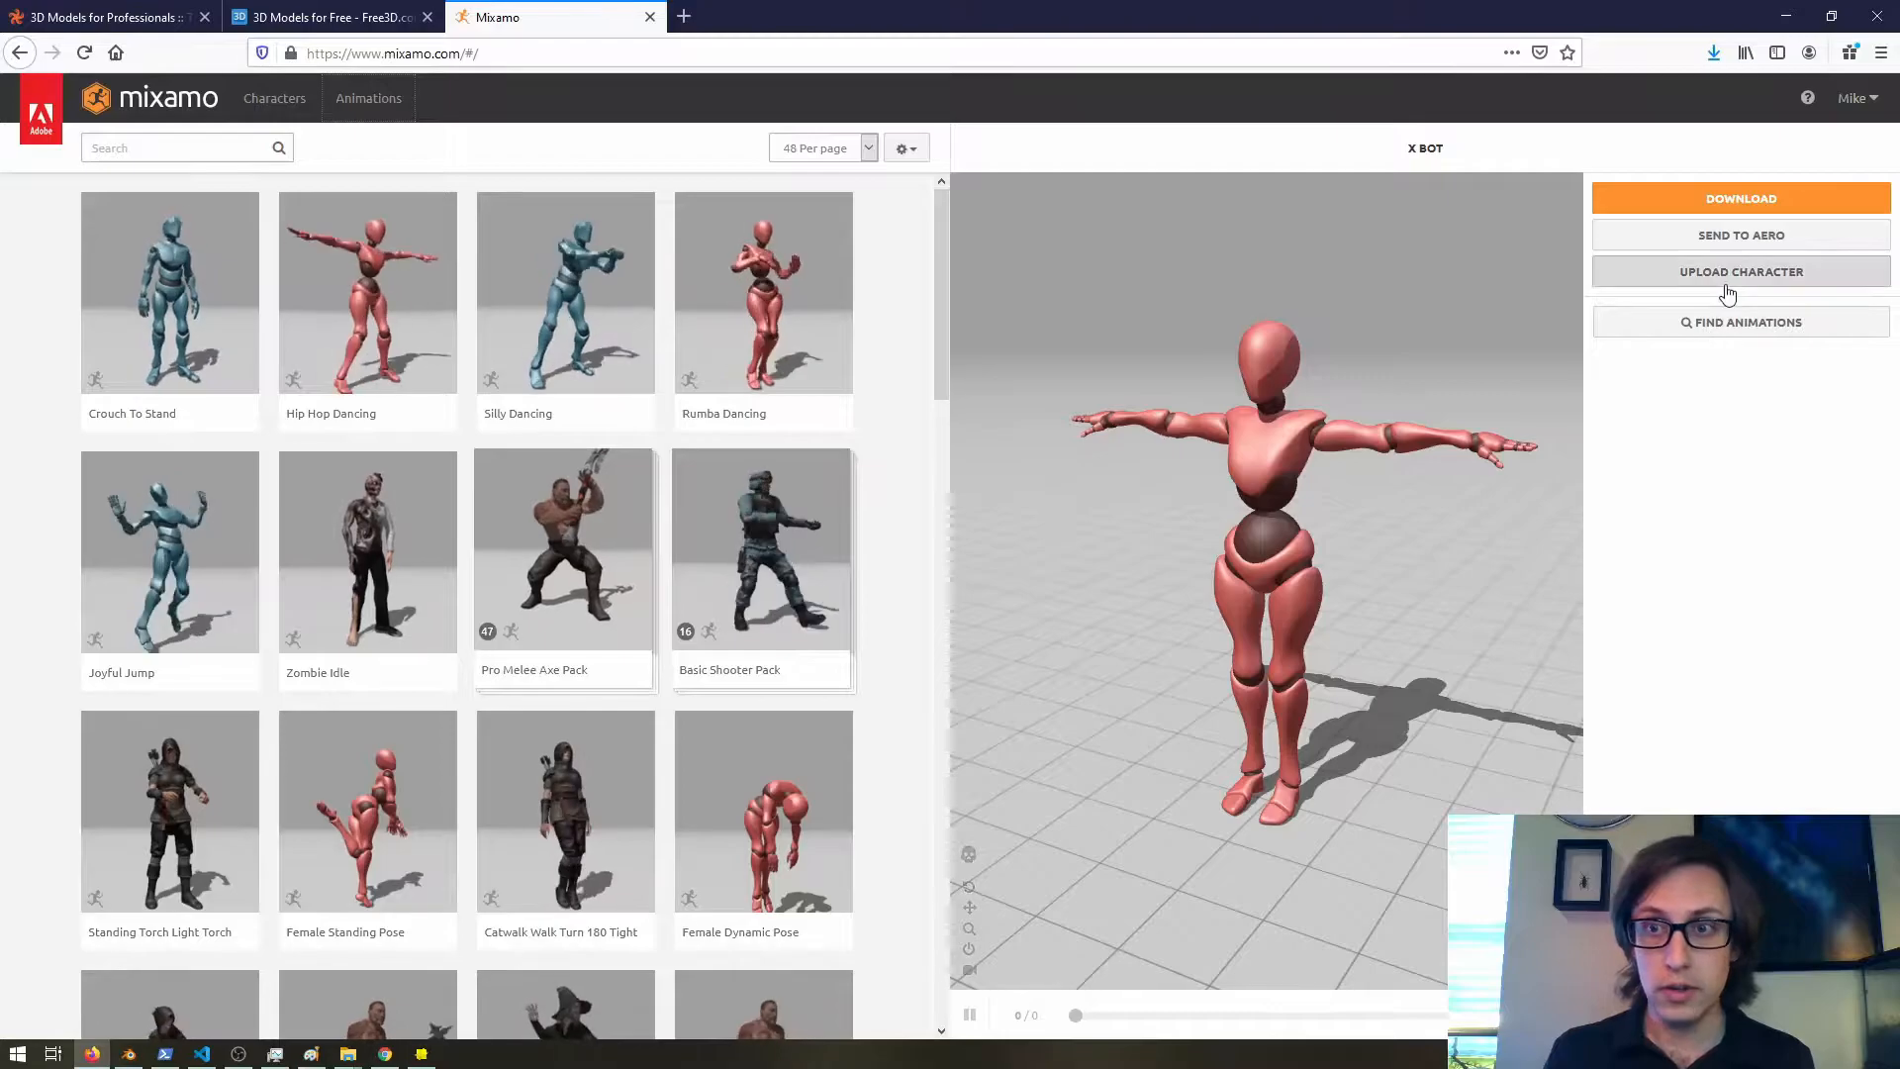
Upload the green alien, accept its orientation, place rig markers and confirm the auto-rig.
{"action": "left_click", "coordinate": [1739, 271]}
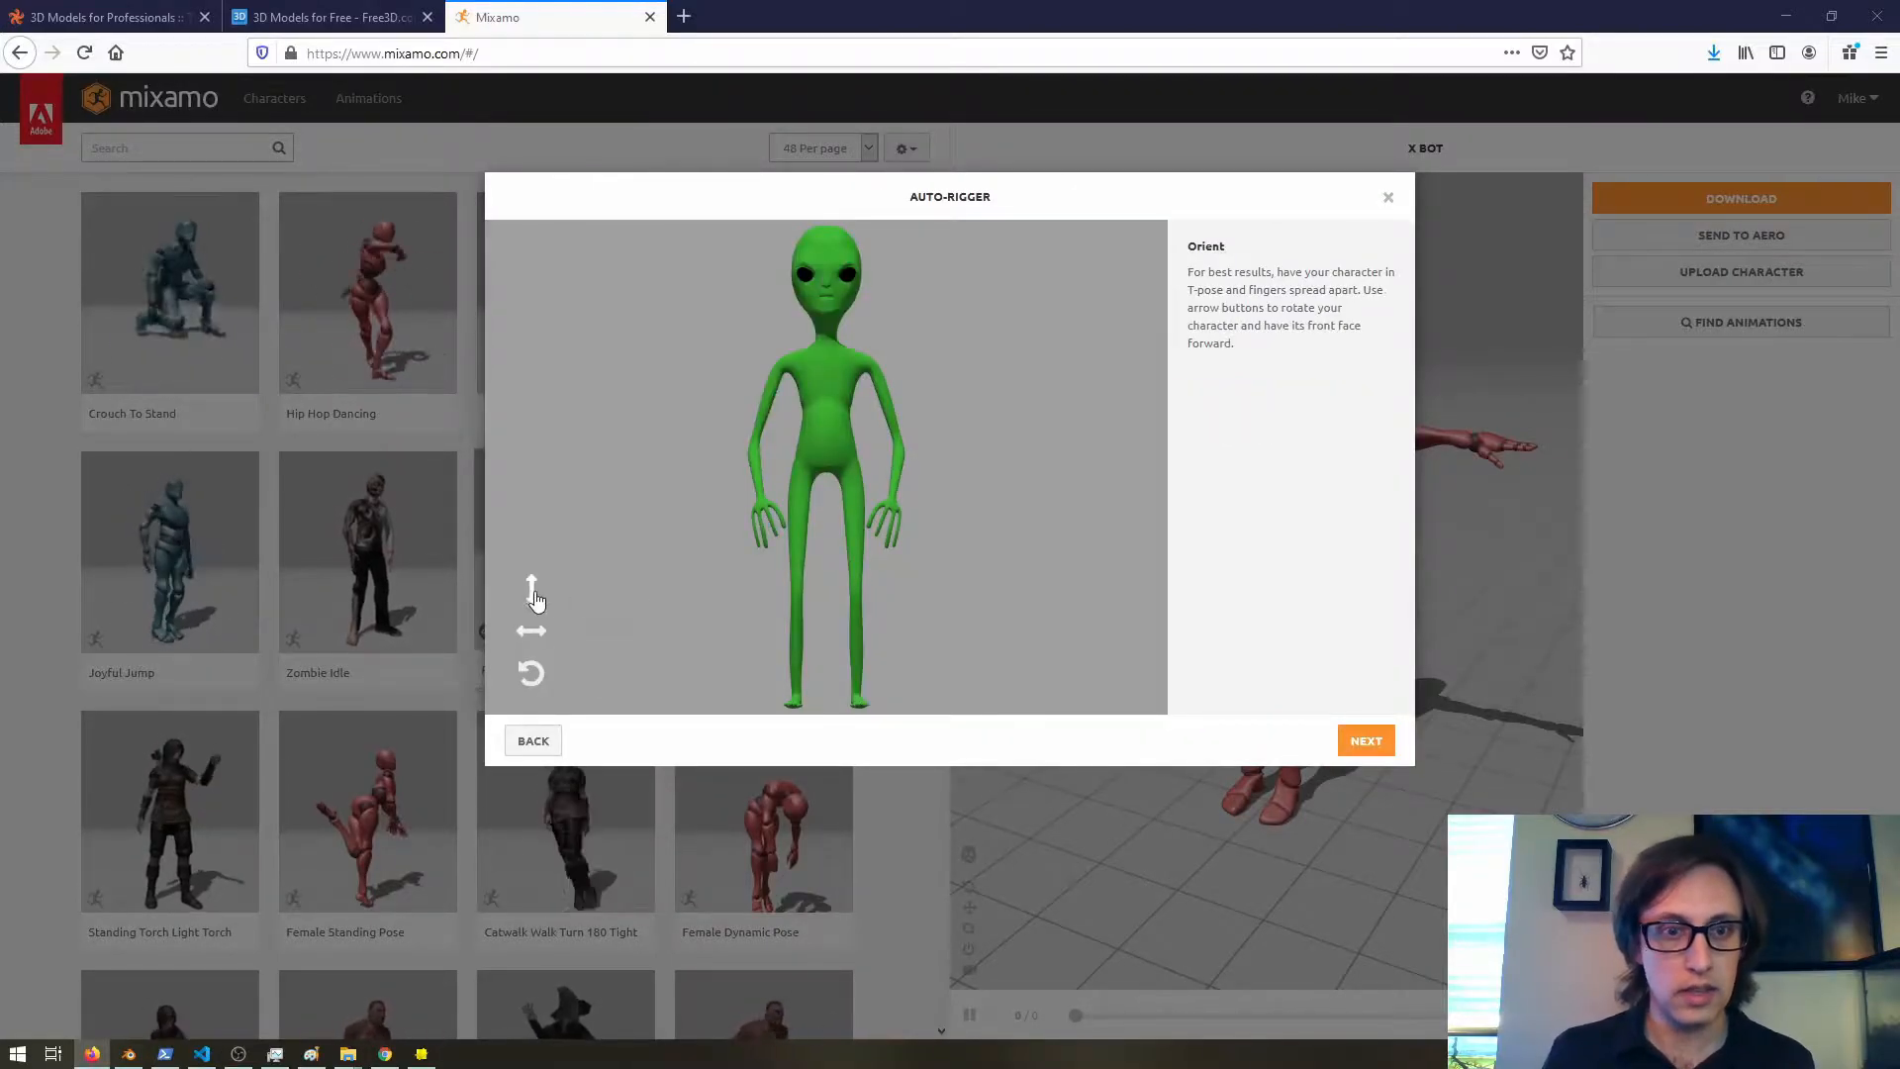
{"action": "left_click", "coordinate": [1365, 740]}
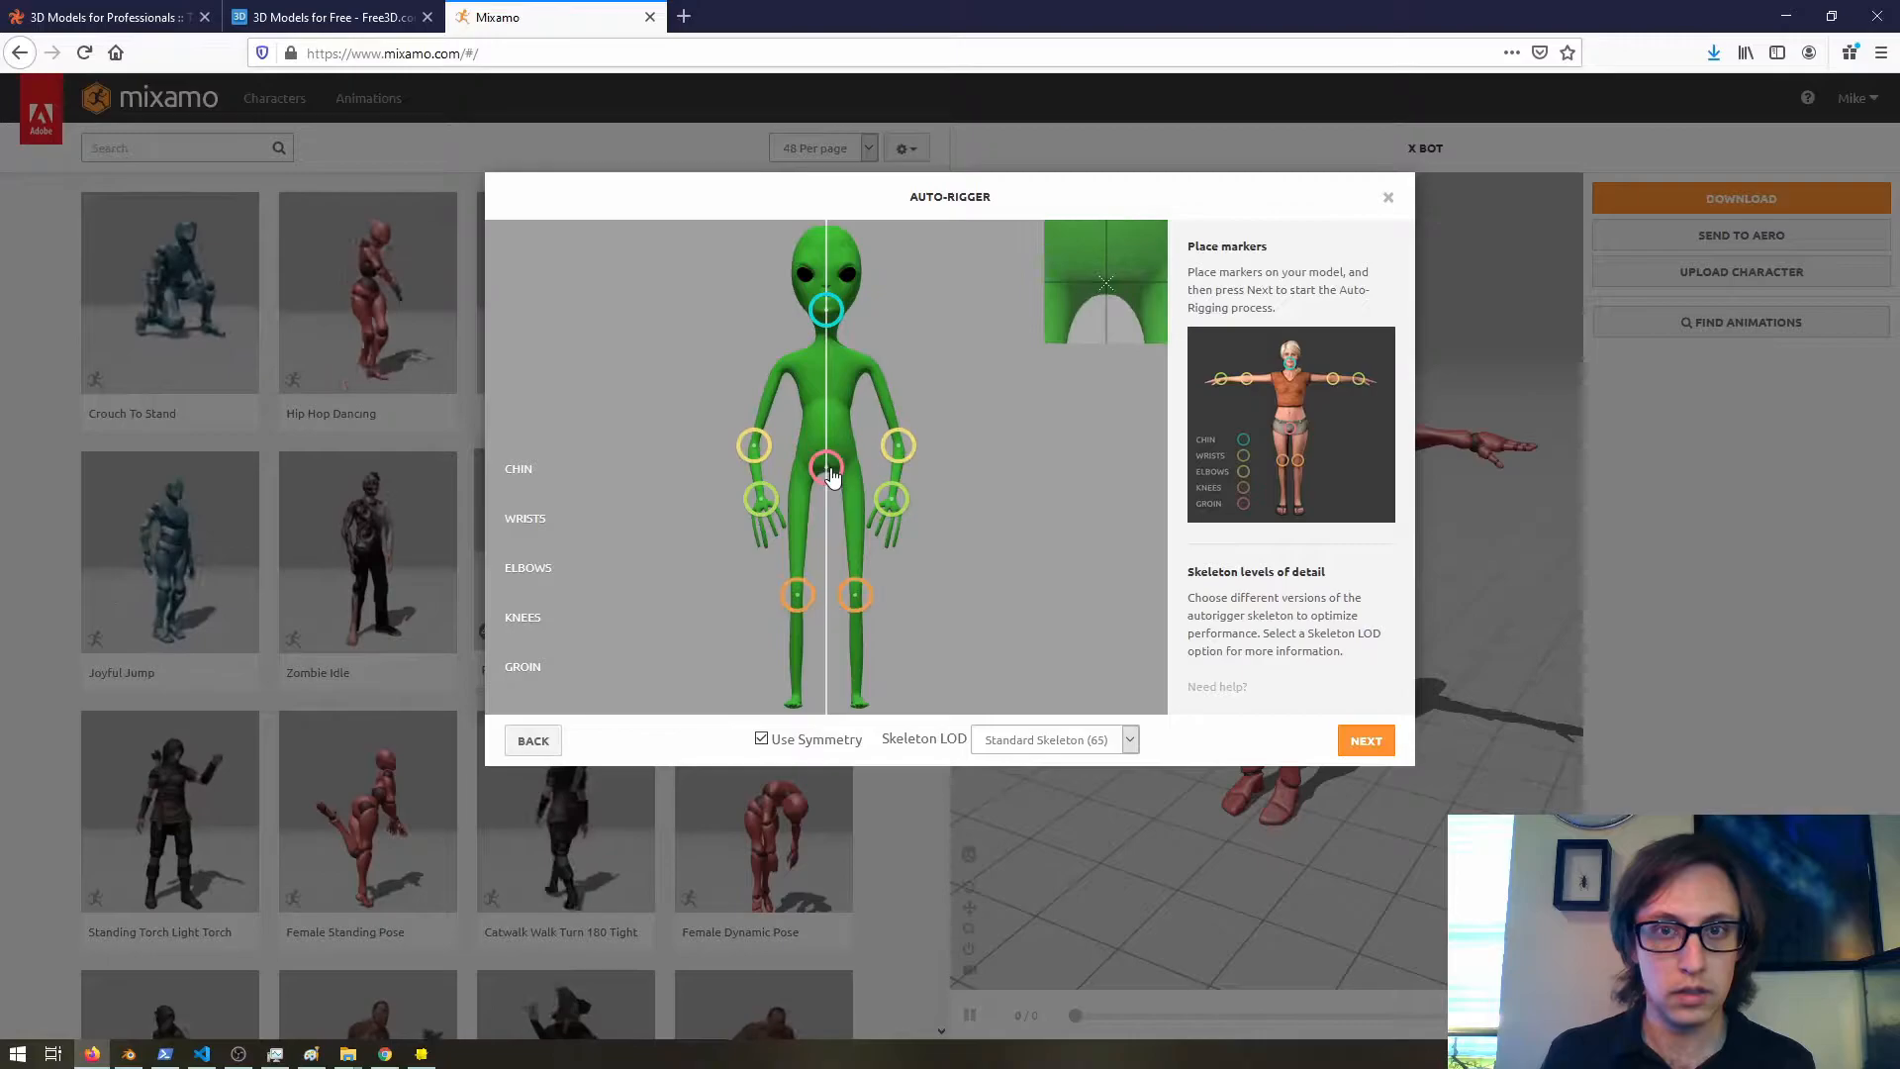
{"action": "left_click", "coordinate": [1366, 738]}
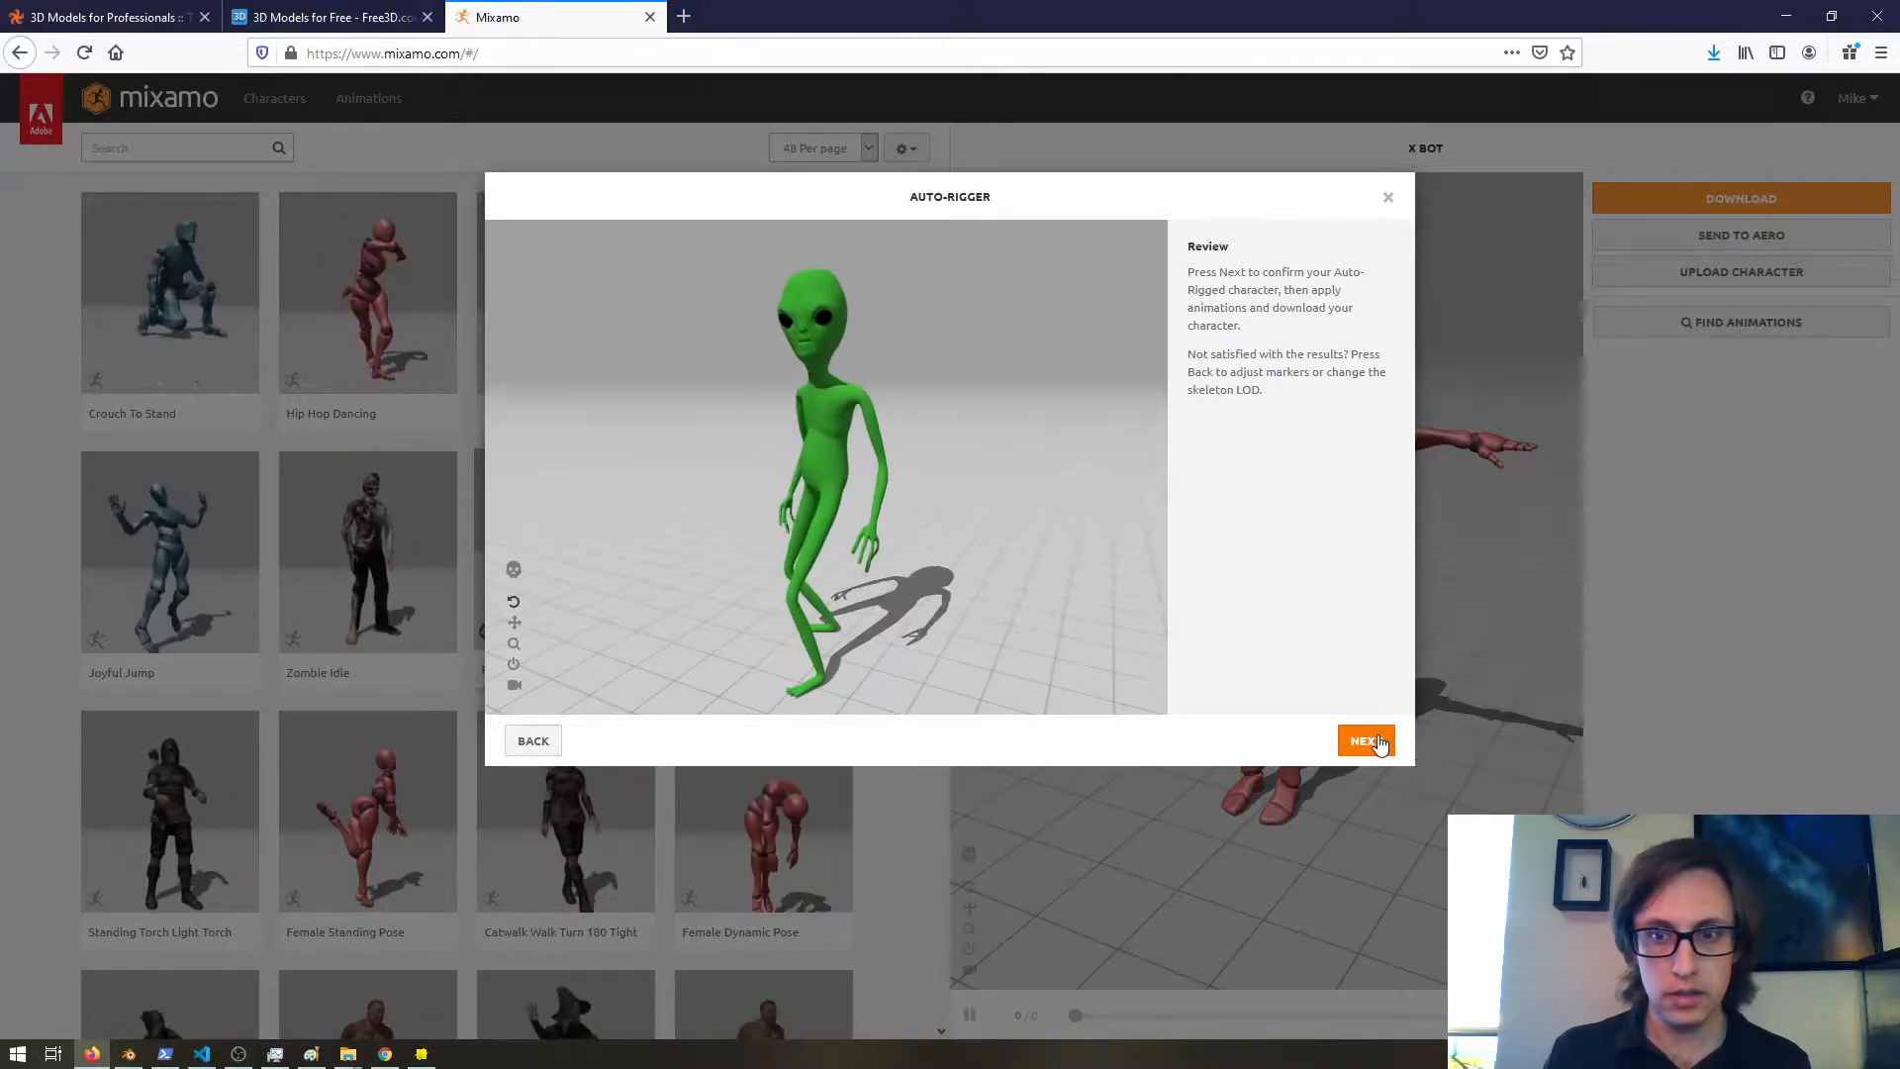
{"action": "left_click", "coordinate": [1365, 740]}
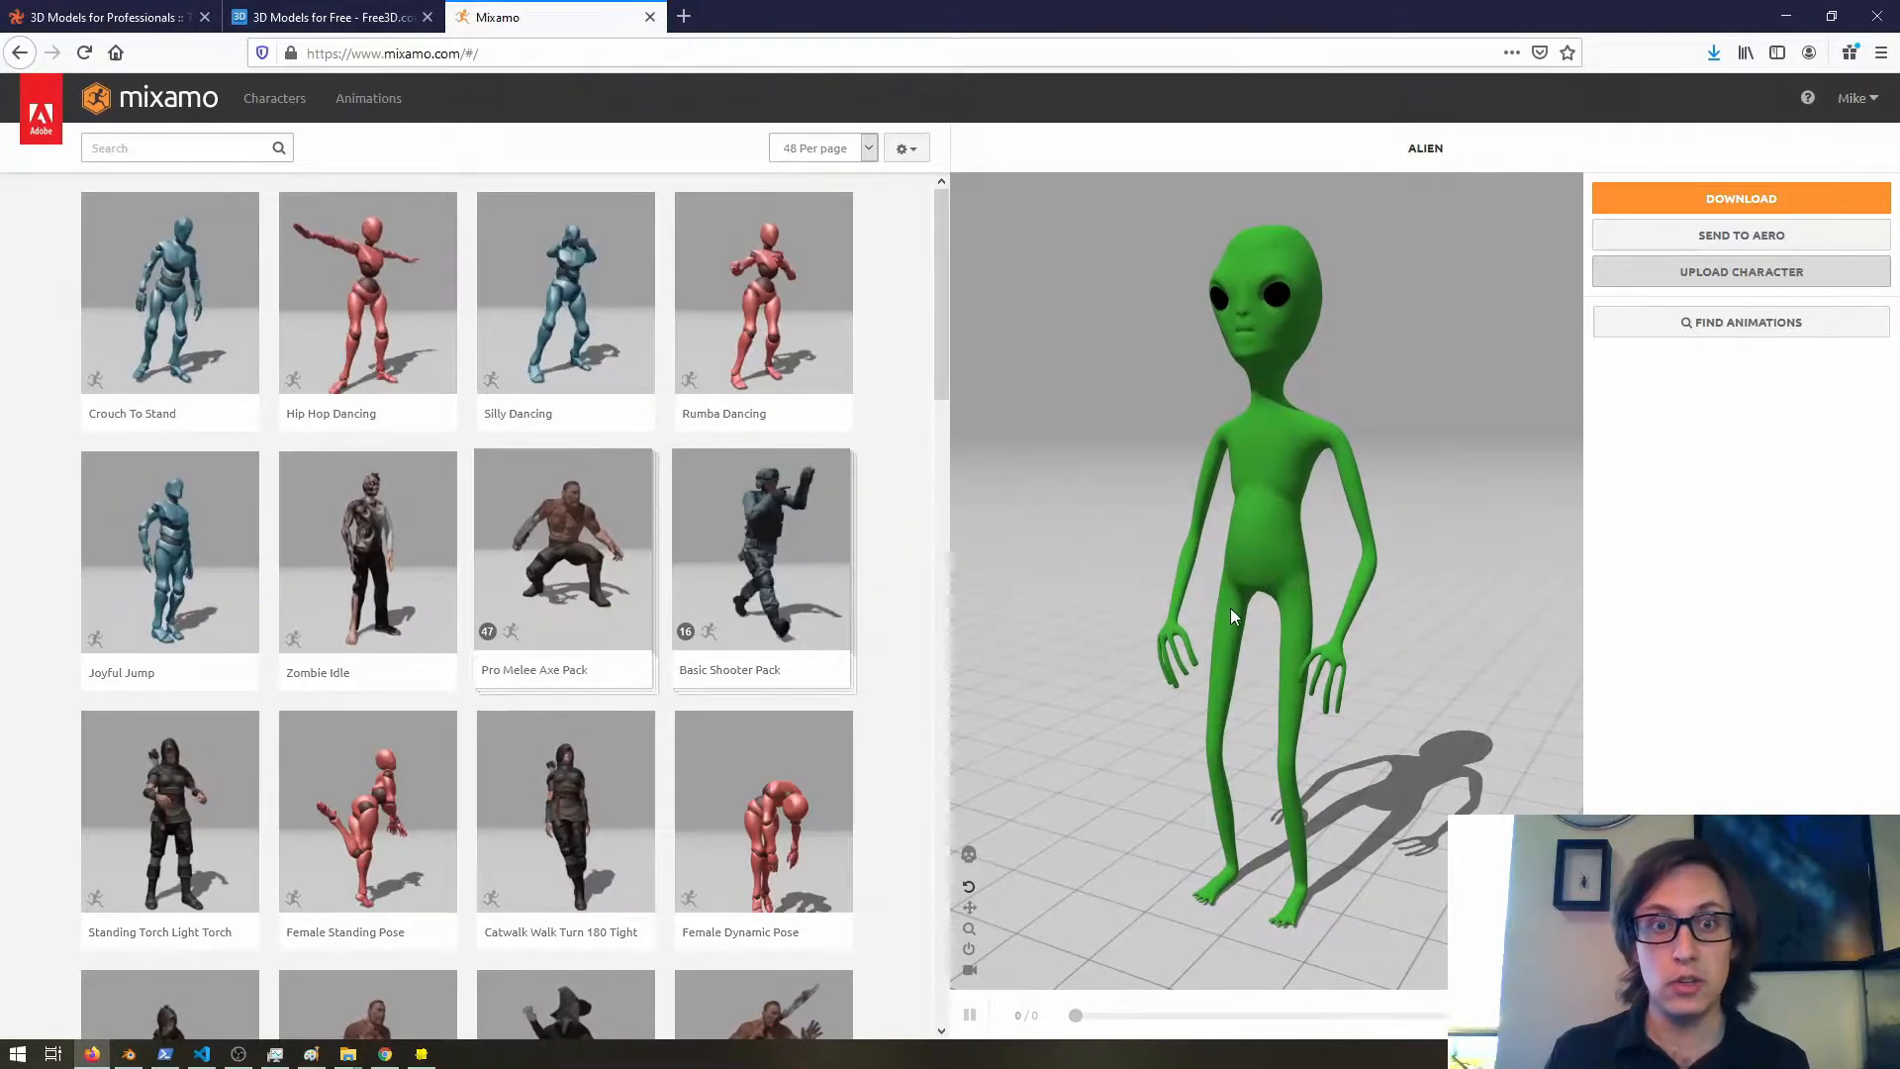
Search the animation library for 'twerk' and apply Dancing Twerk to the alien.
{"action": "scroll", "scroll_direction": "down", "scroll_amount": 3}
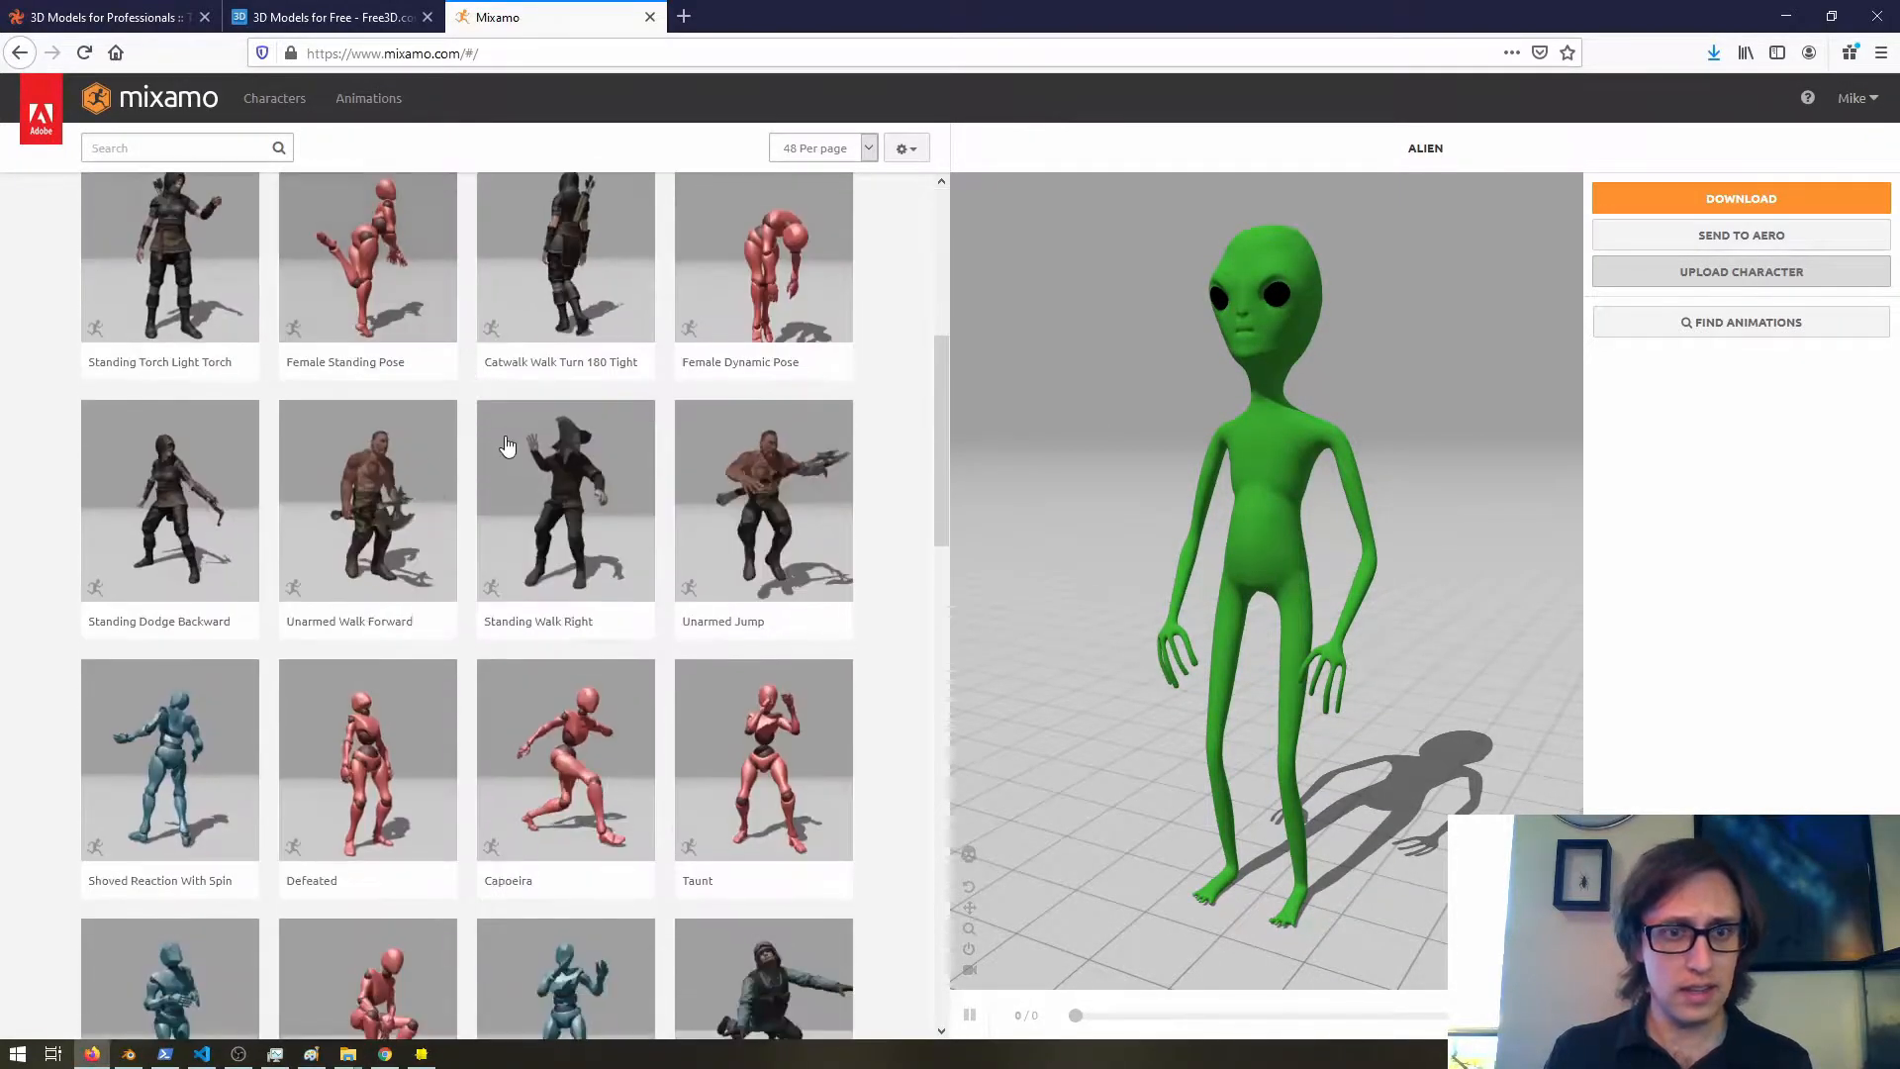
{"action": "left_click", "coordinate": [182, 147]}
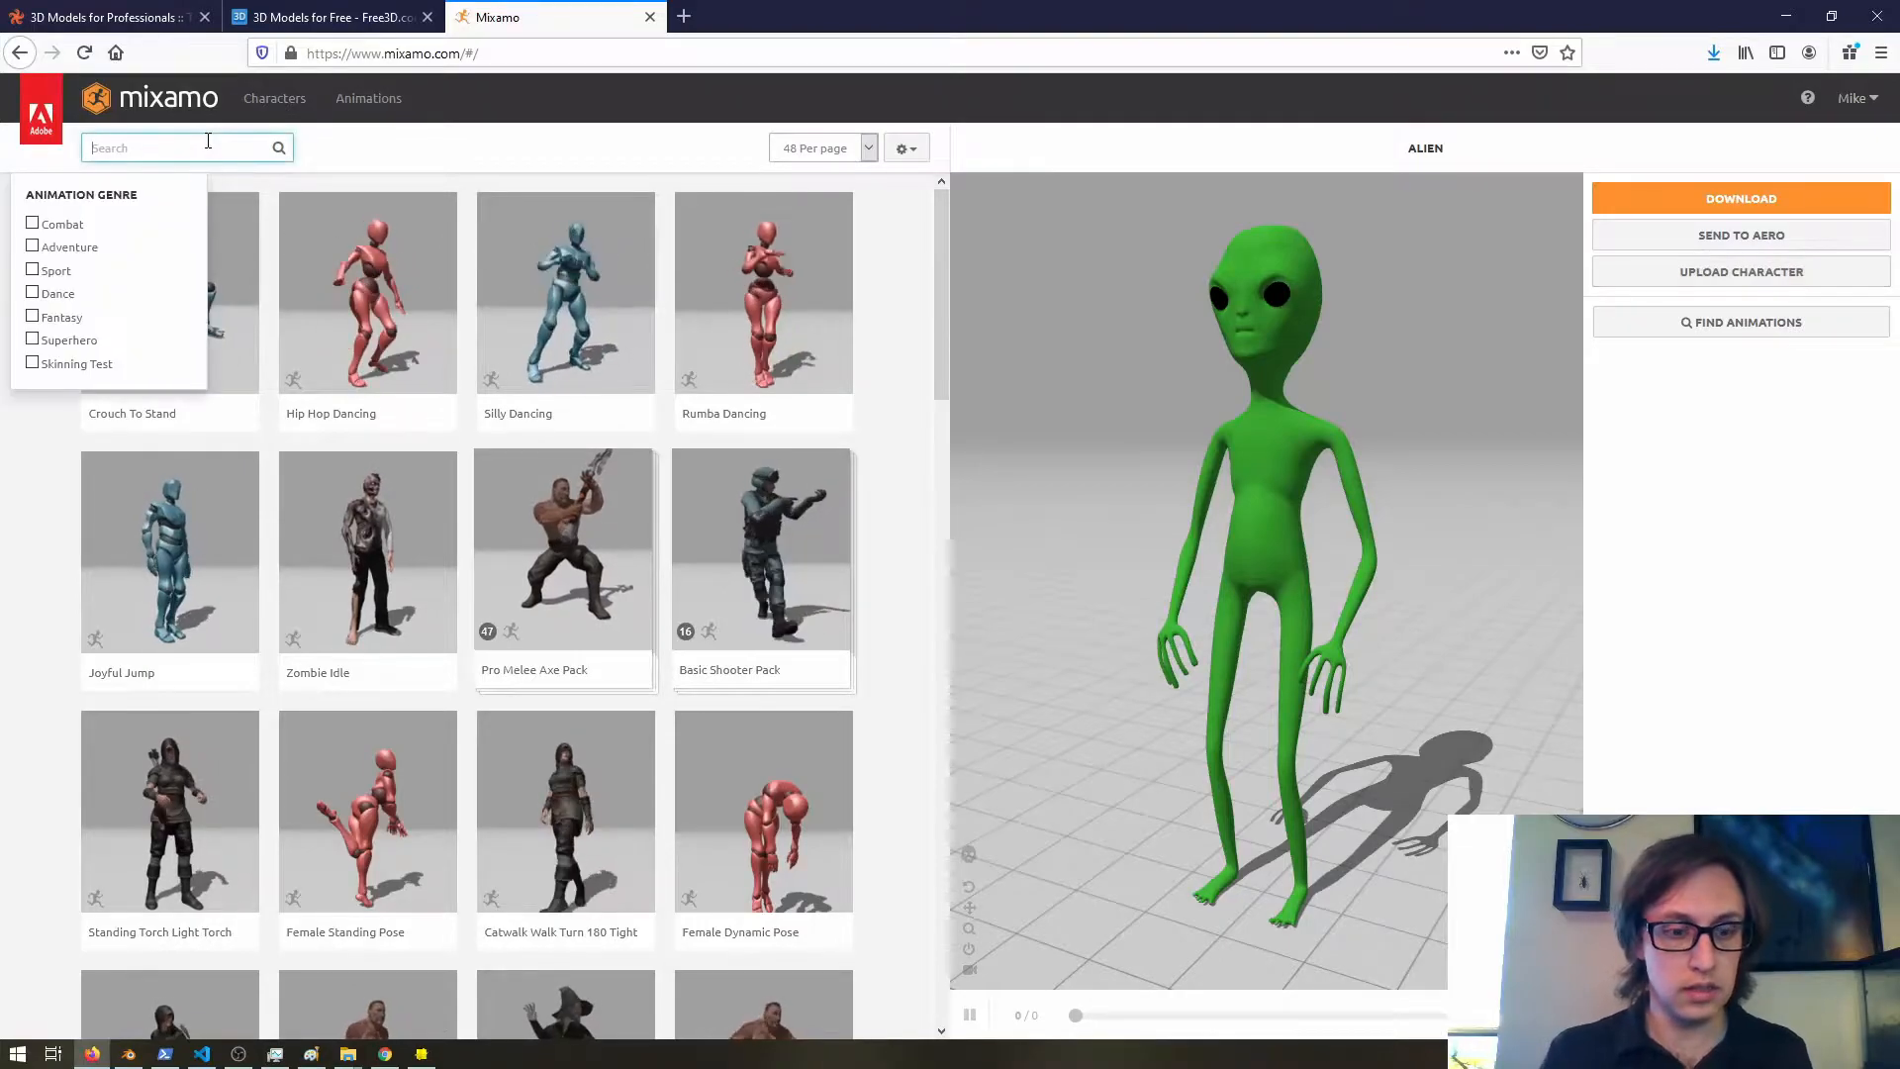
{"action": "type", "text": "twerk"}
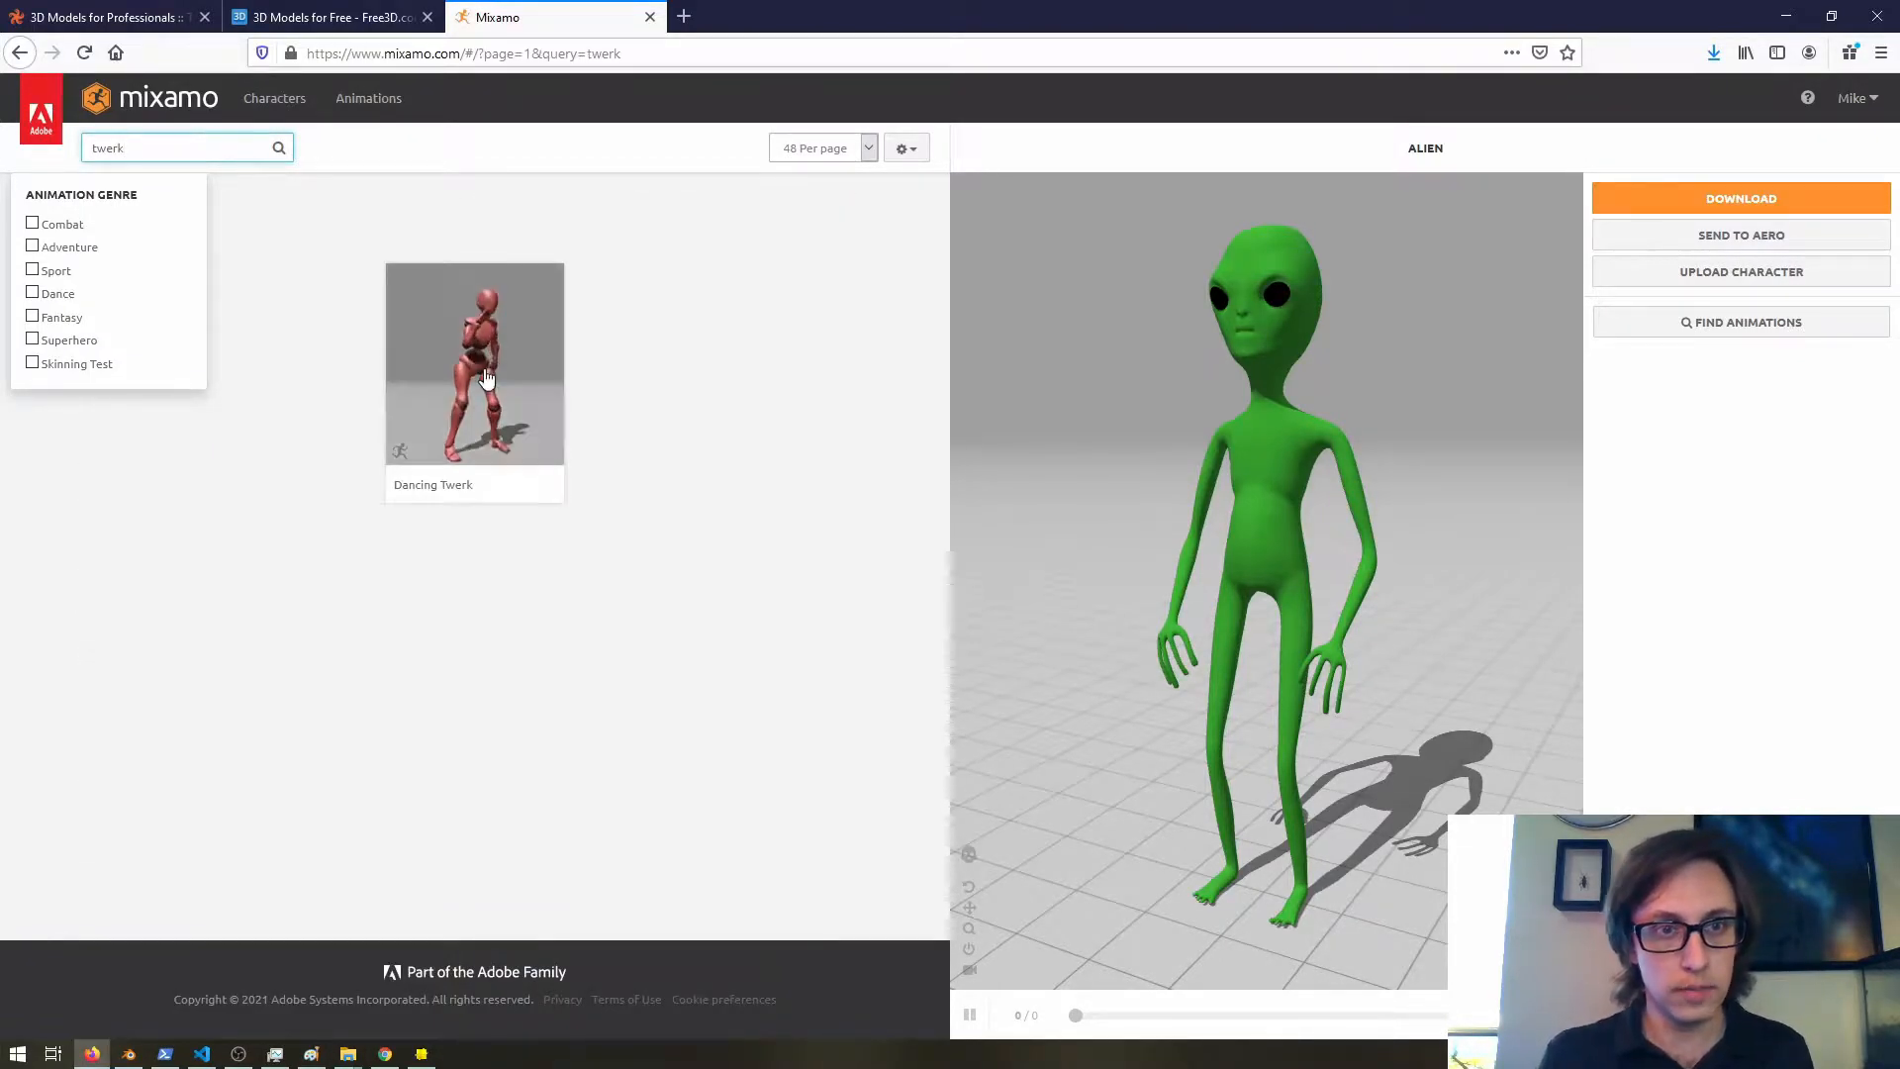
{"action": "left_click", "coordinate": [472, 364]}
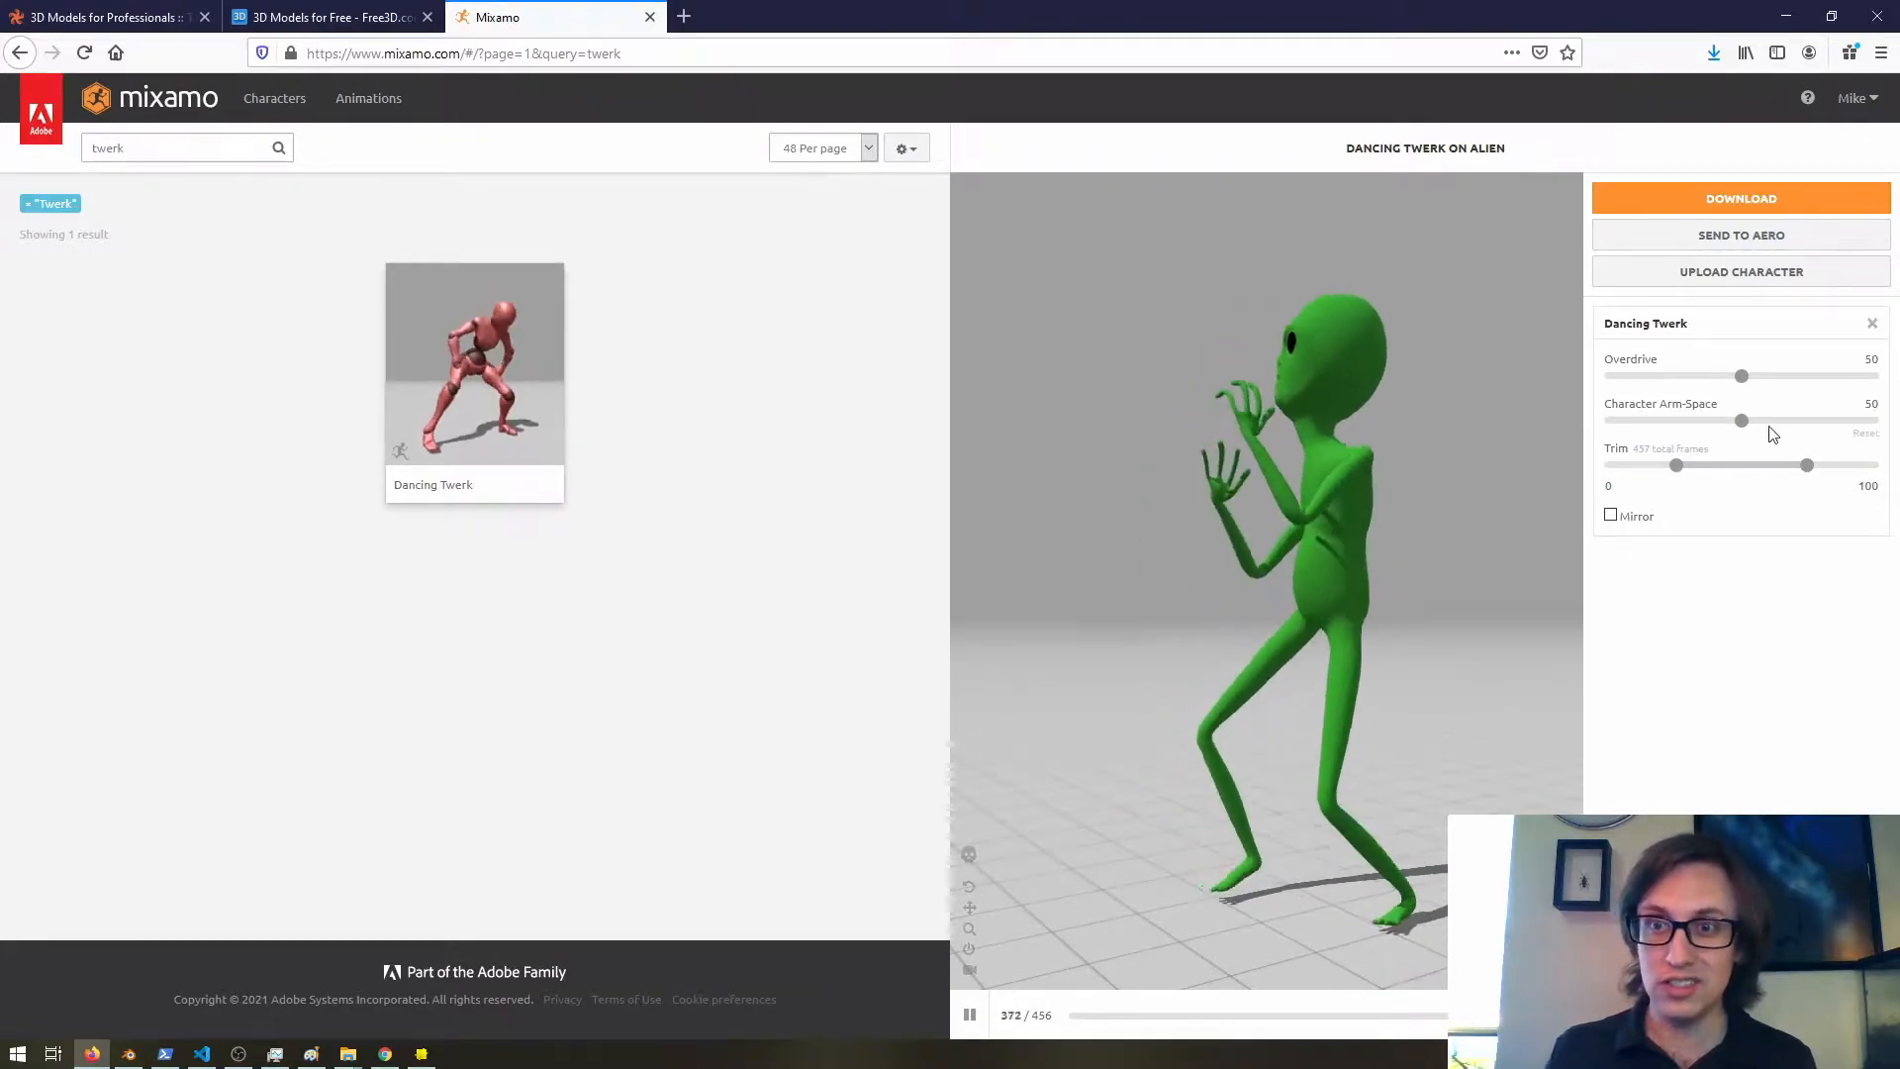
Raise the Character Arm-Space slider from 50 to 70.
{"action": "left_click_drag", "start_coordinate": [1741, 419], "coordinate": [1783, 420]}
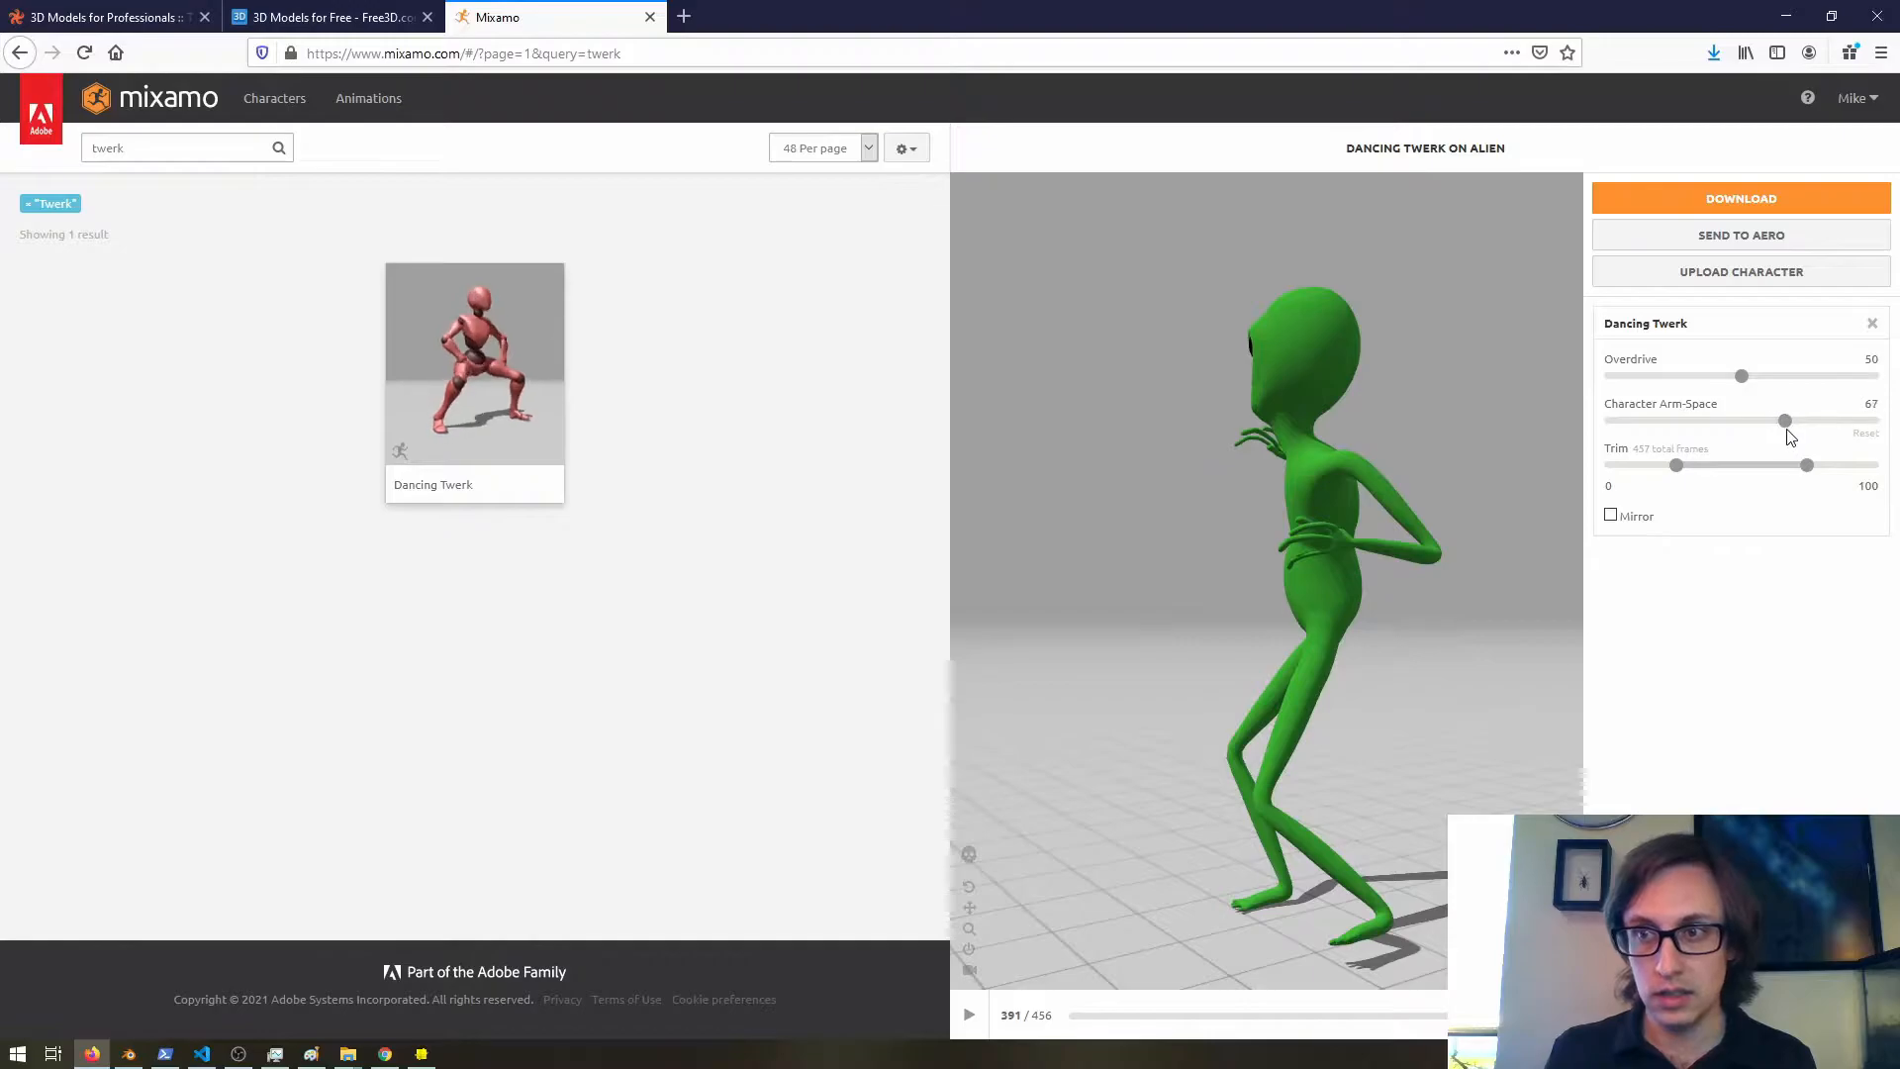
{"action": "left_click_drag", "start_coordinate": [1783, 420], "coordinate": [1790, 419]}
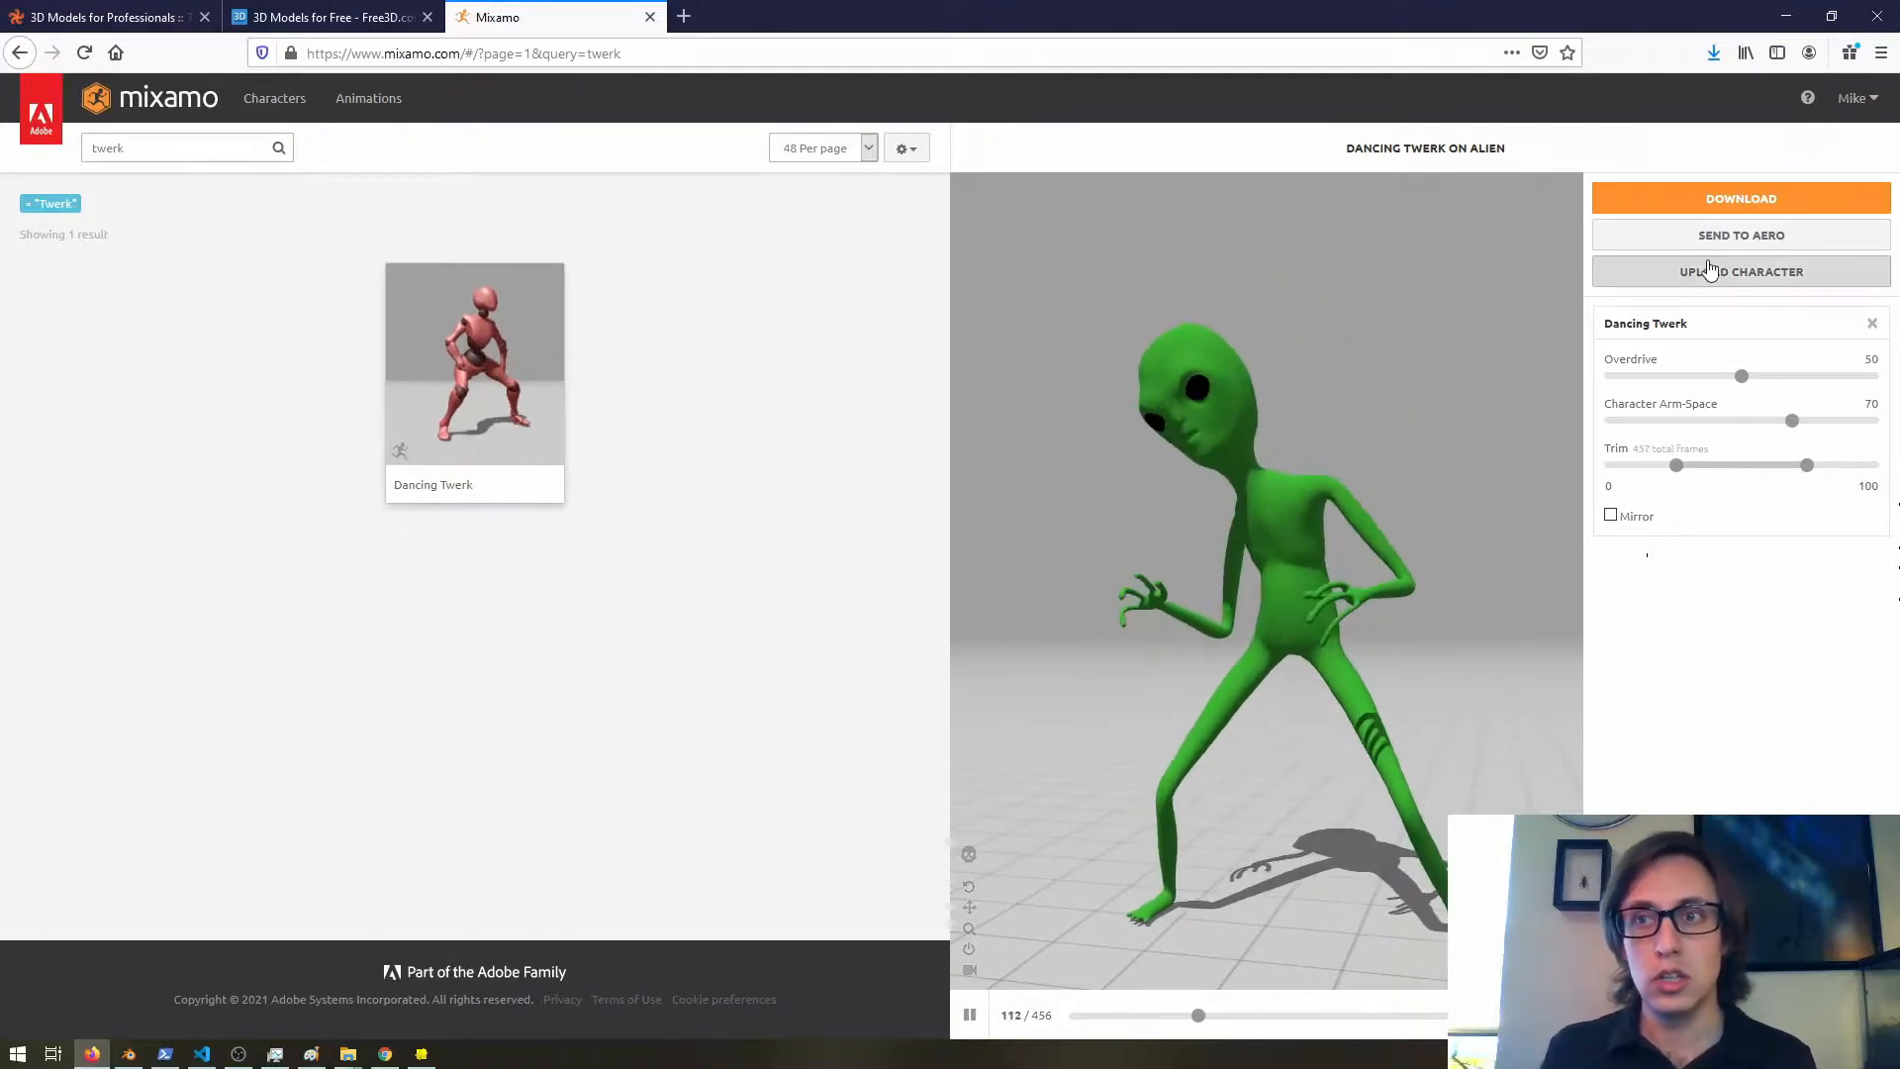
Download the animation as FBX Binary with skin at 30 fps, no keyframe reduction.
{"action": "left_click", "coordinate": [1739, 198]}
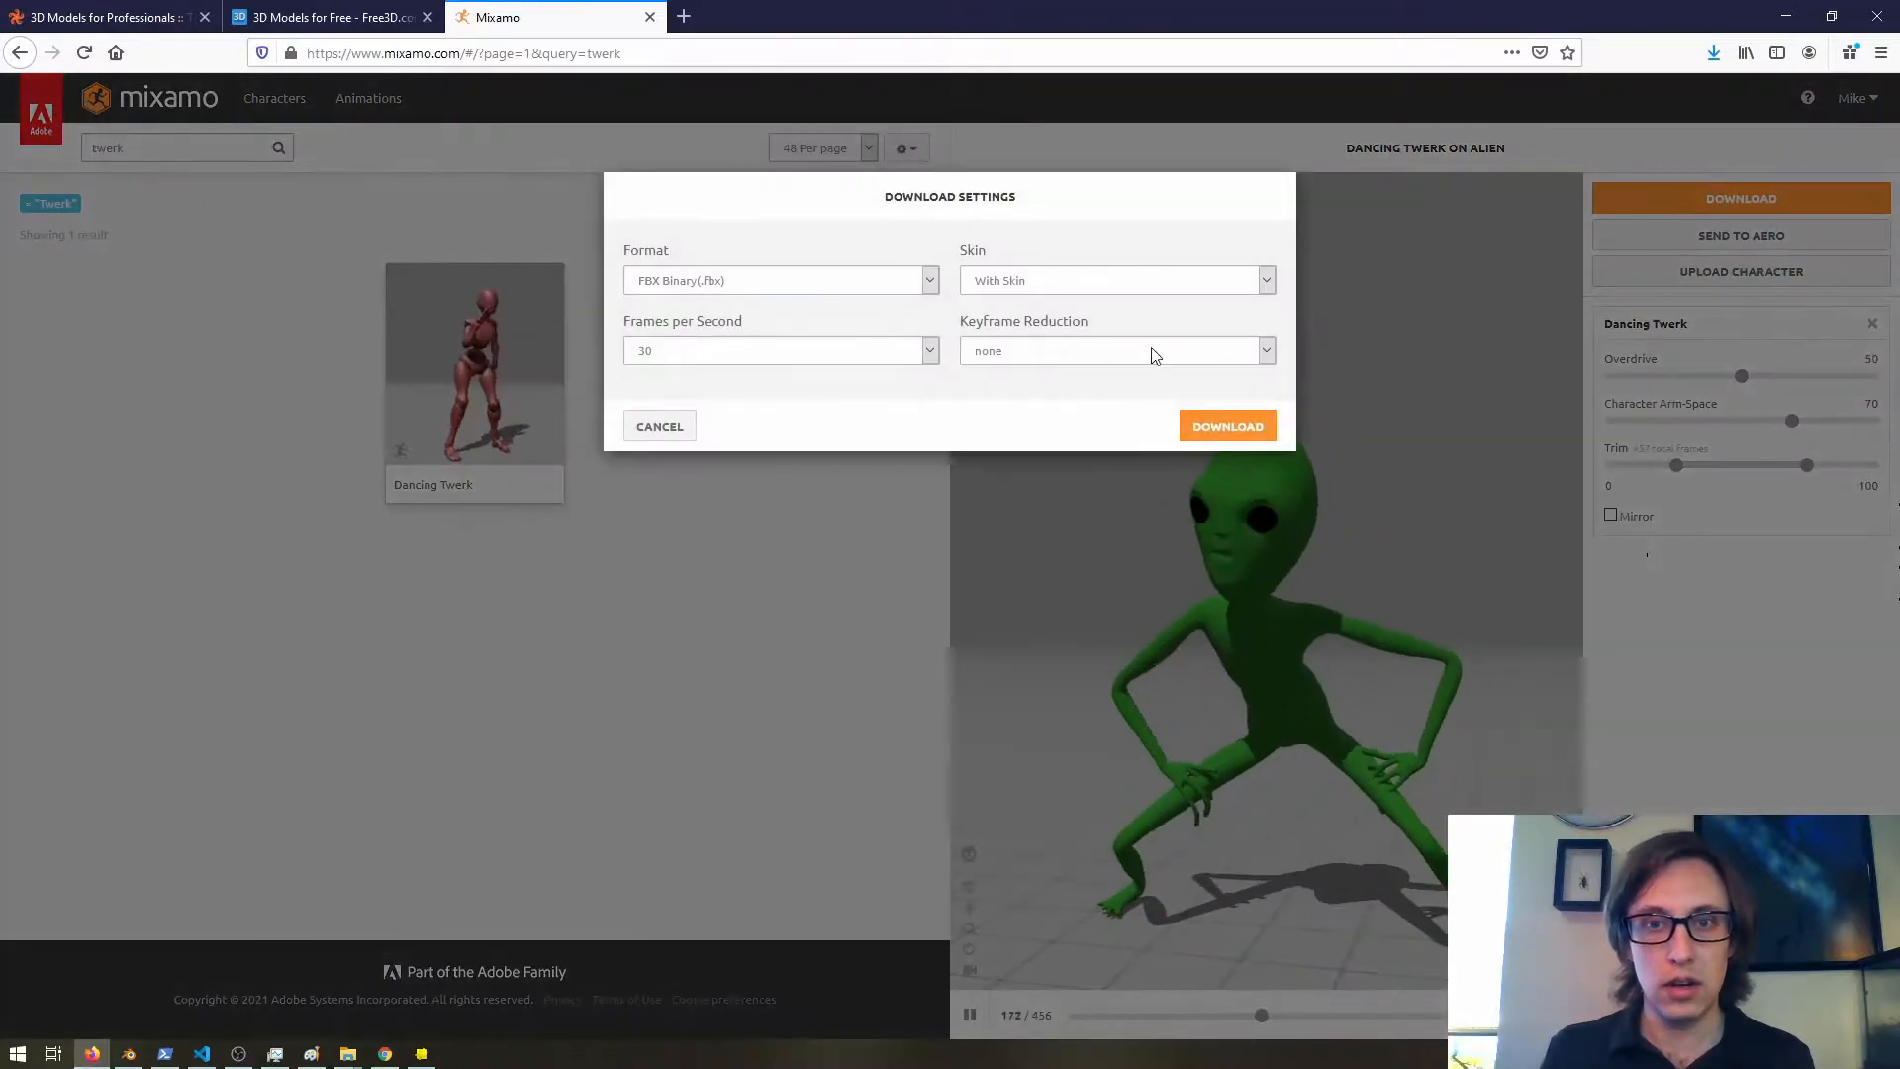
{"action": "left_click", "coordinate": [1226, 426]}
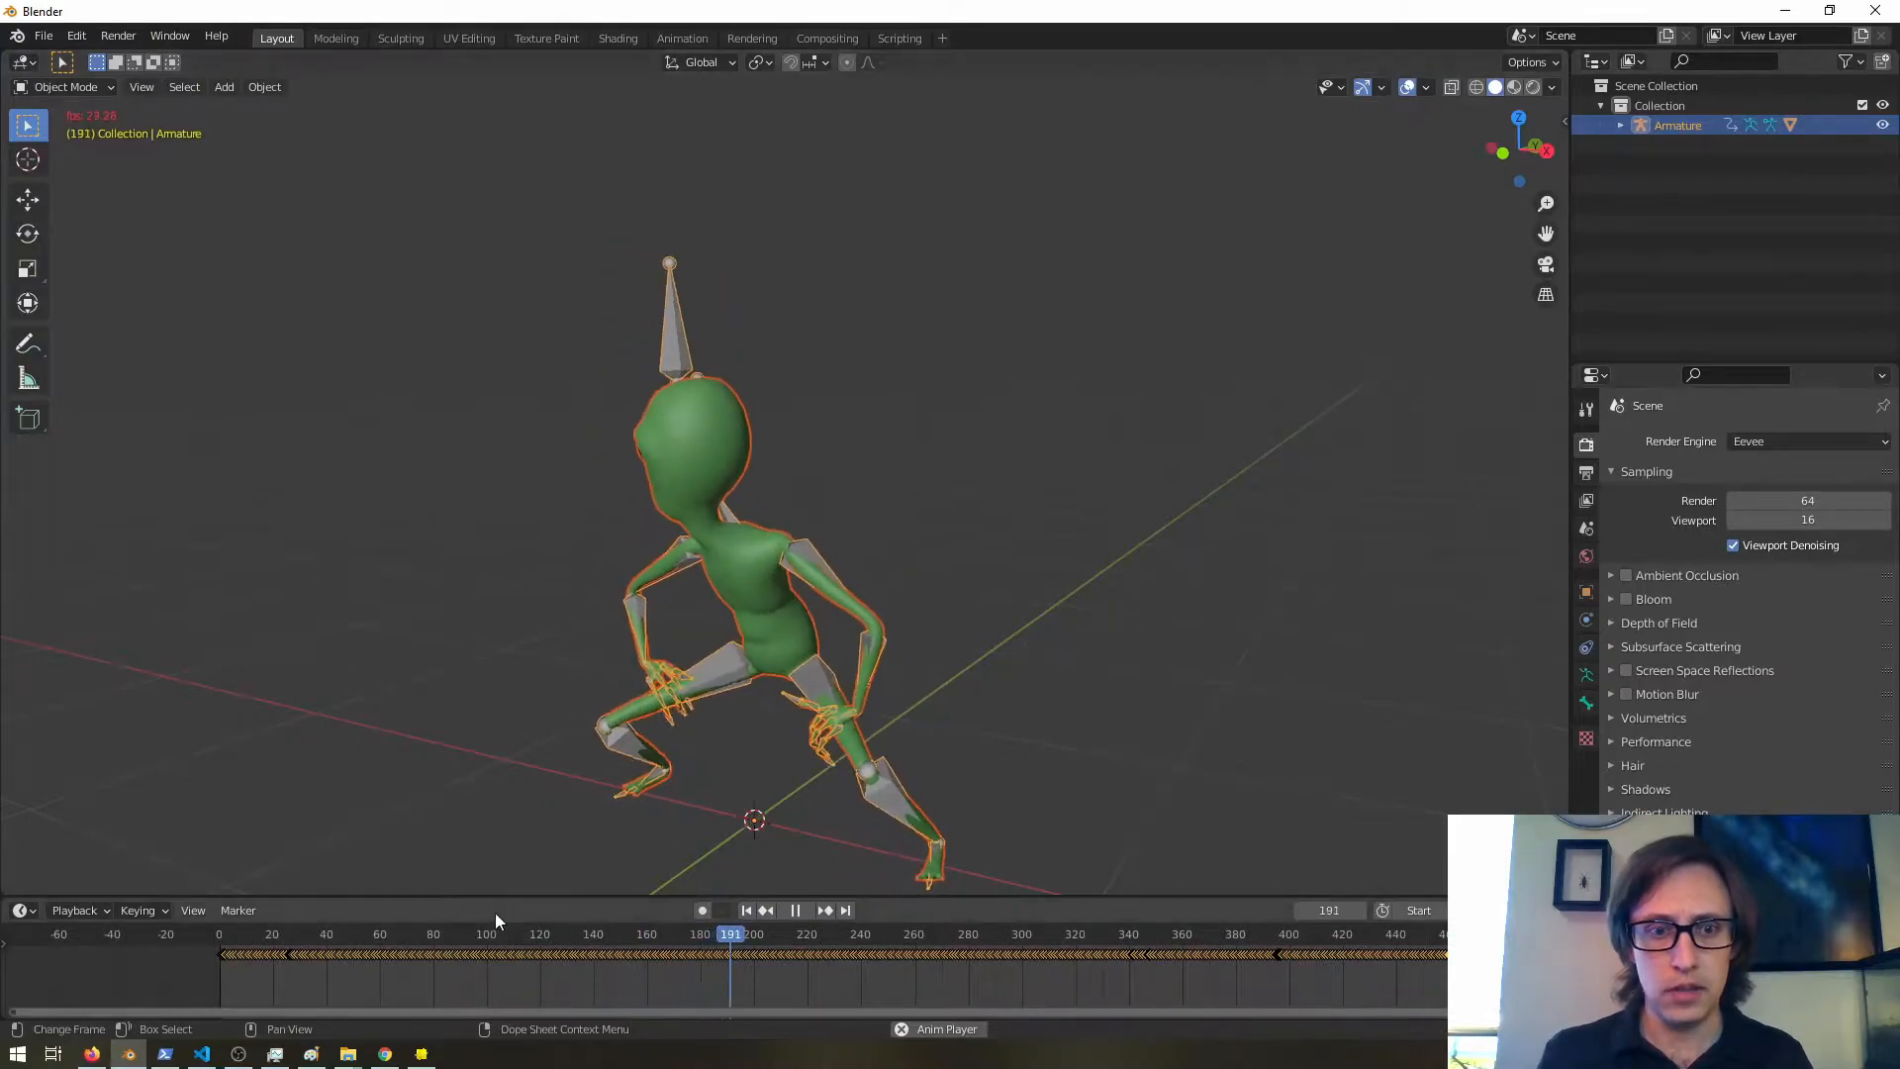
Scrub the timeline to review the alien's dance at several frames.
{"action": "left_click", "coordinate": [364, 954]}
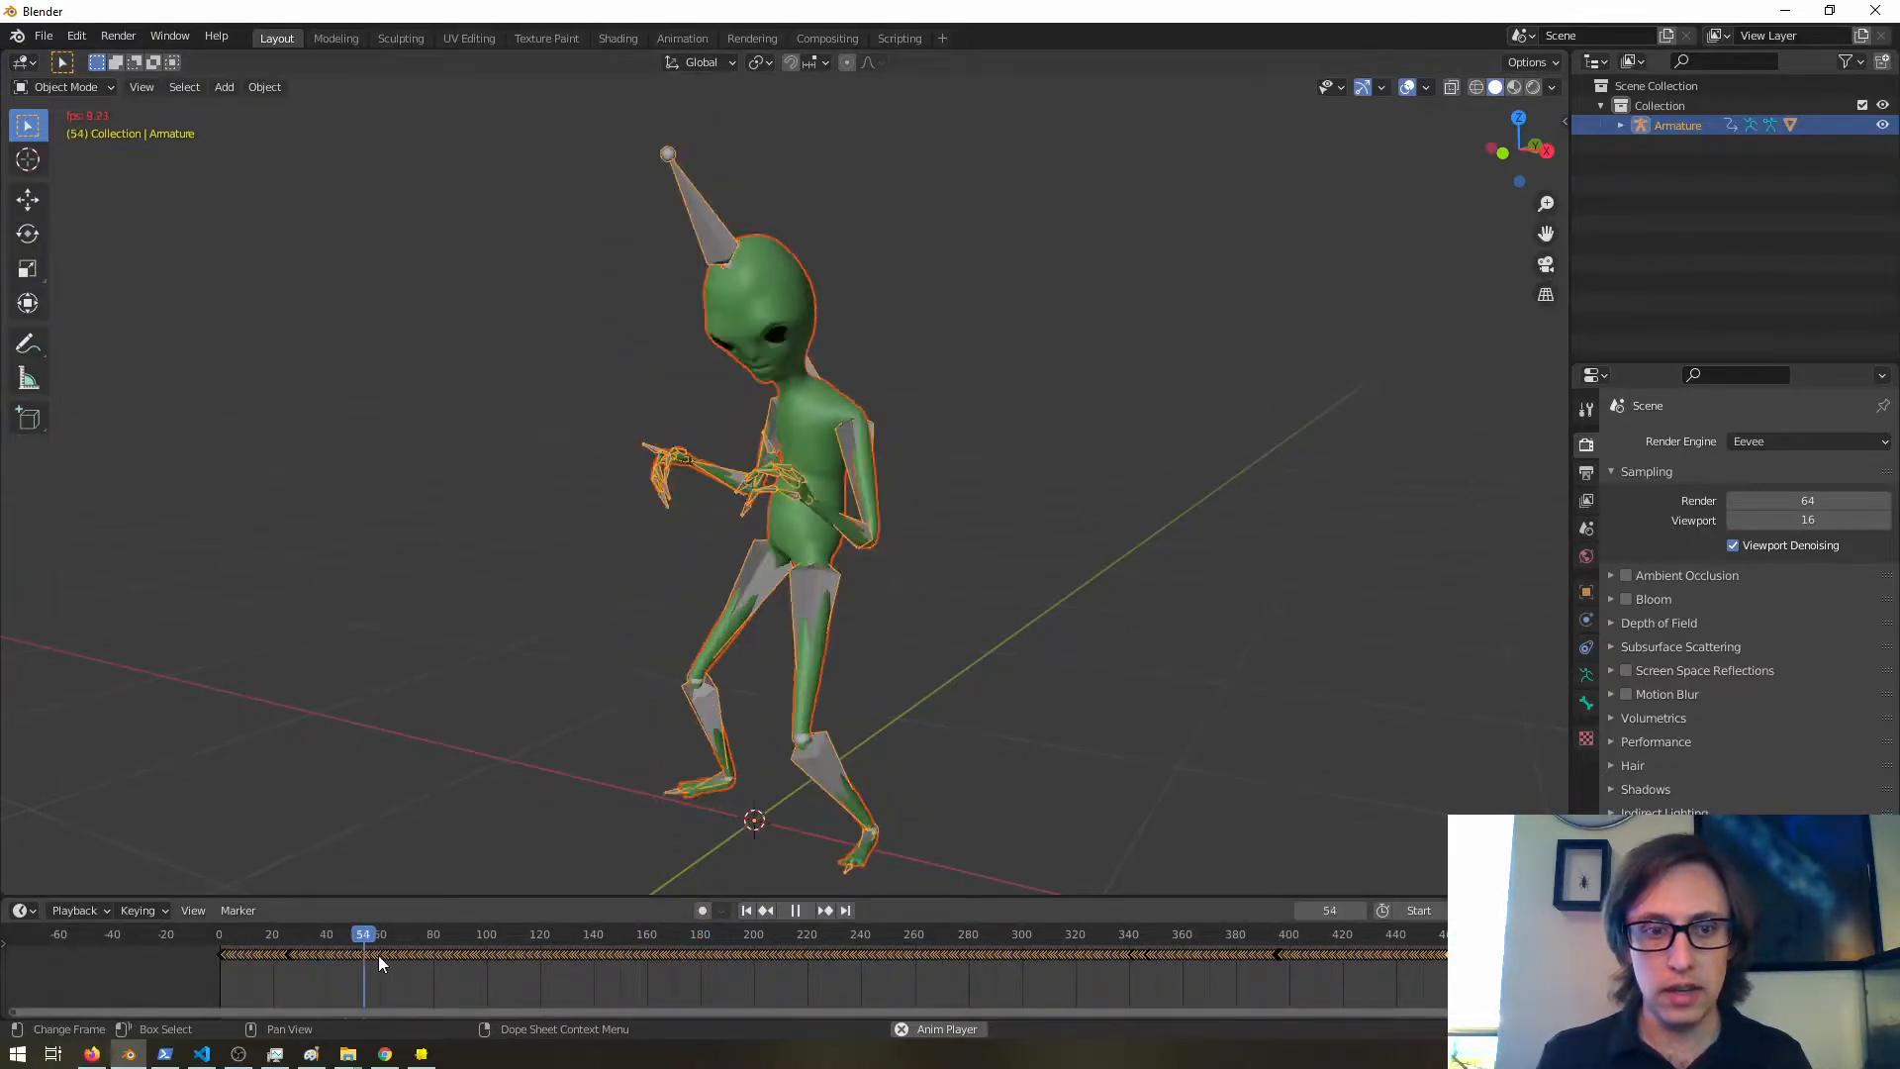
{"action": "left_click", "coordinate": [796, 911]}
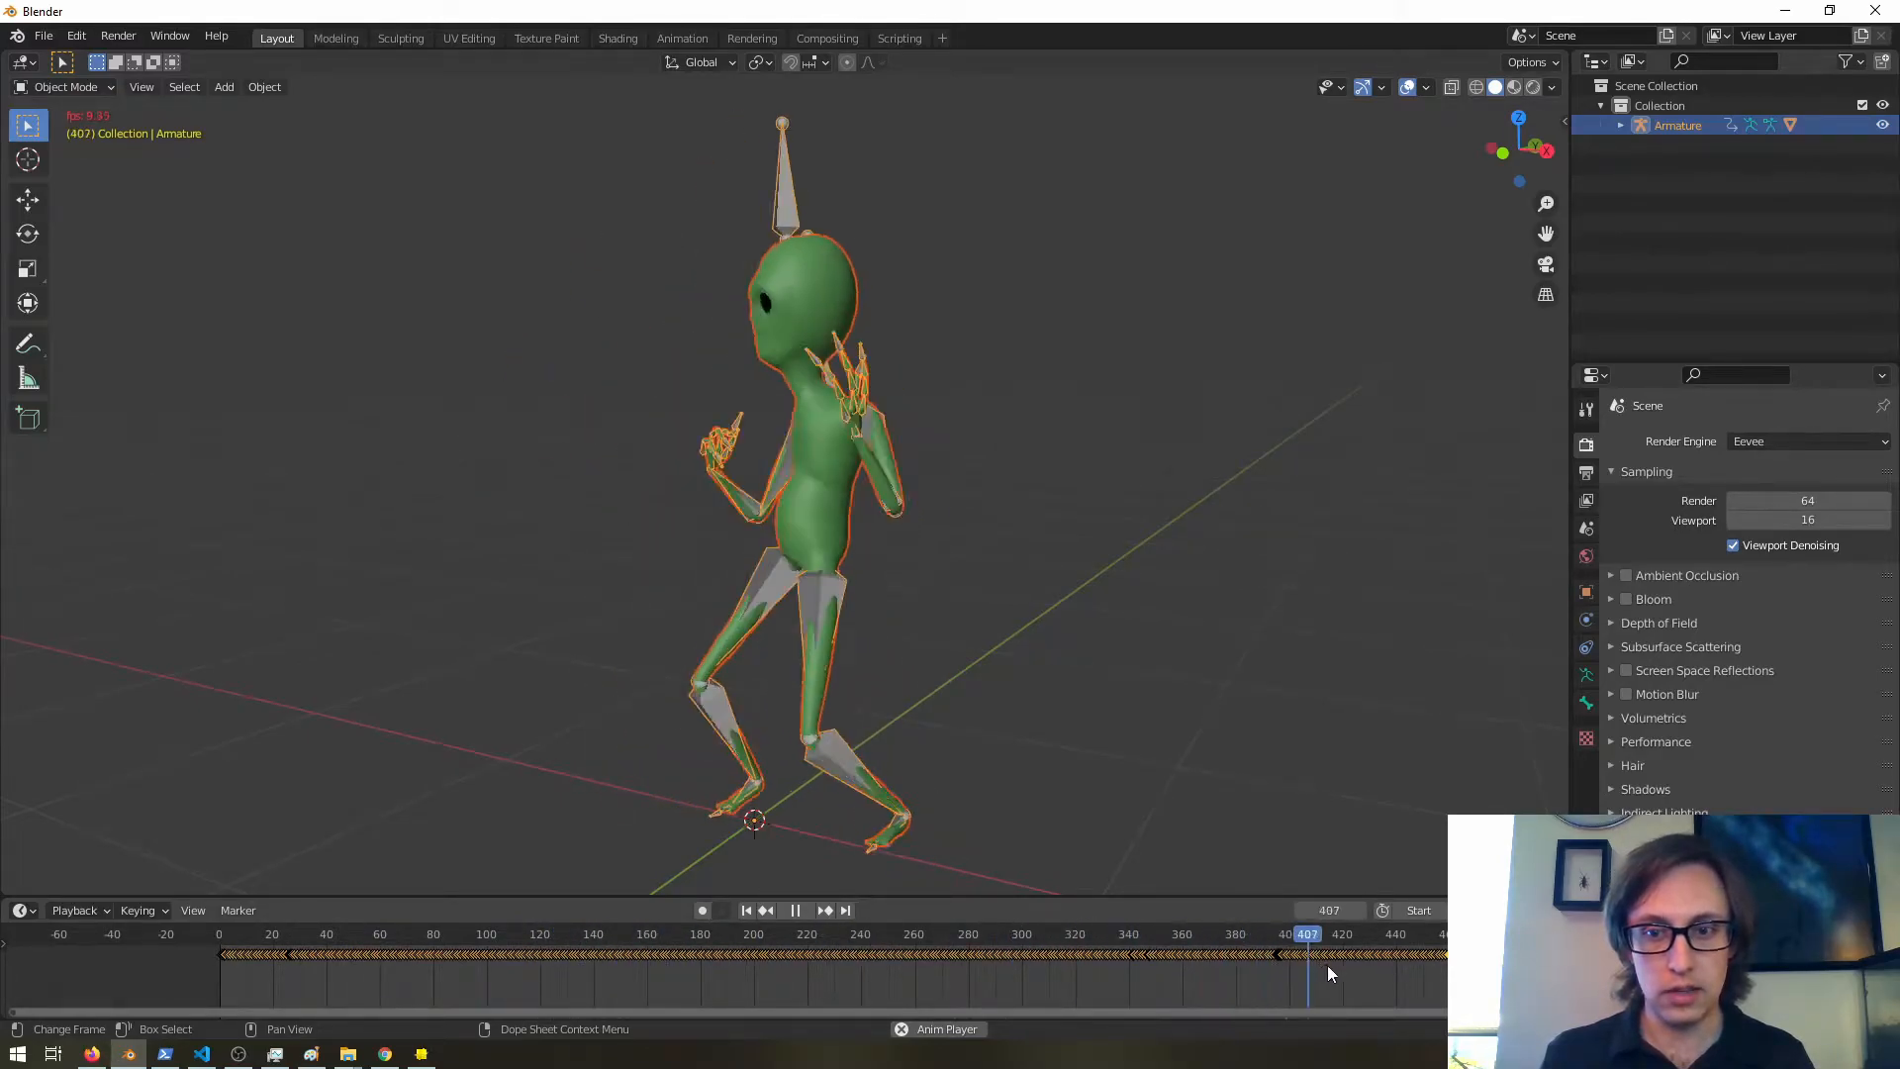
{"action": "left_click", "coordinate": [224, 934]}
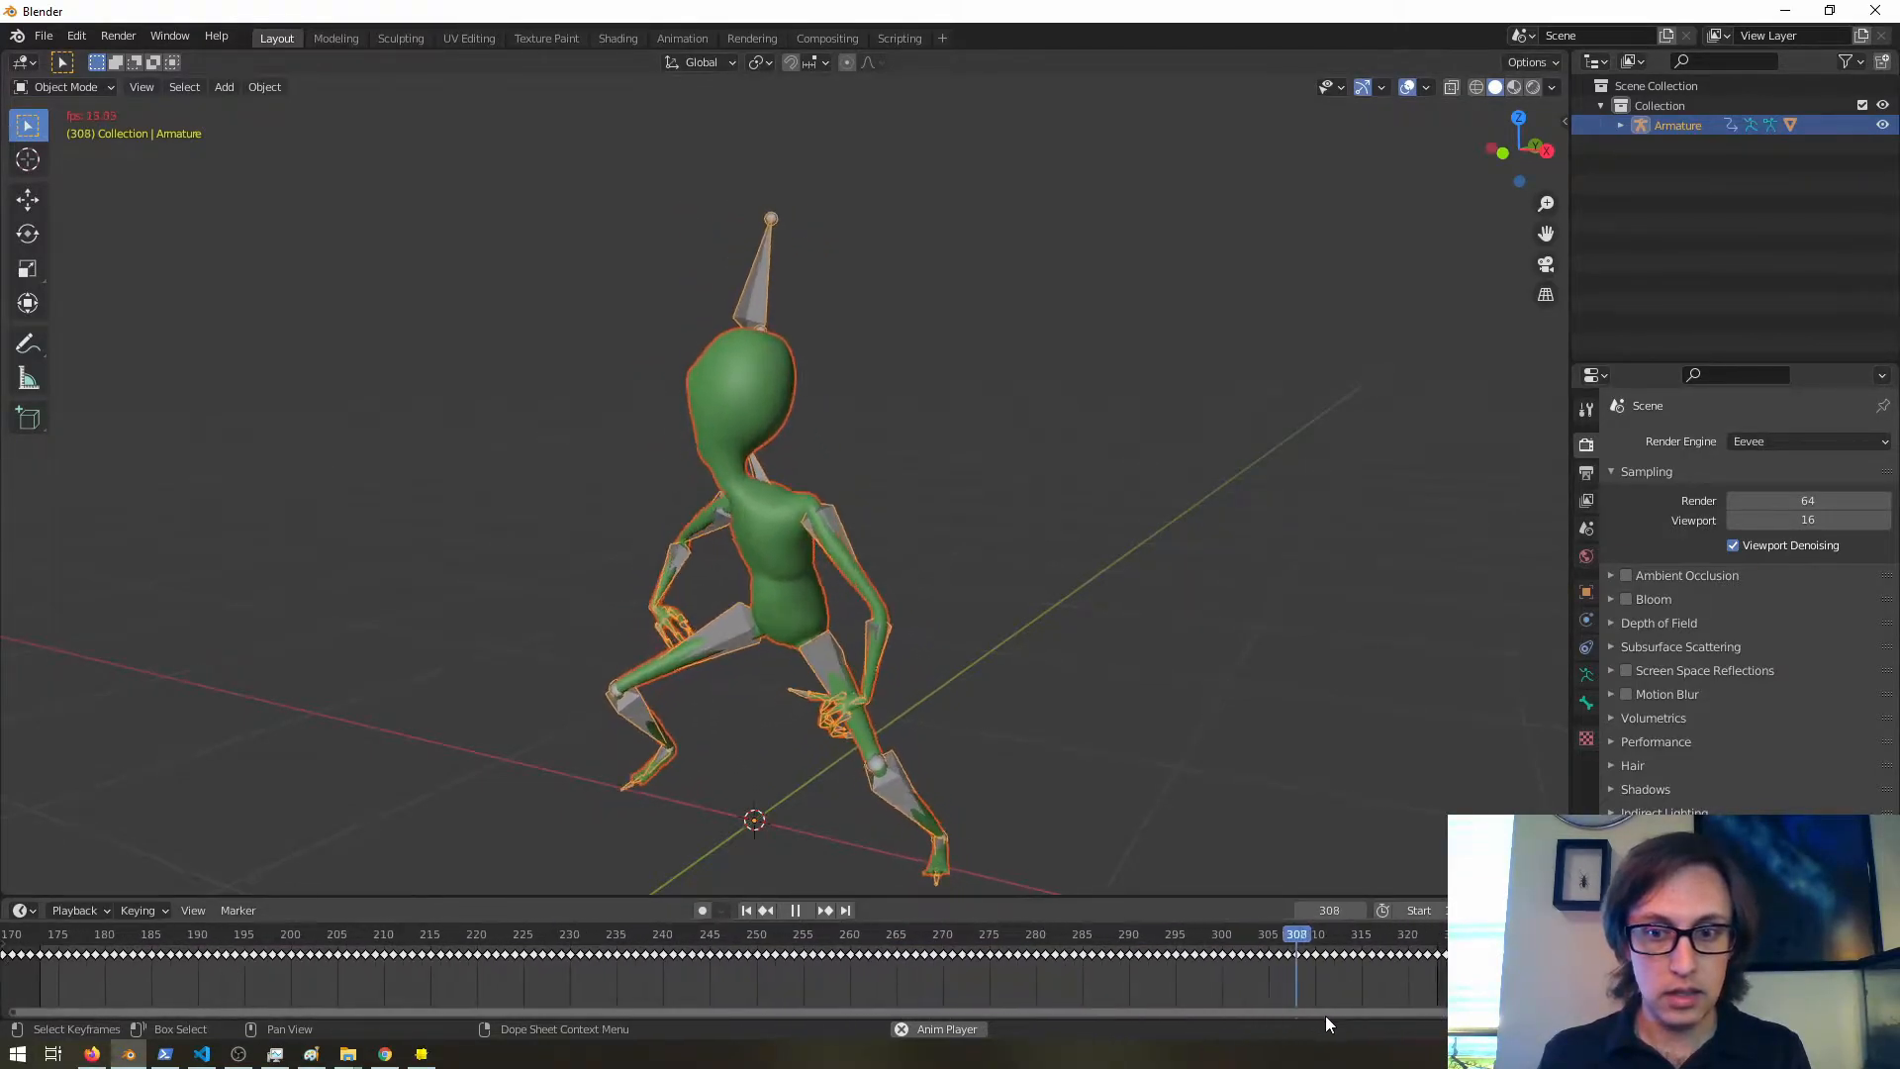
Compare the armature pose at frames 324–327 to pick the loop end near frame 326.
{"action": "left_click", "coordinate": [795, 910]}
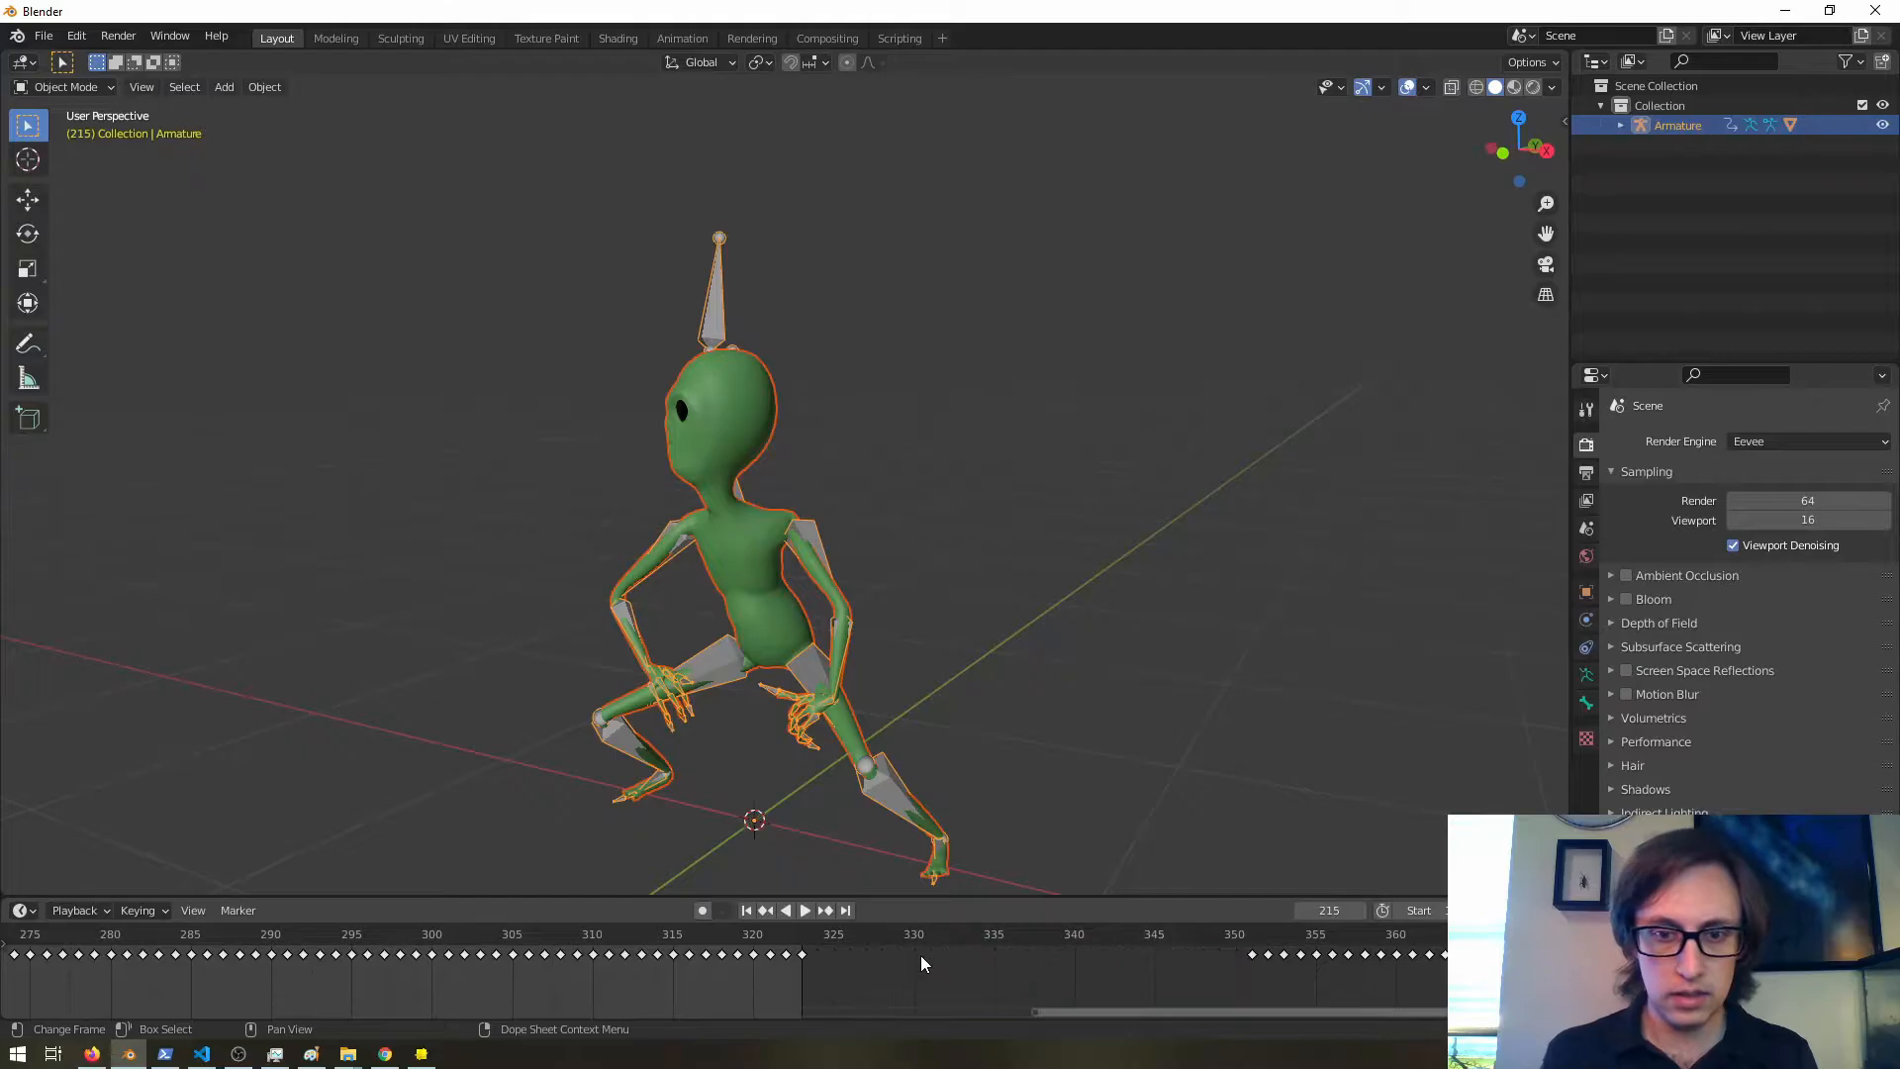
{"action": "mouse_move", "coordinate": [1085, 1021]}
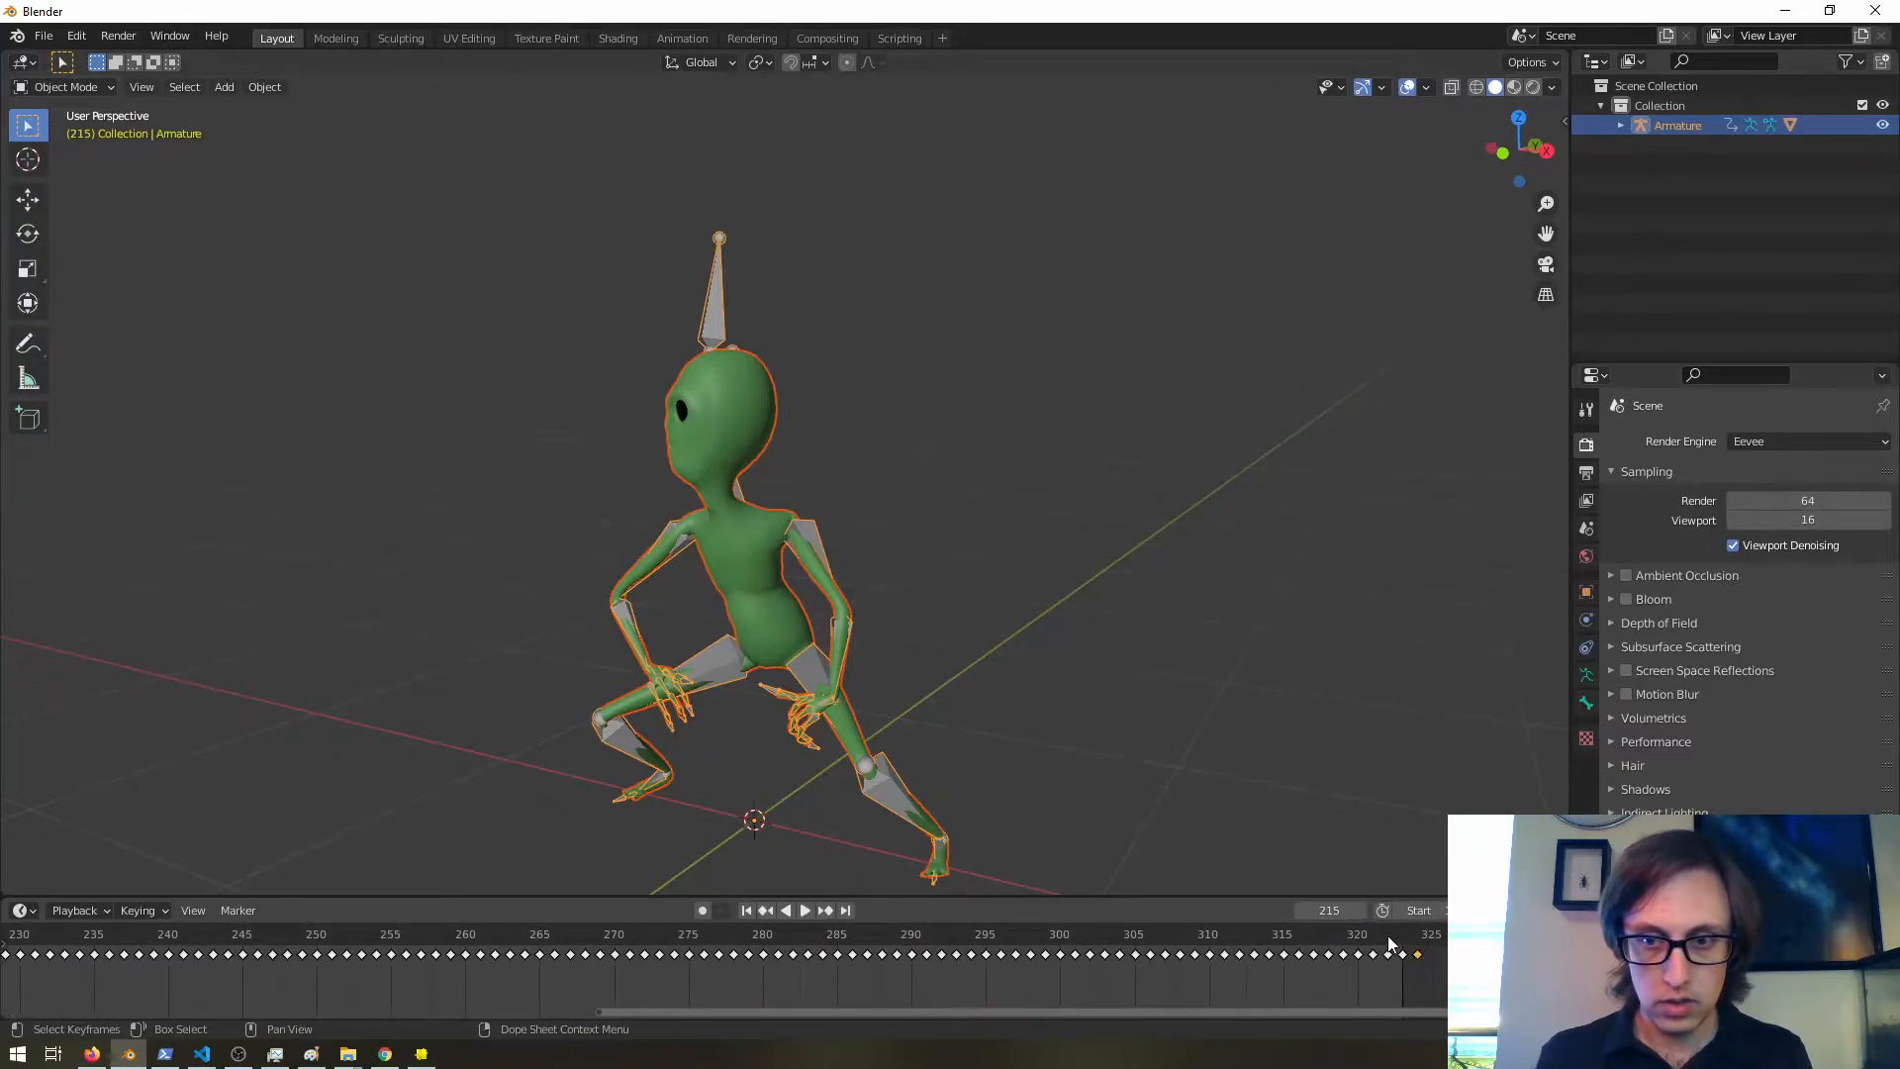
{"action": "left_click", "coordinate": [805, 911]}
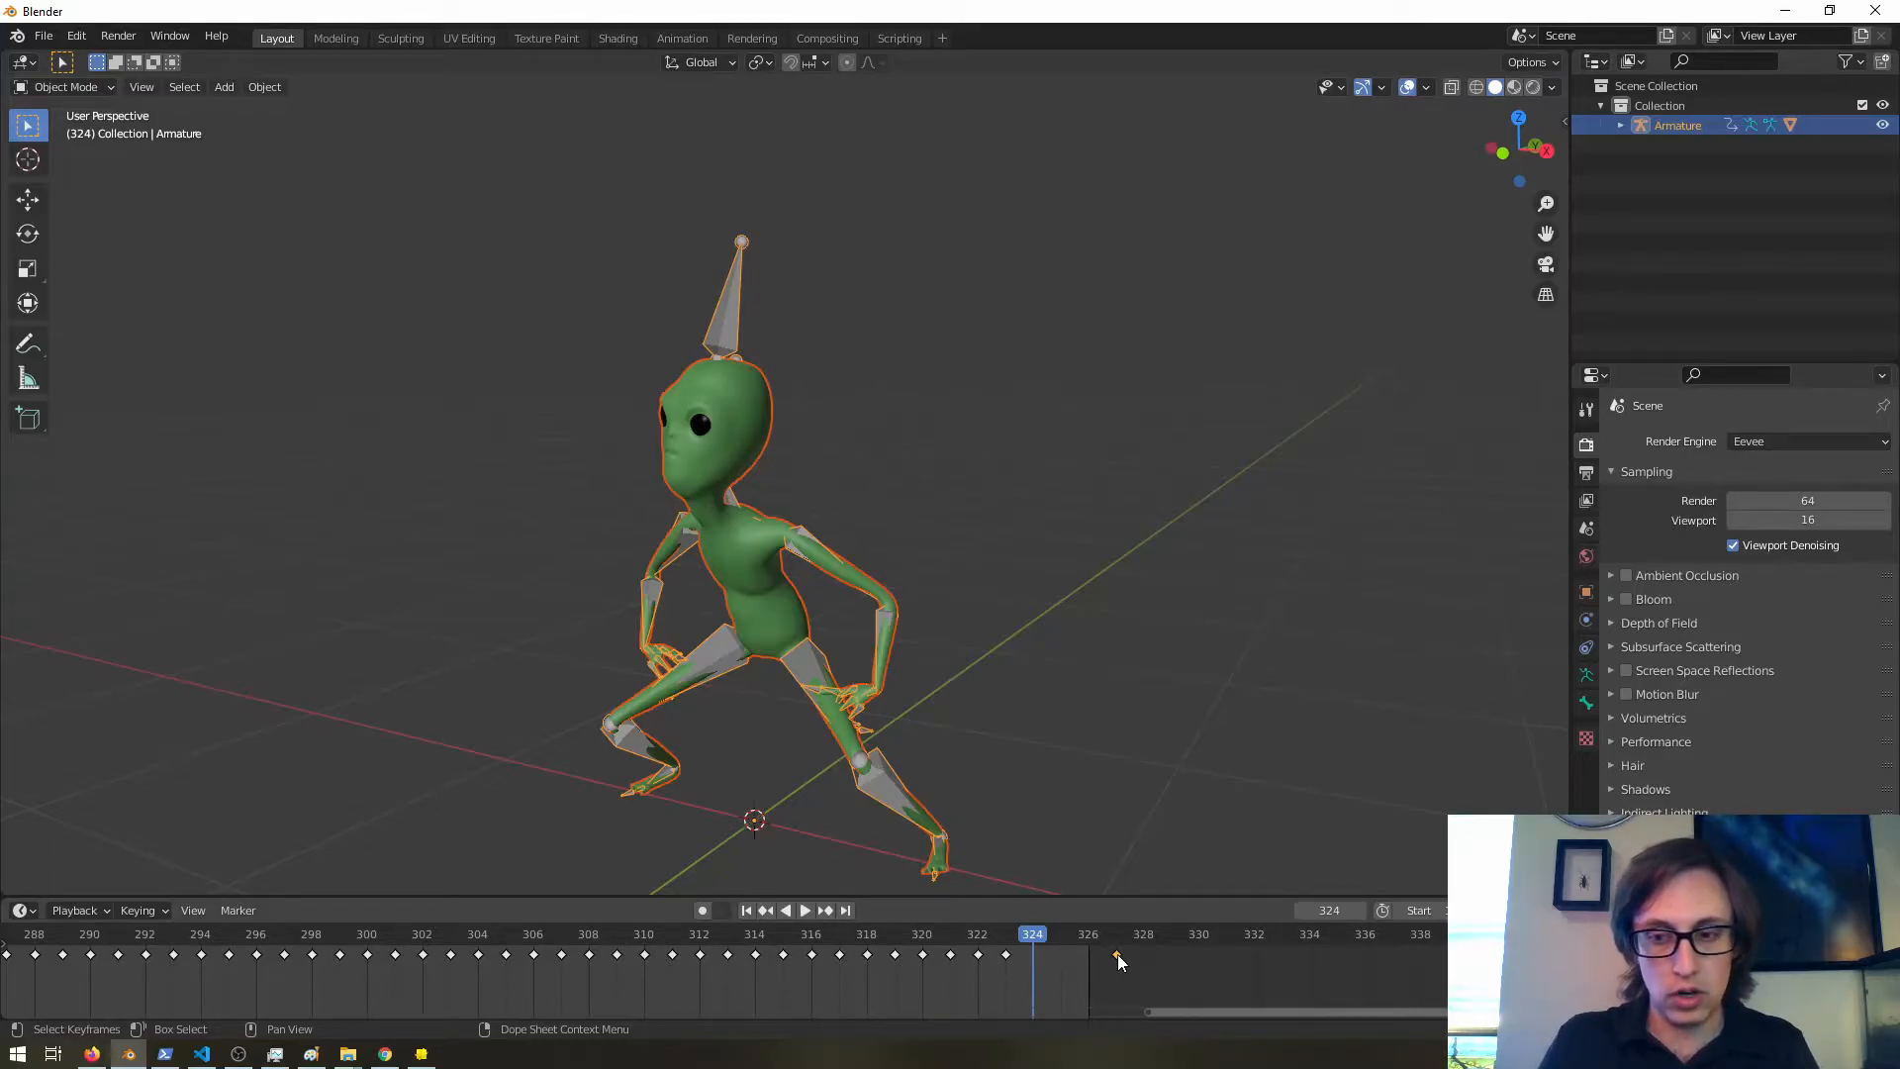
{"action": "mouse_move", "coordinate": [1114, 982]}
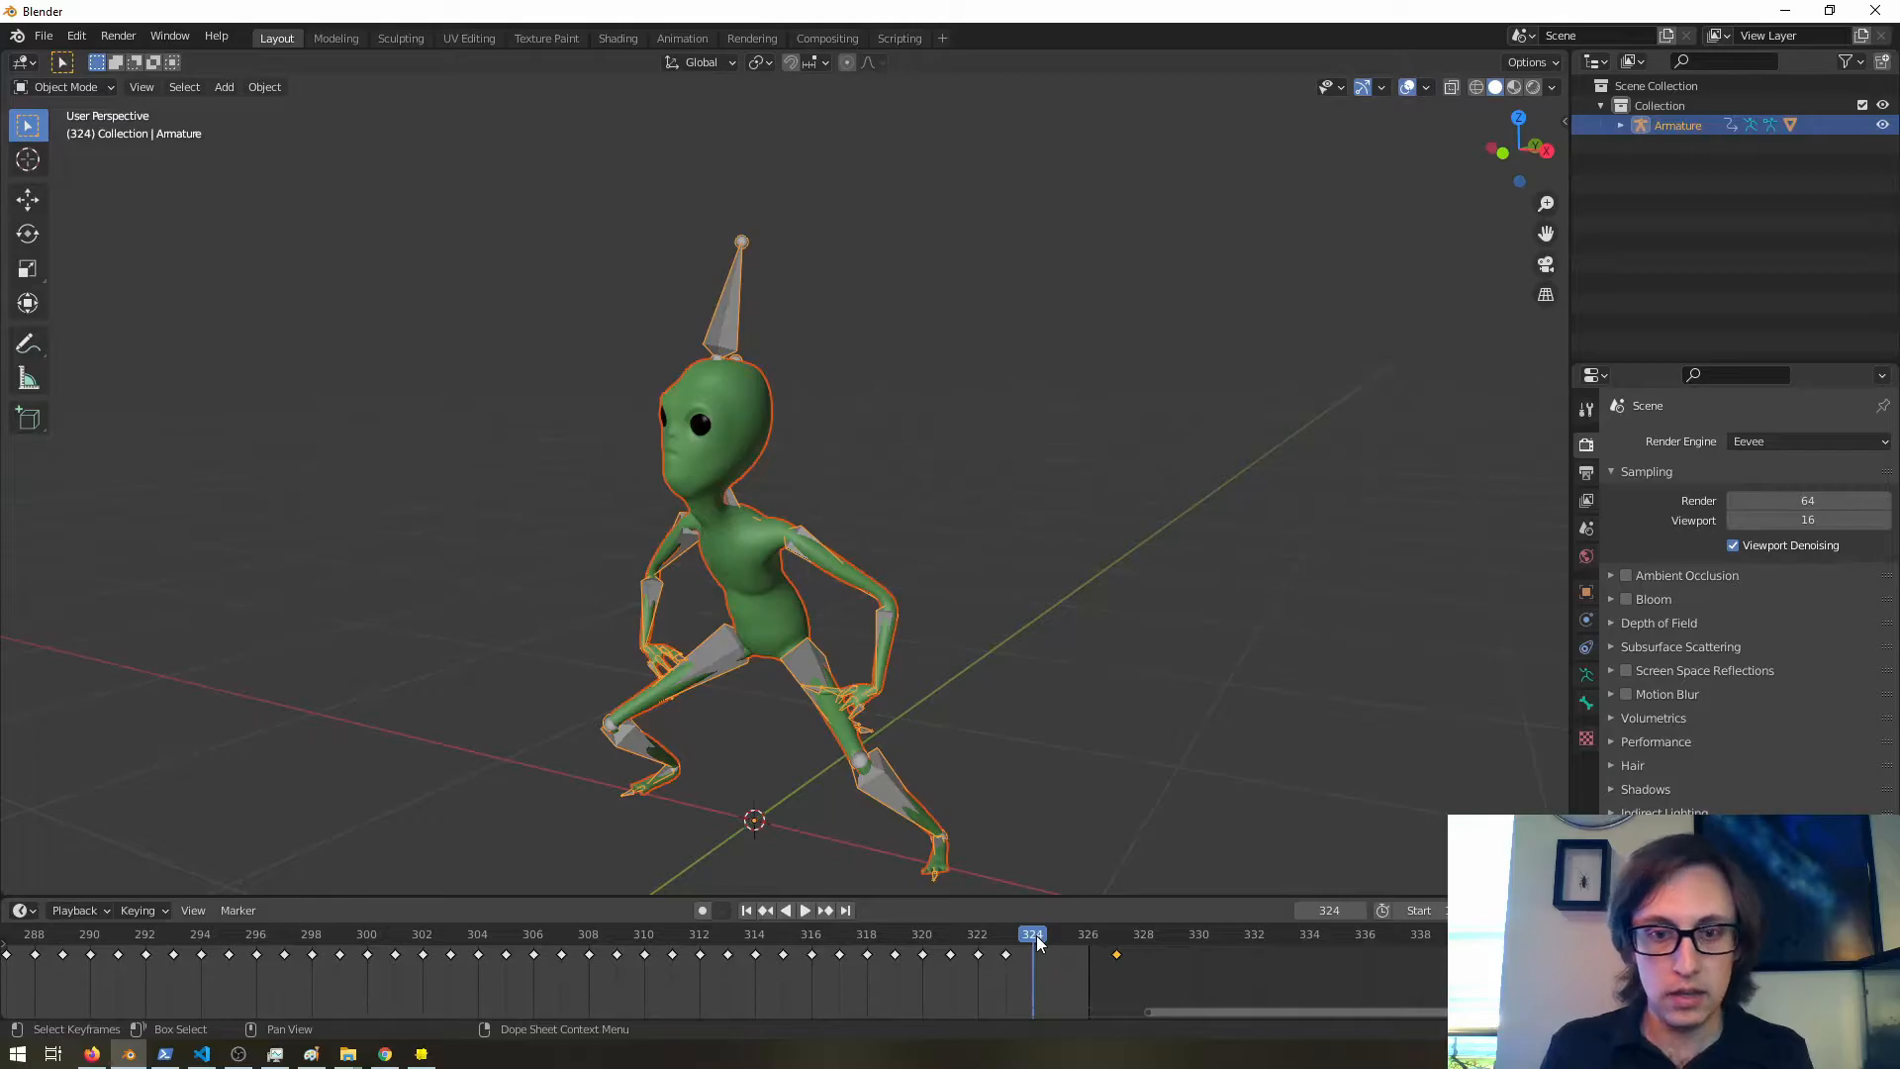
{"action": "left_click", "coordinate": [1087, 932]}
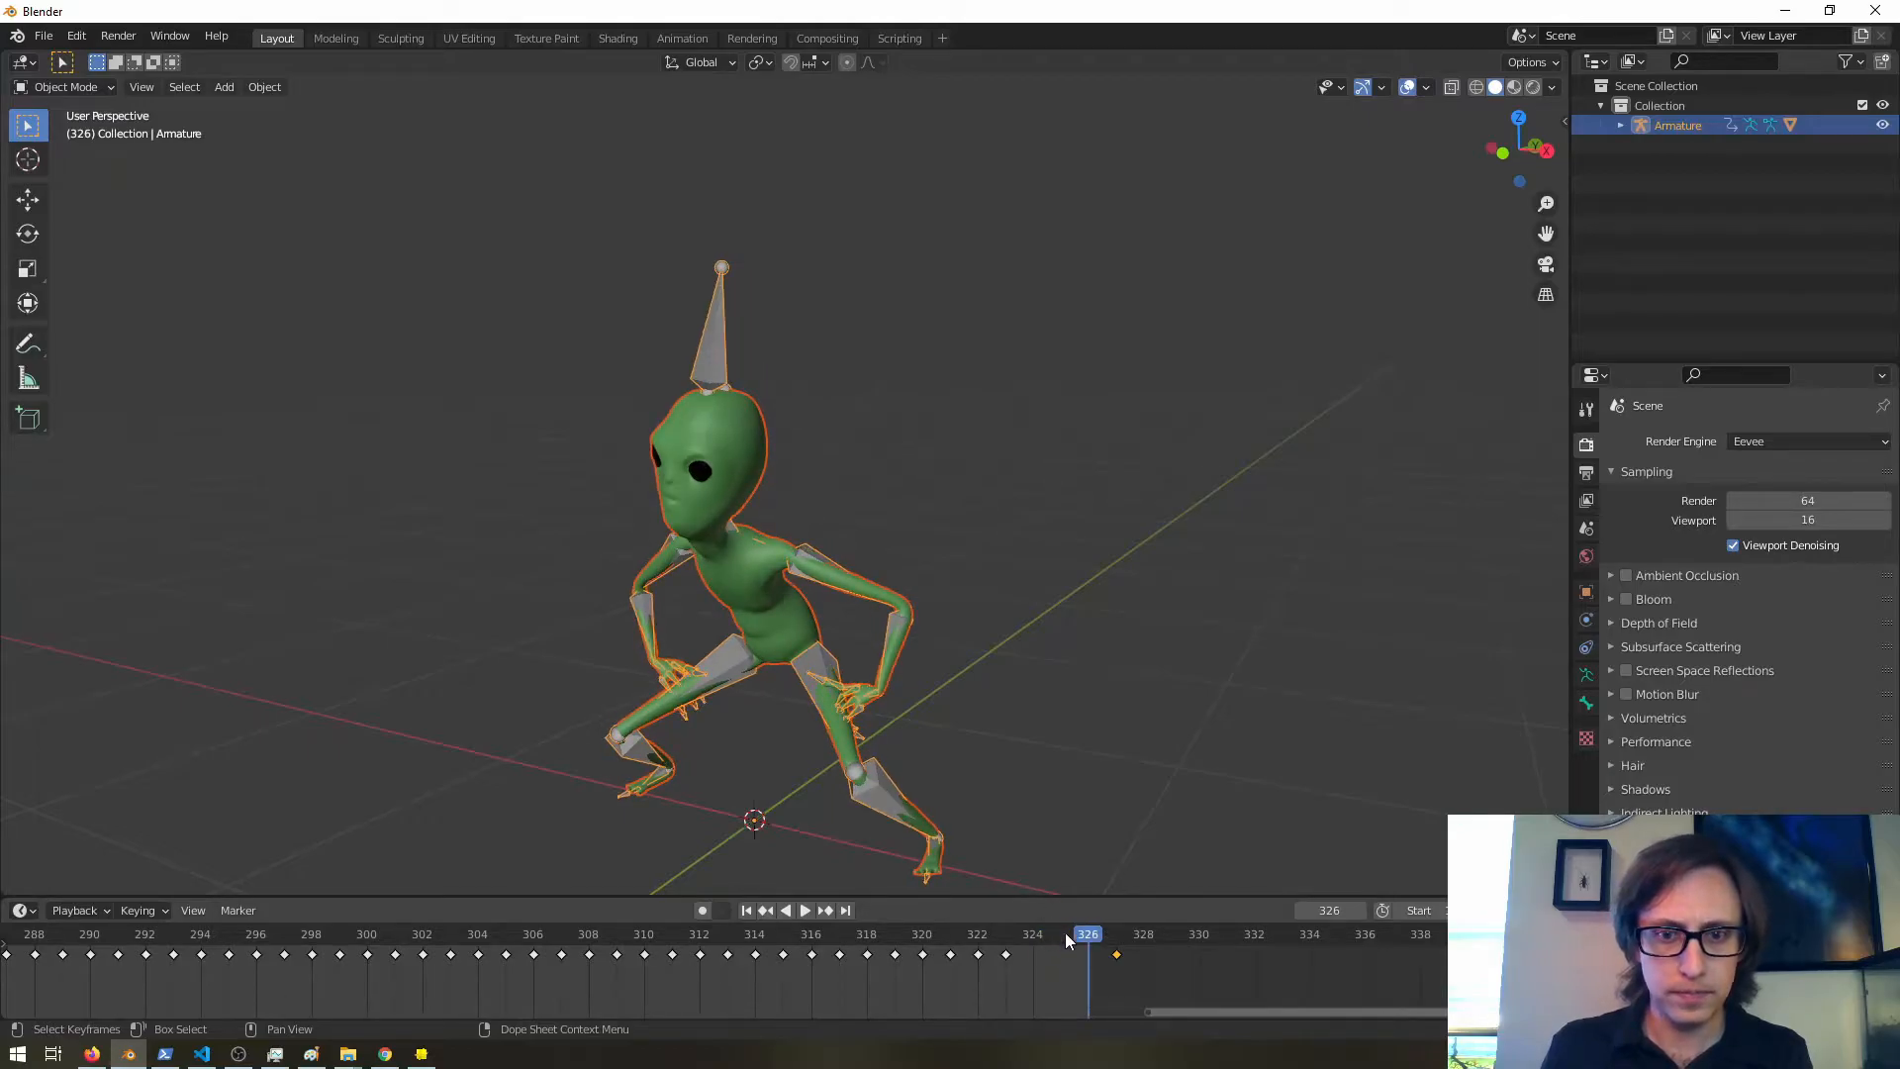
{"action": "left_click", "coordinate": [805, 910]}
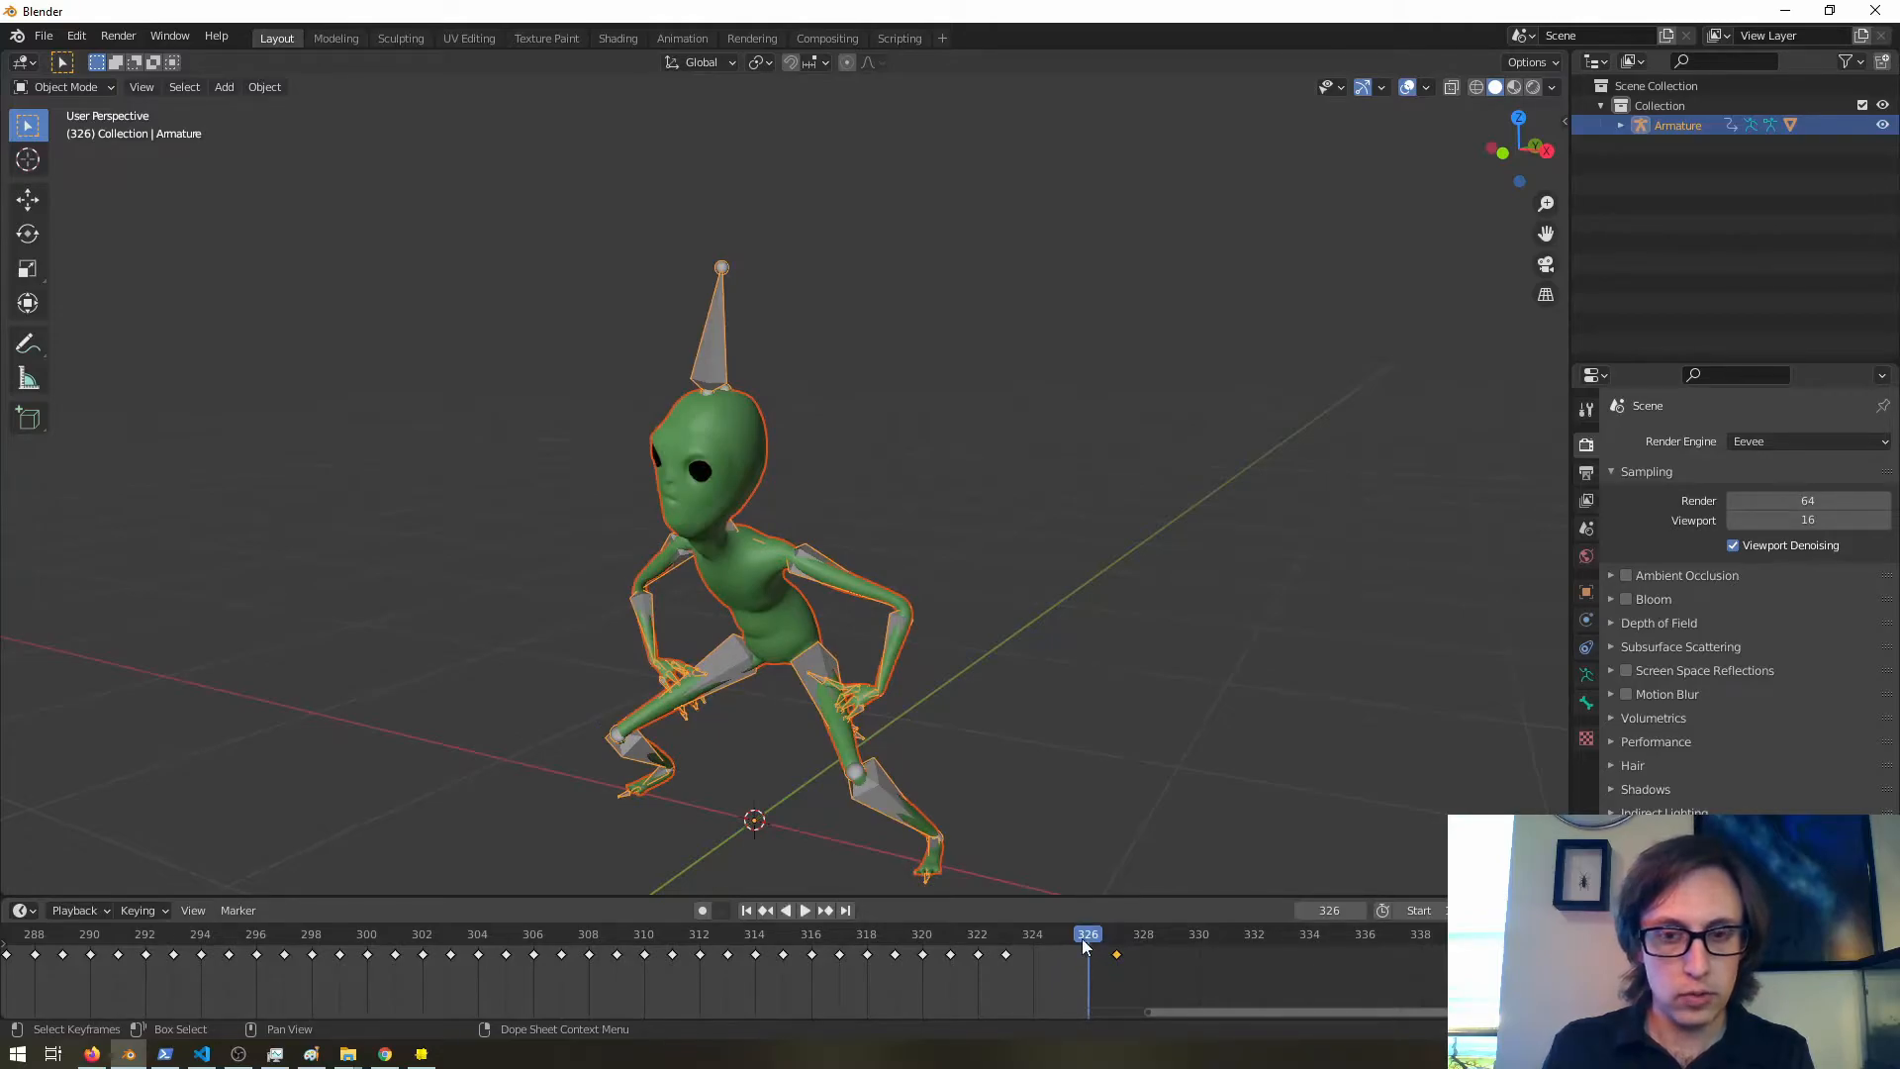
{"action": "left_click", "coordinate": [1114, 932]}
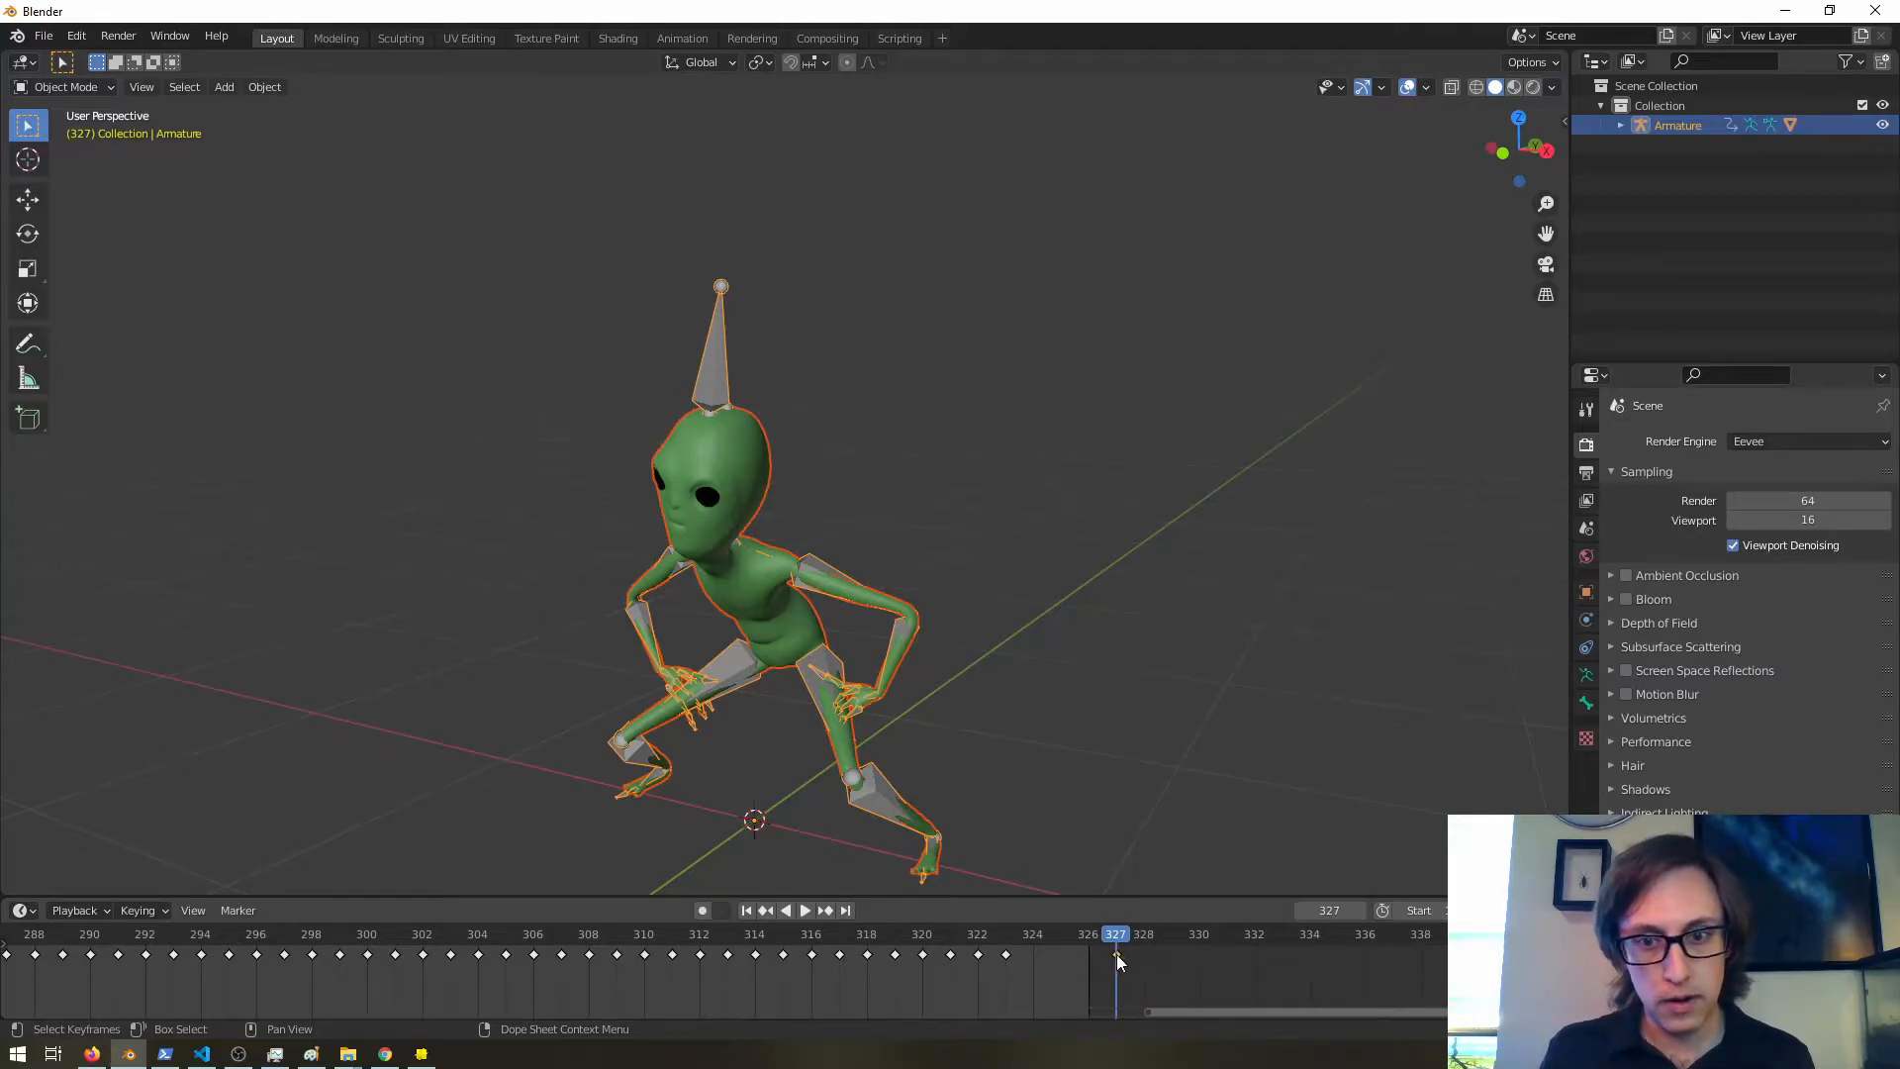
{"action": "left_click", "coordinate": [805, 910]}
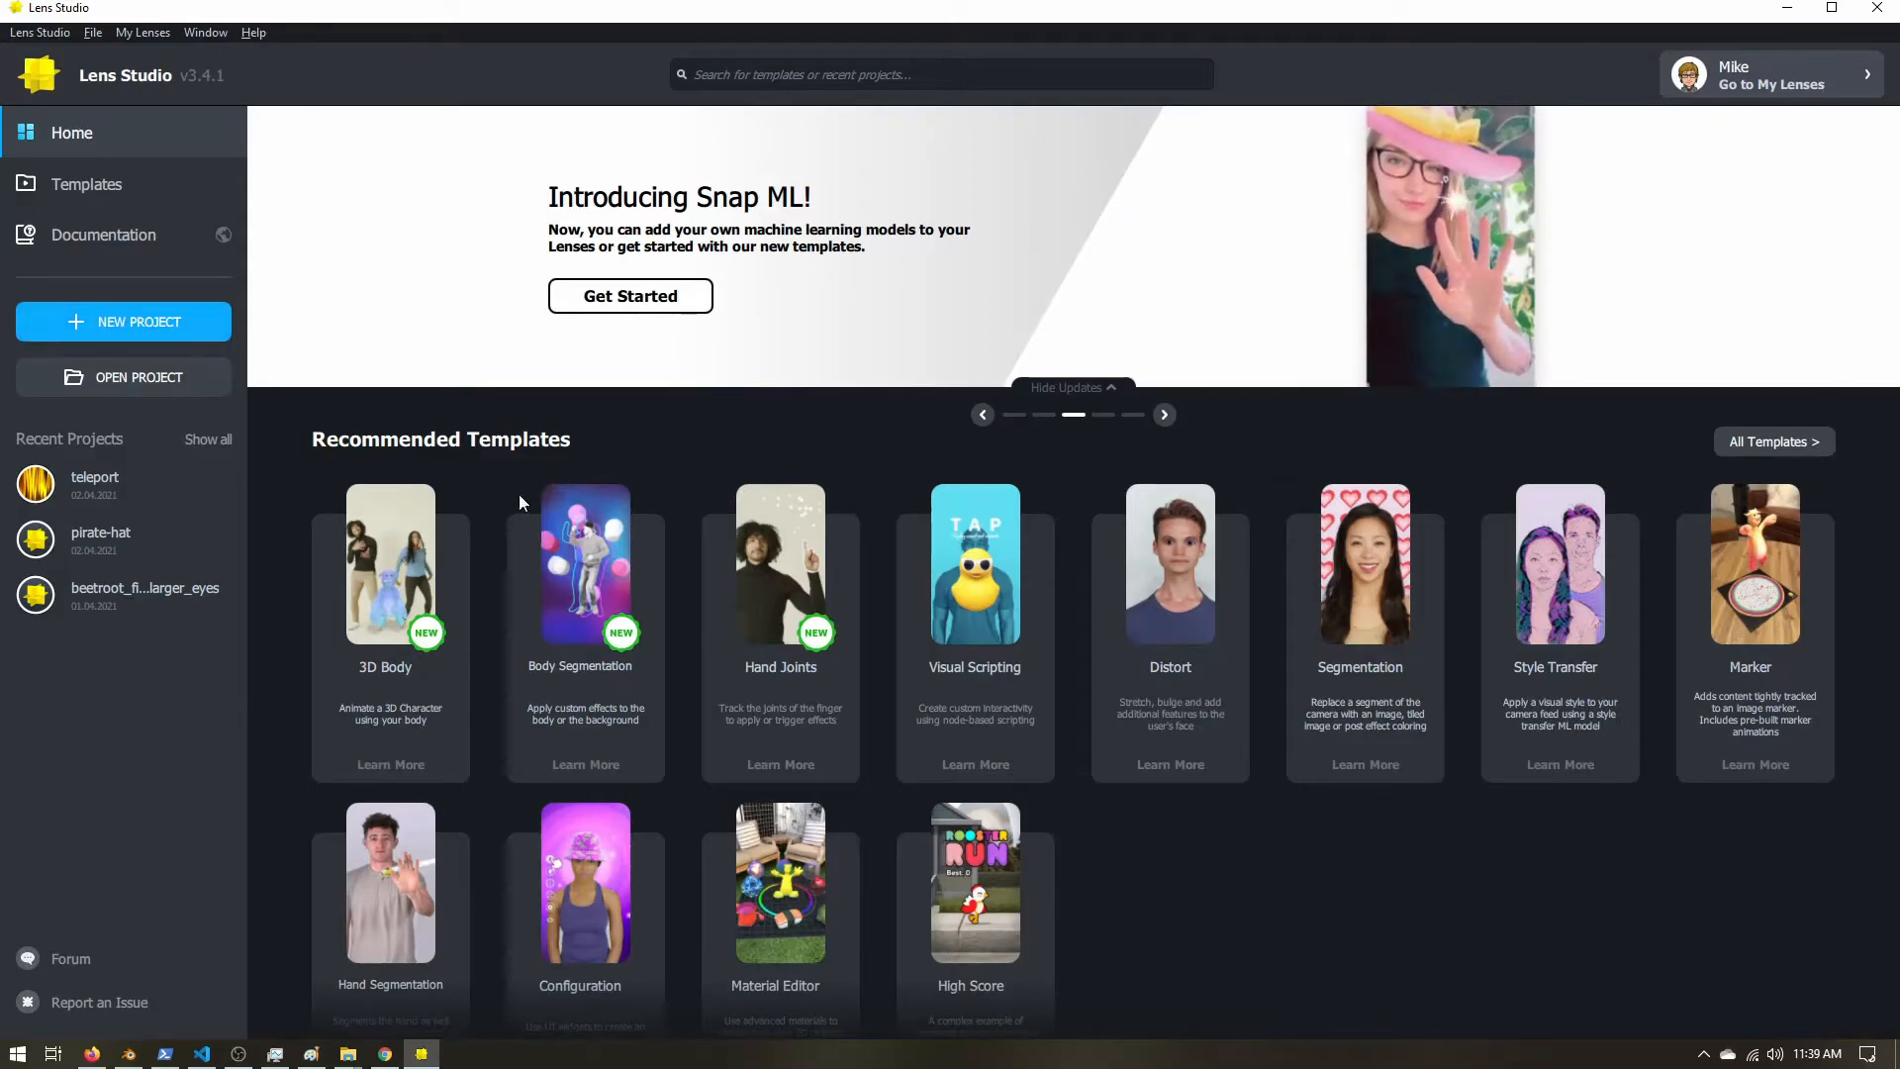
Browse the lens templates and start a project from the Animated Object template.
{"action": "left_click", "coordinate": [85, 182]}
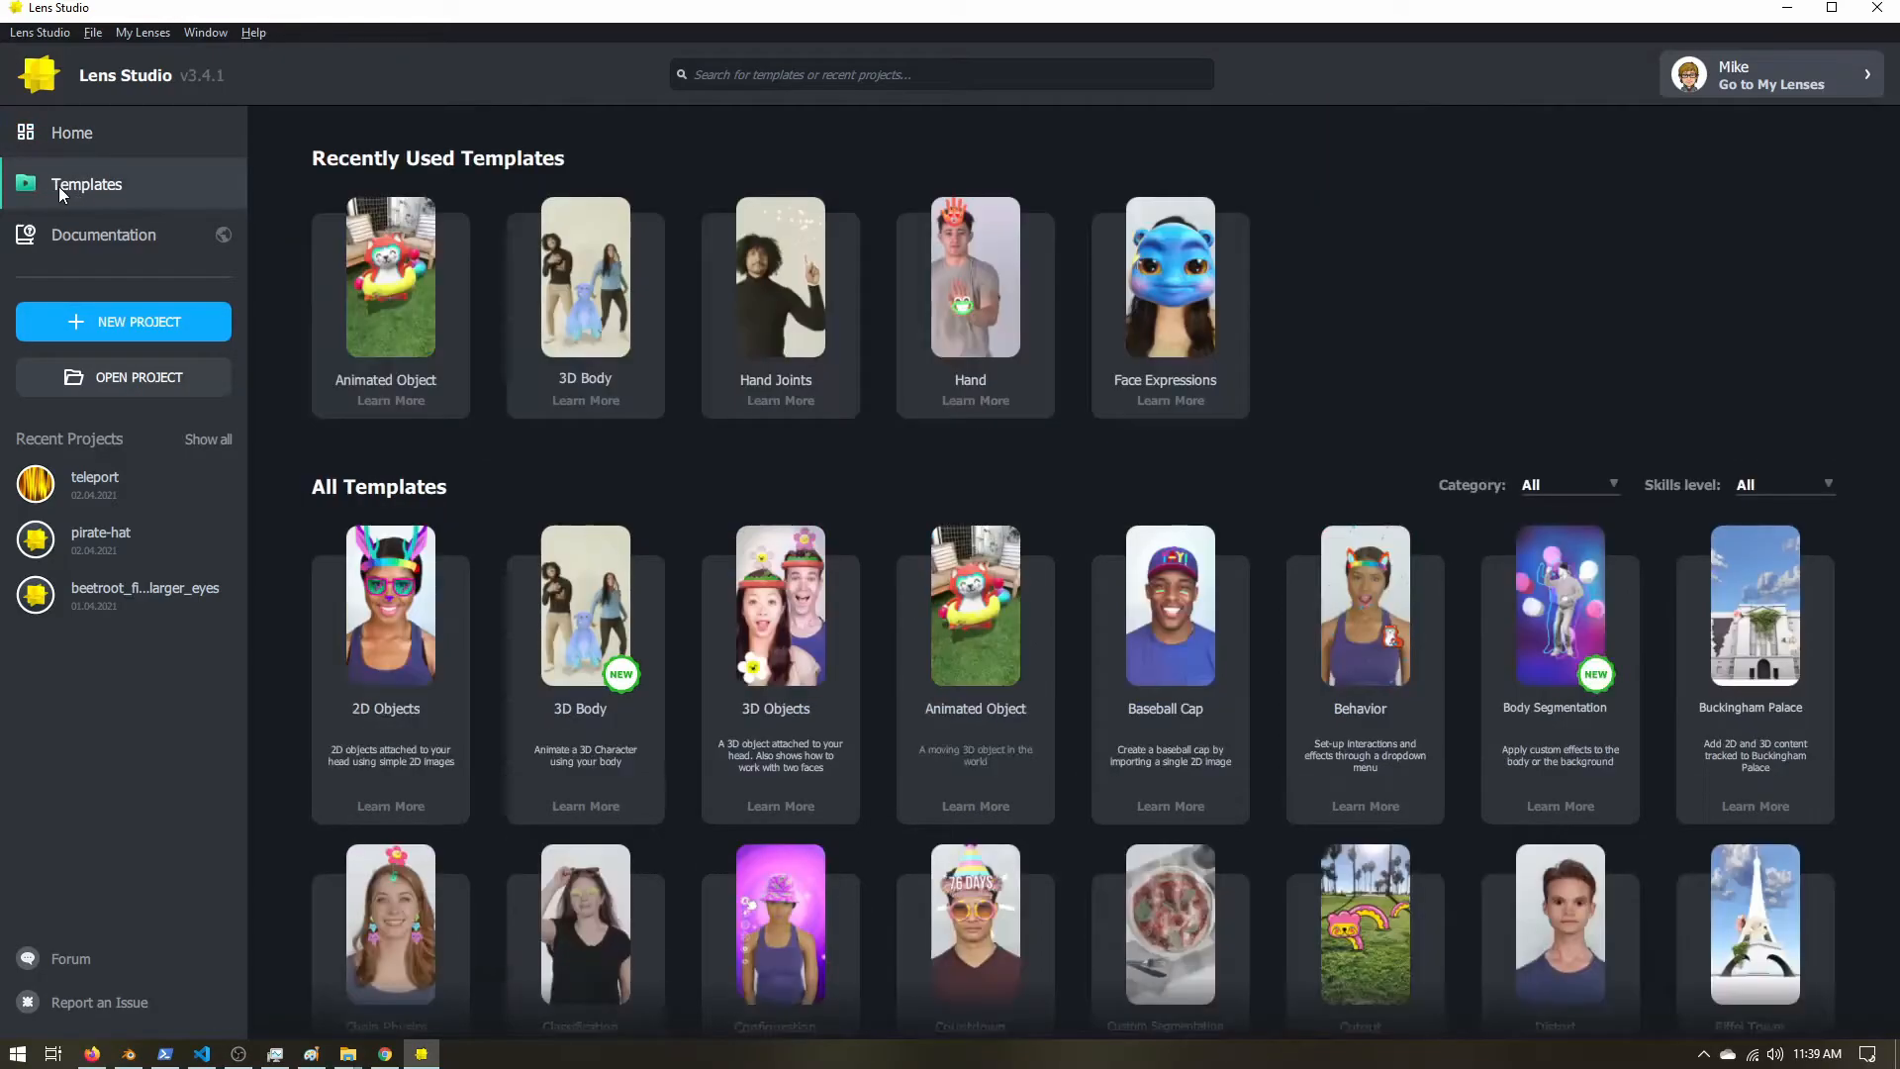
{"action": "mouse_move", "coordinate": [976, 667]}
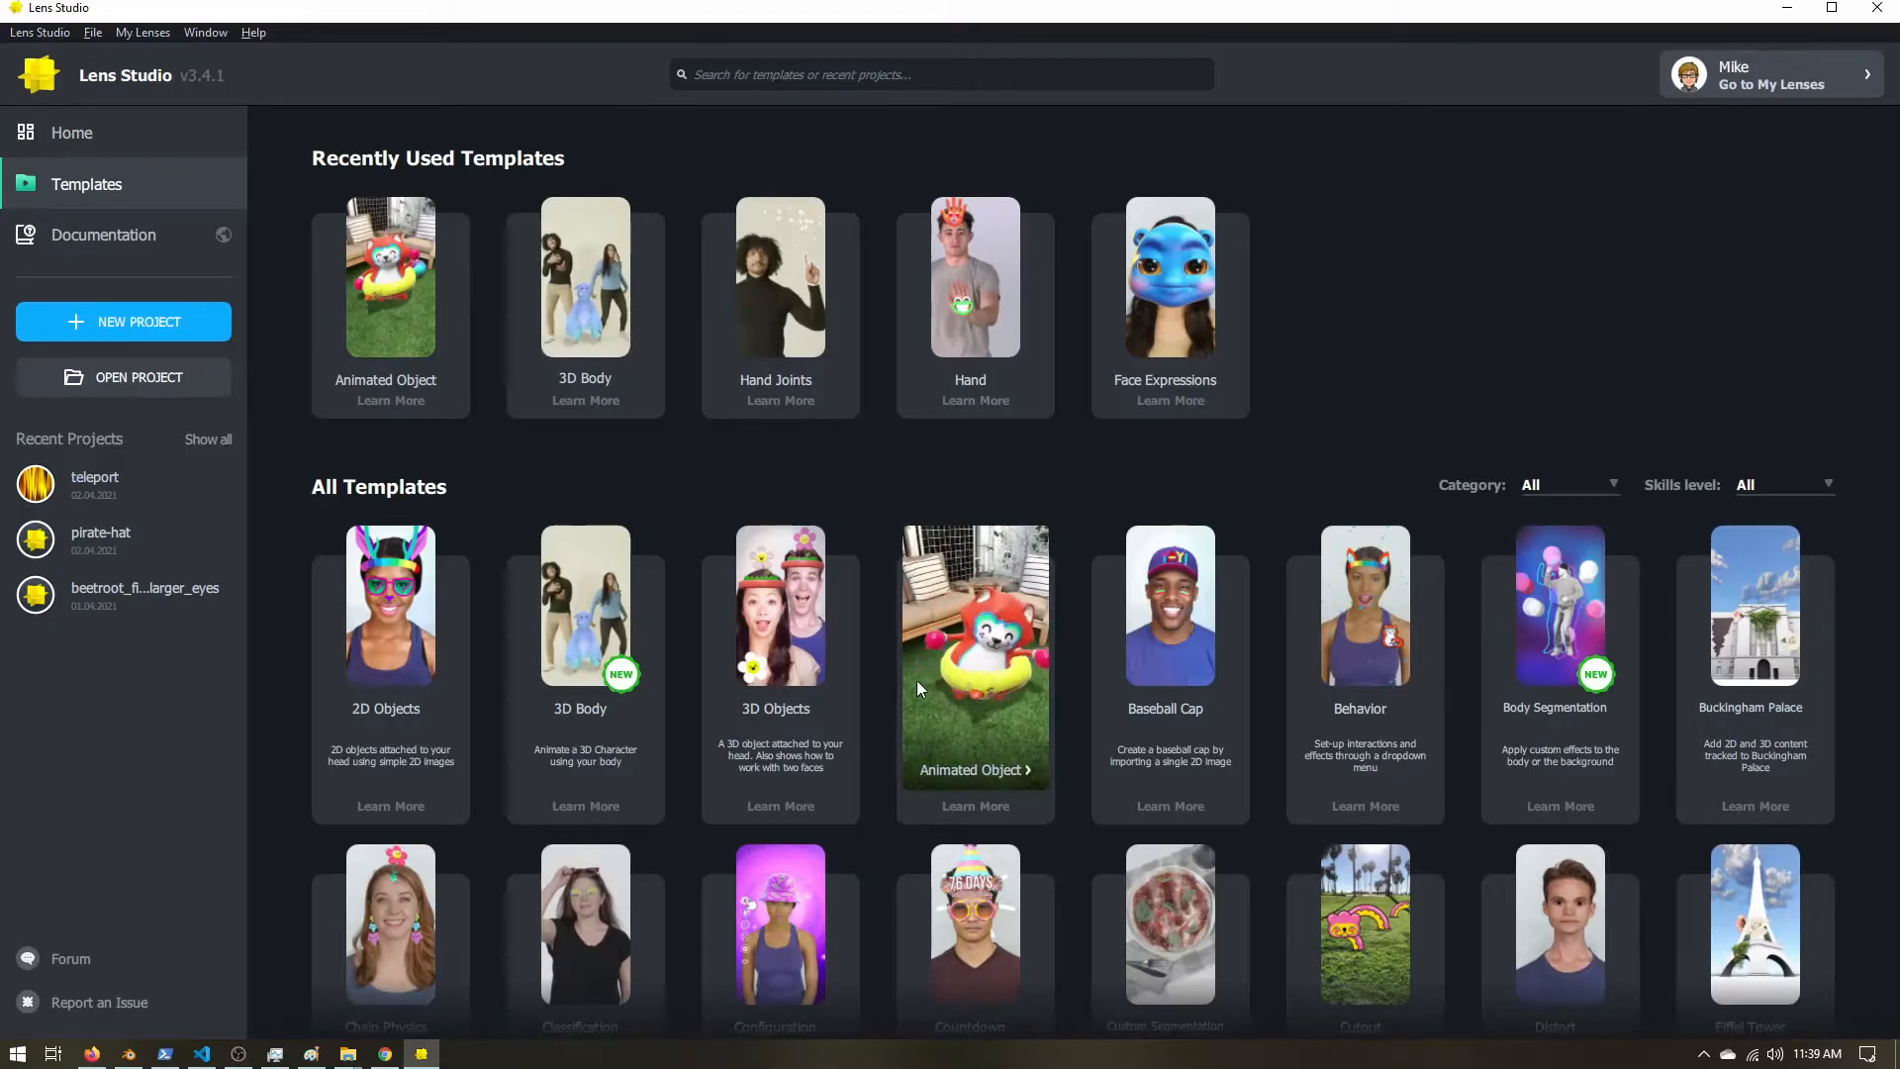
{"action": "mouse_move", "coordinate": [796, 73]}
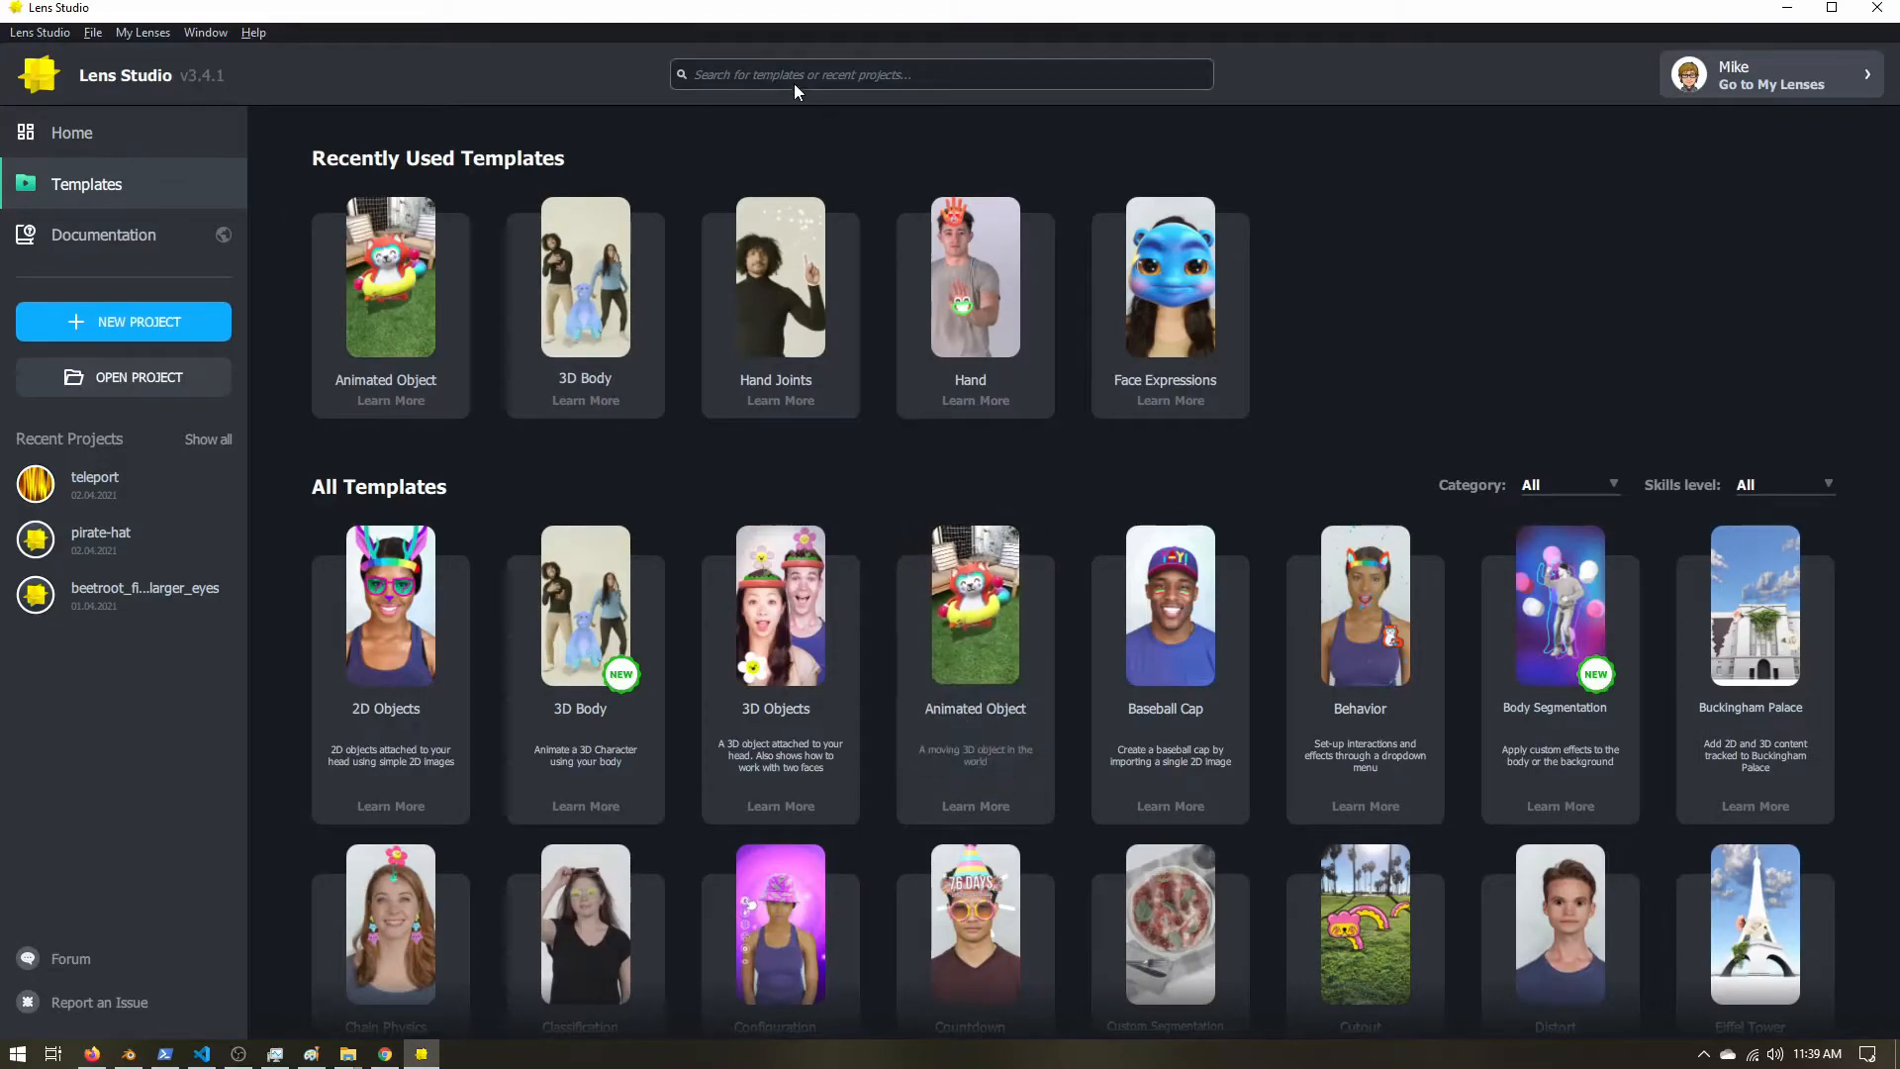
{"action": "mouse_move", "coordinate": [974, 623]}
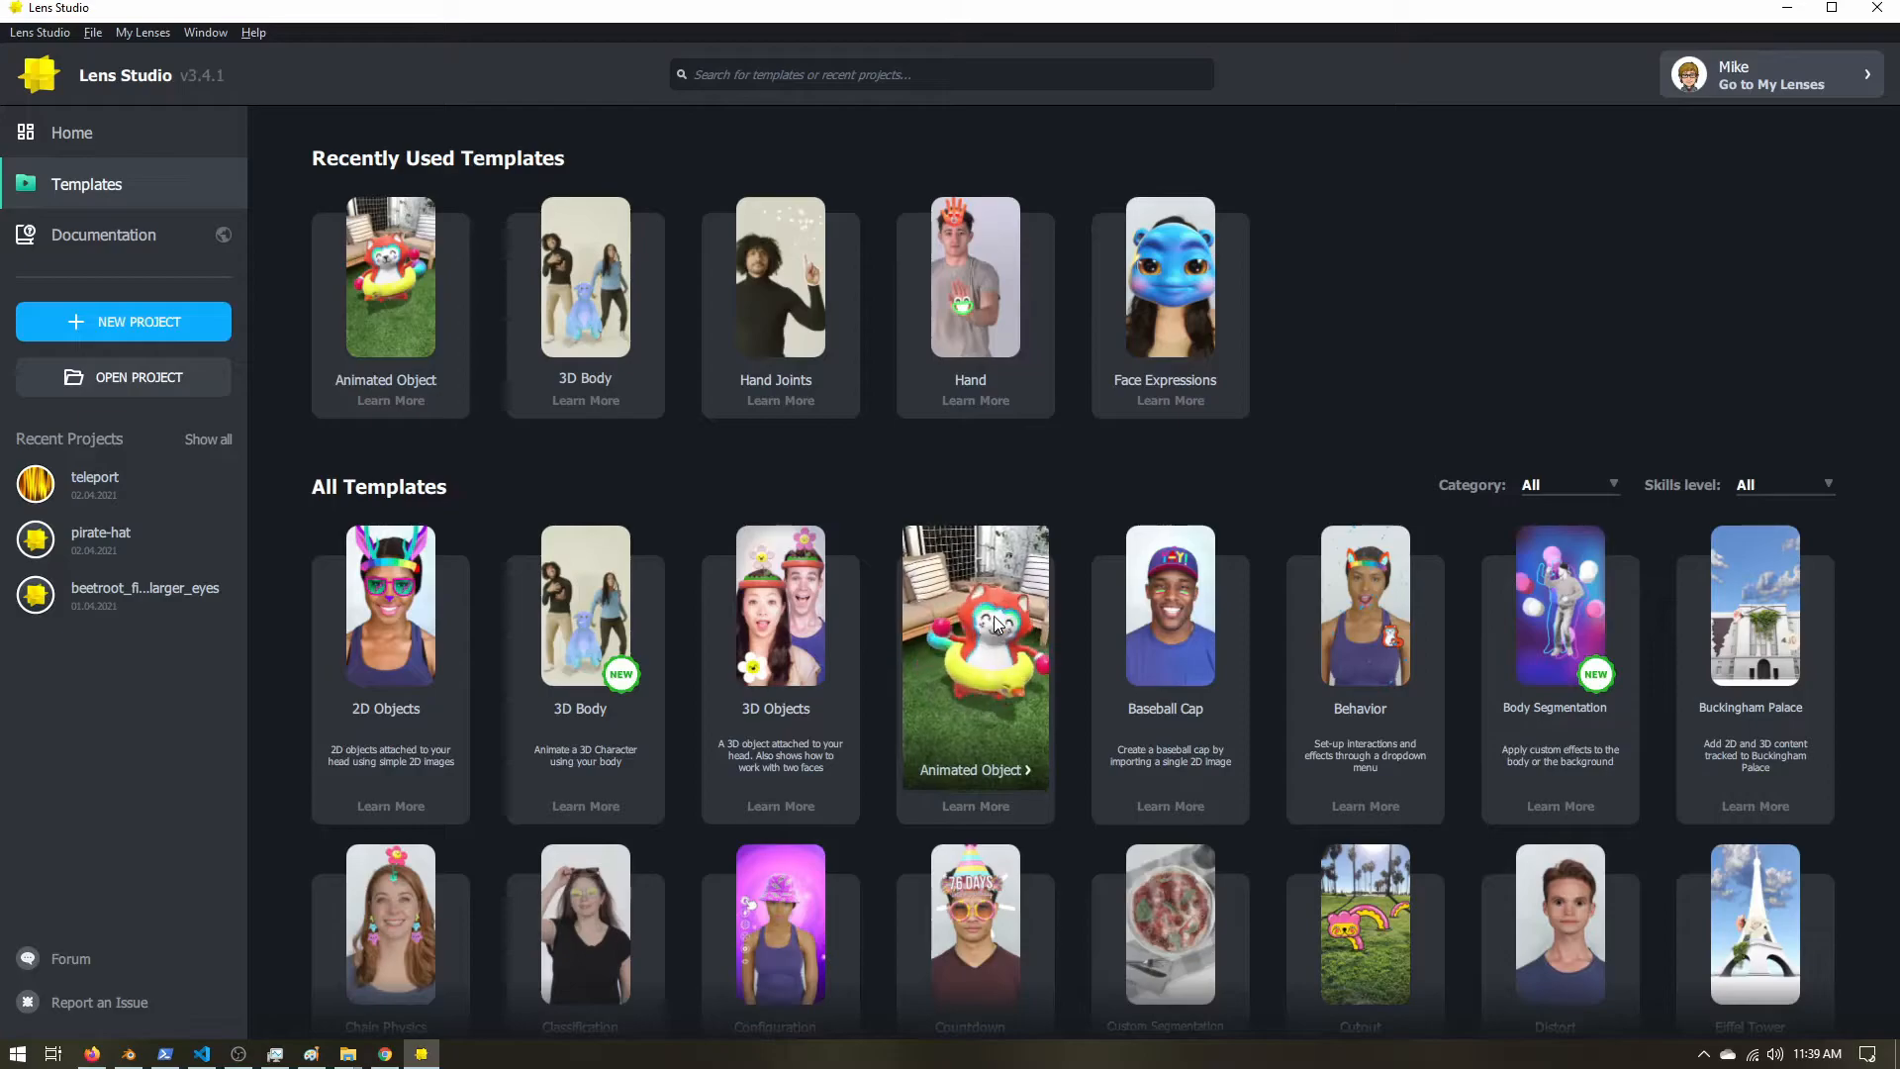
{"action": "left_click", "coordinate": [974, 657]}
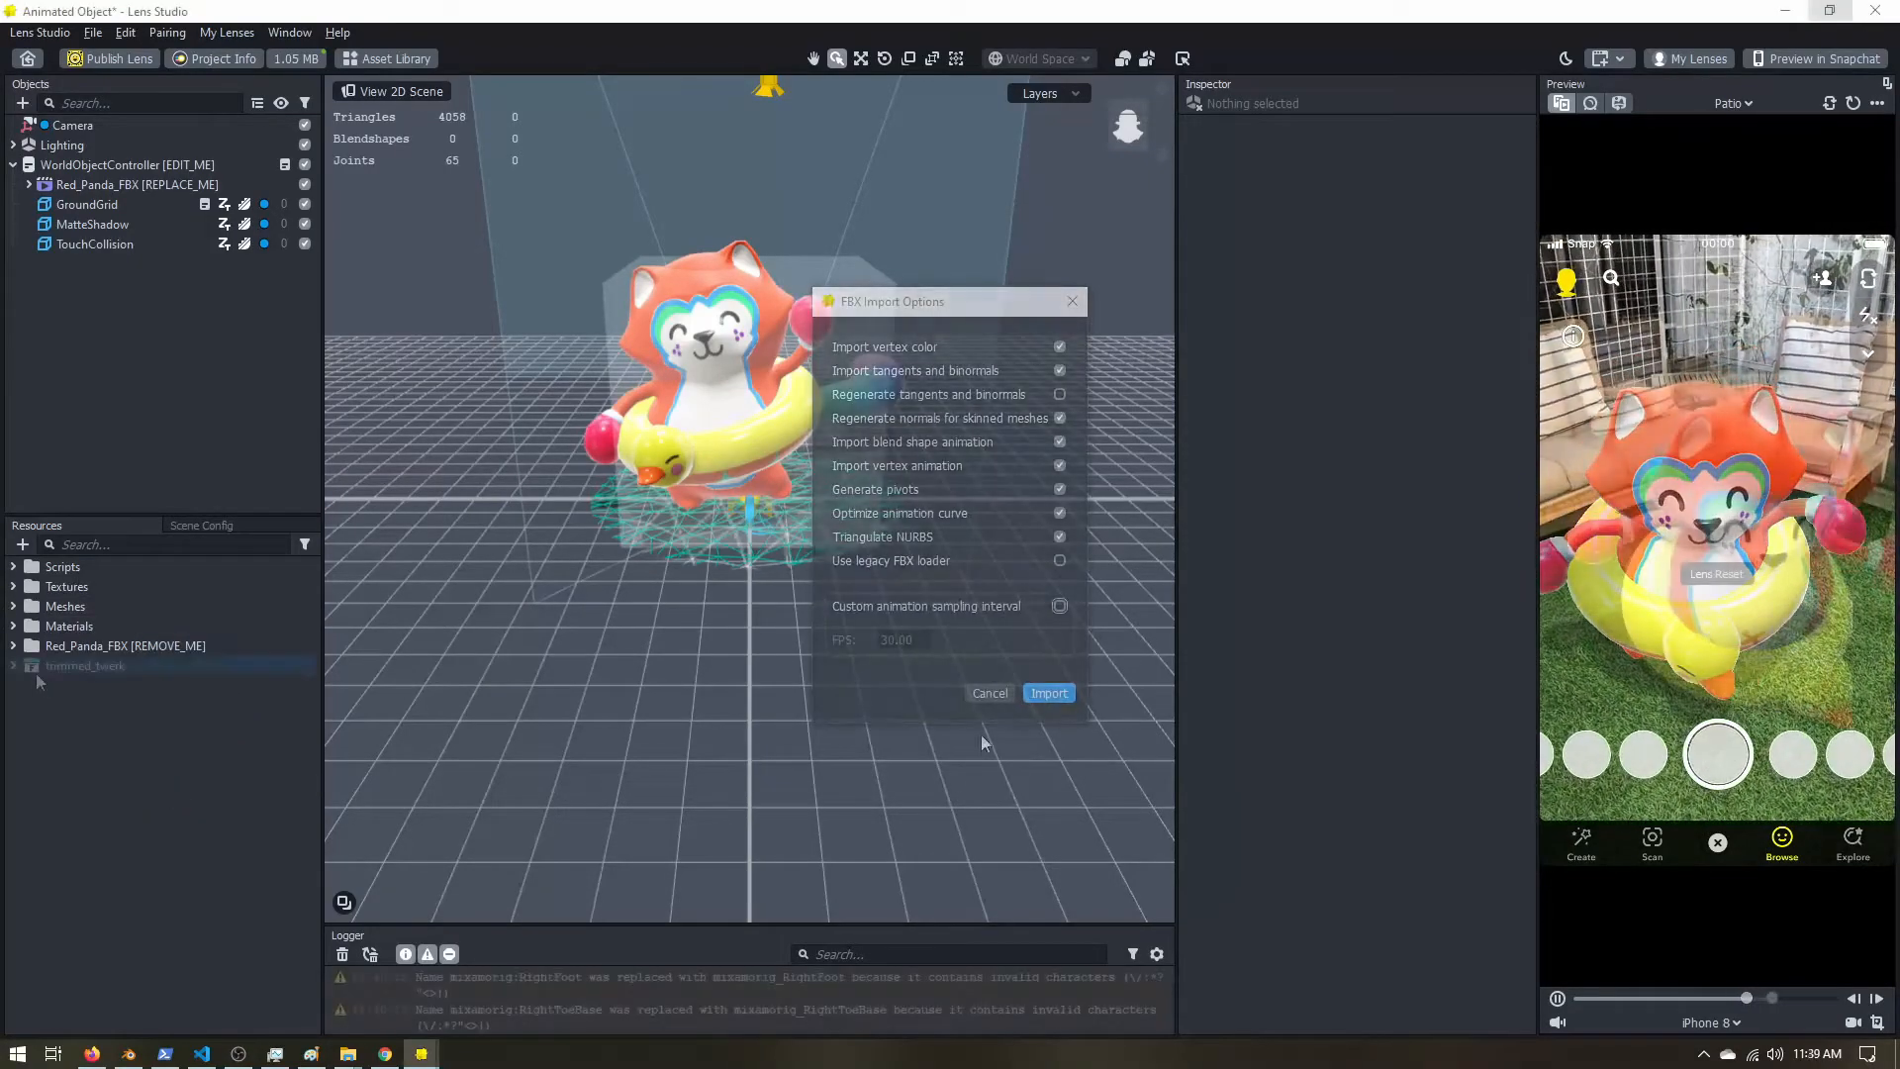
Import trimmed_twerk, place it under WorldObjectController, and remove Red_Panda_FBX.
{"action": "left_click", "coordinate": [1049, 693]}
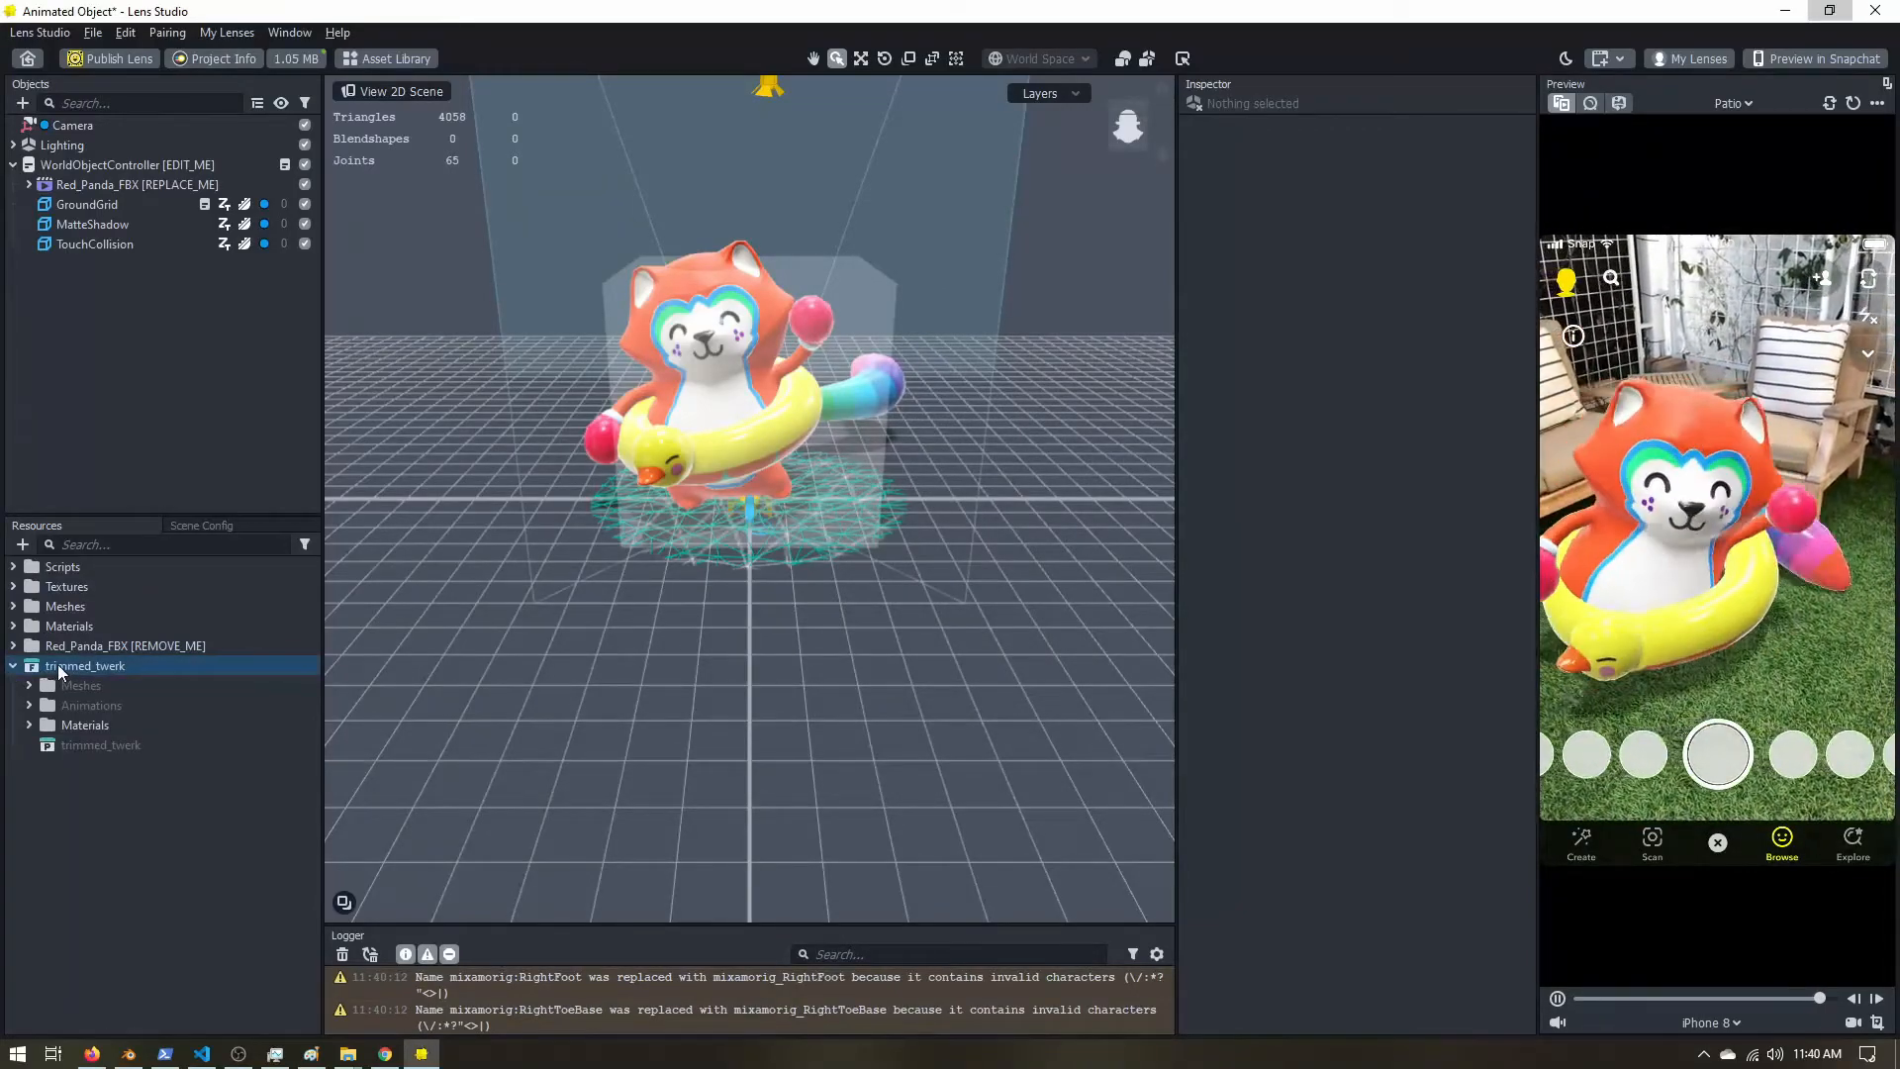
{"action": "left_click", "coordinate": [101, 744]}
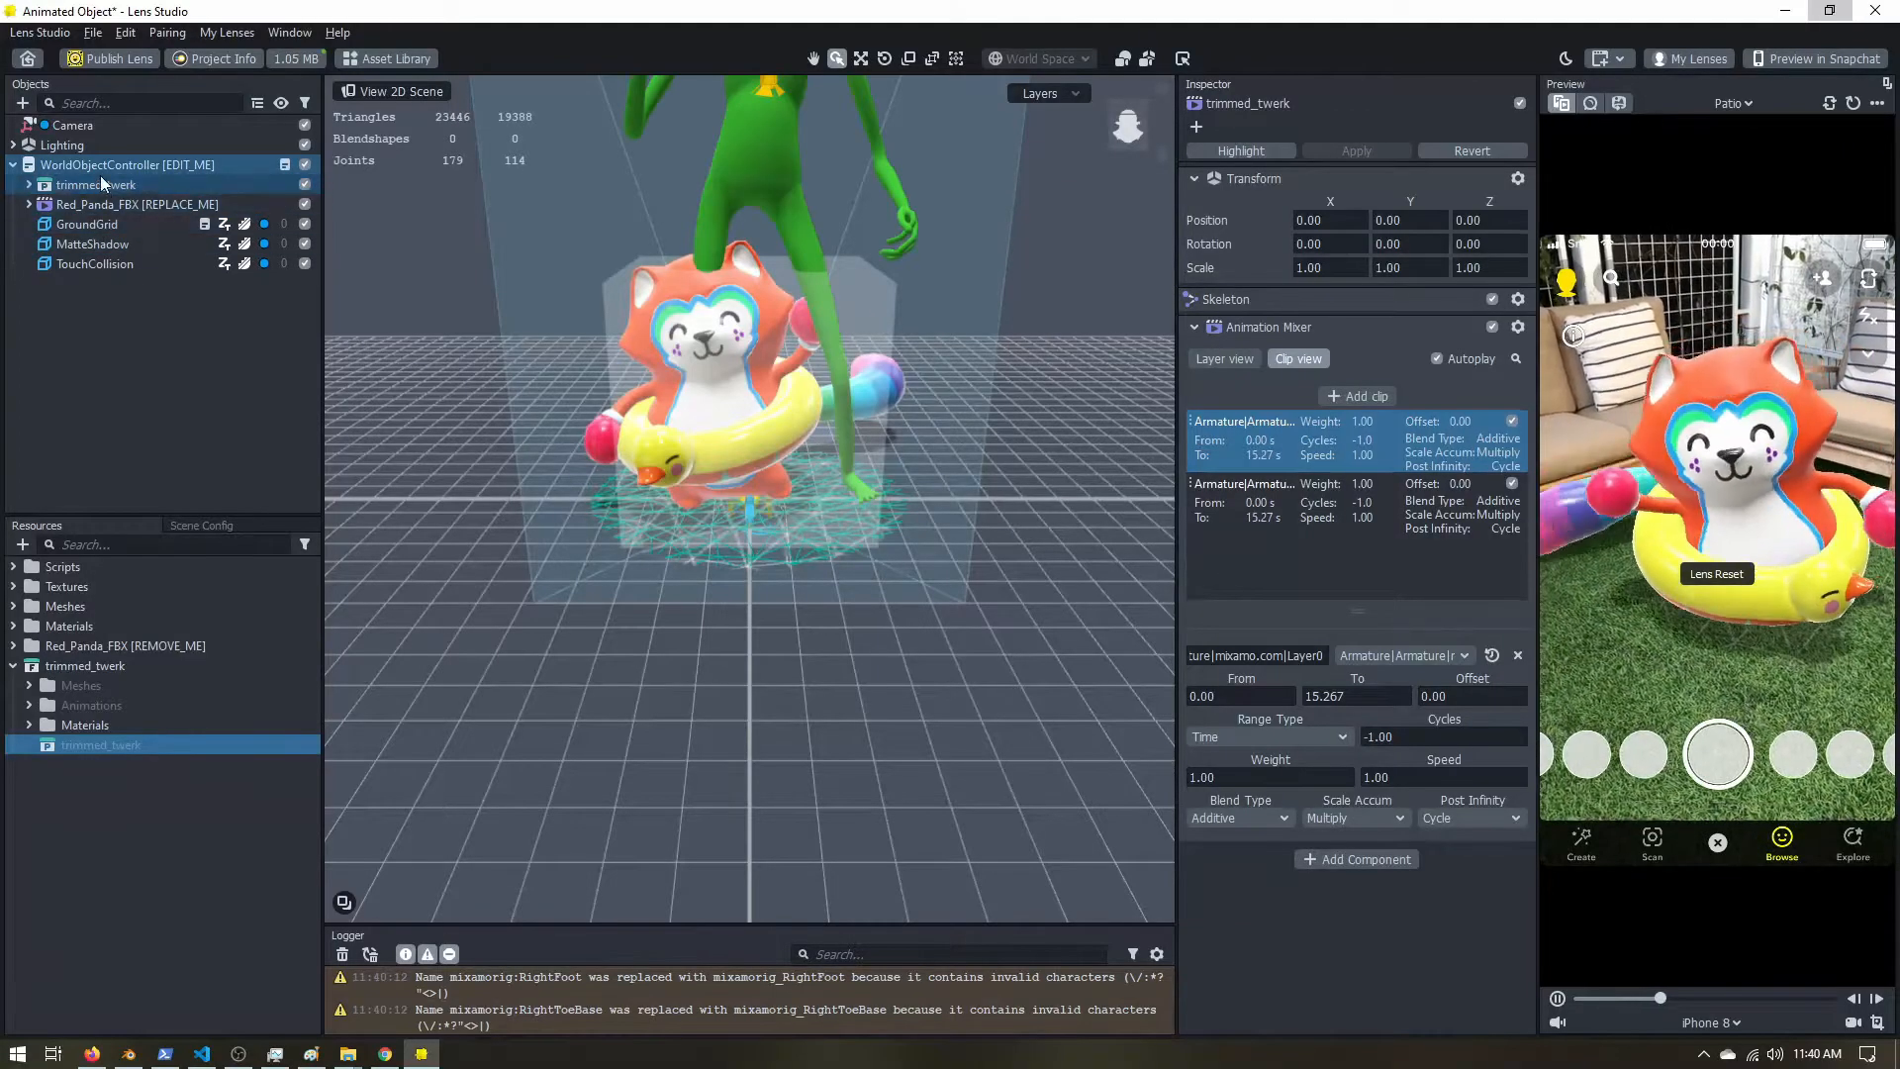
{"action": "left_click", "coordinate": [136, 203]}
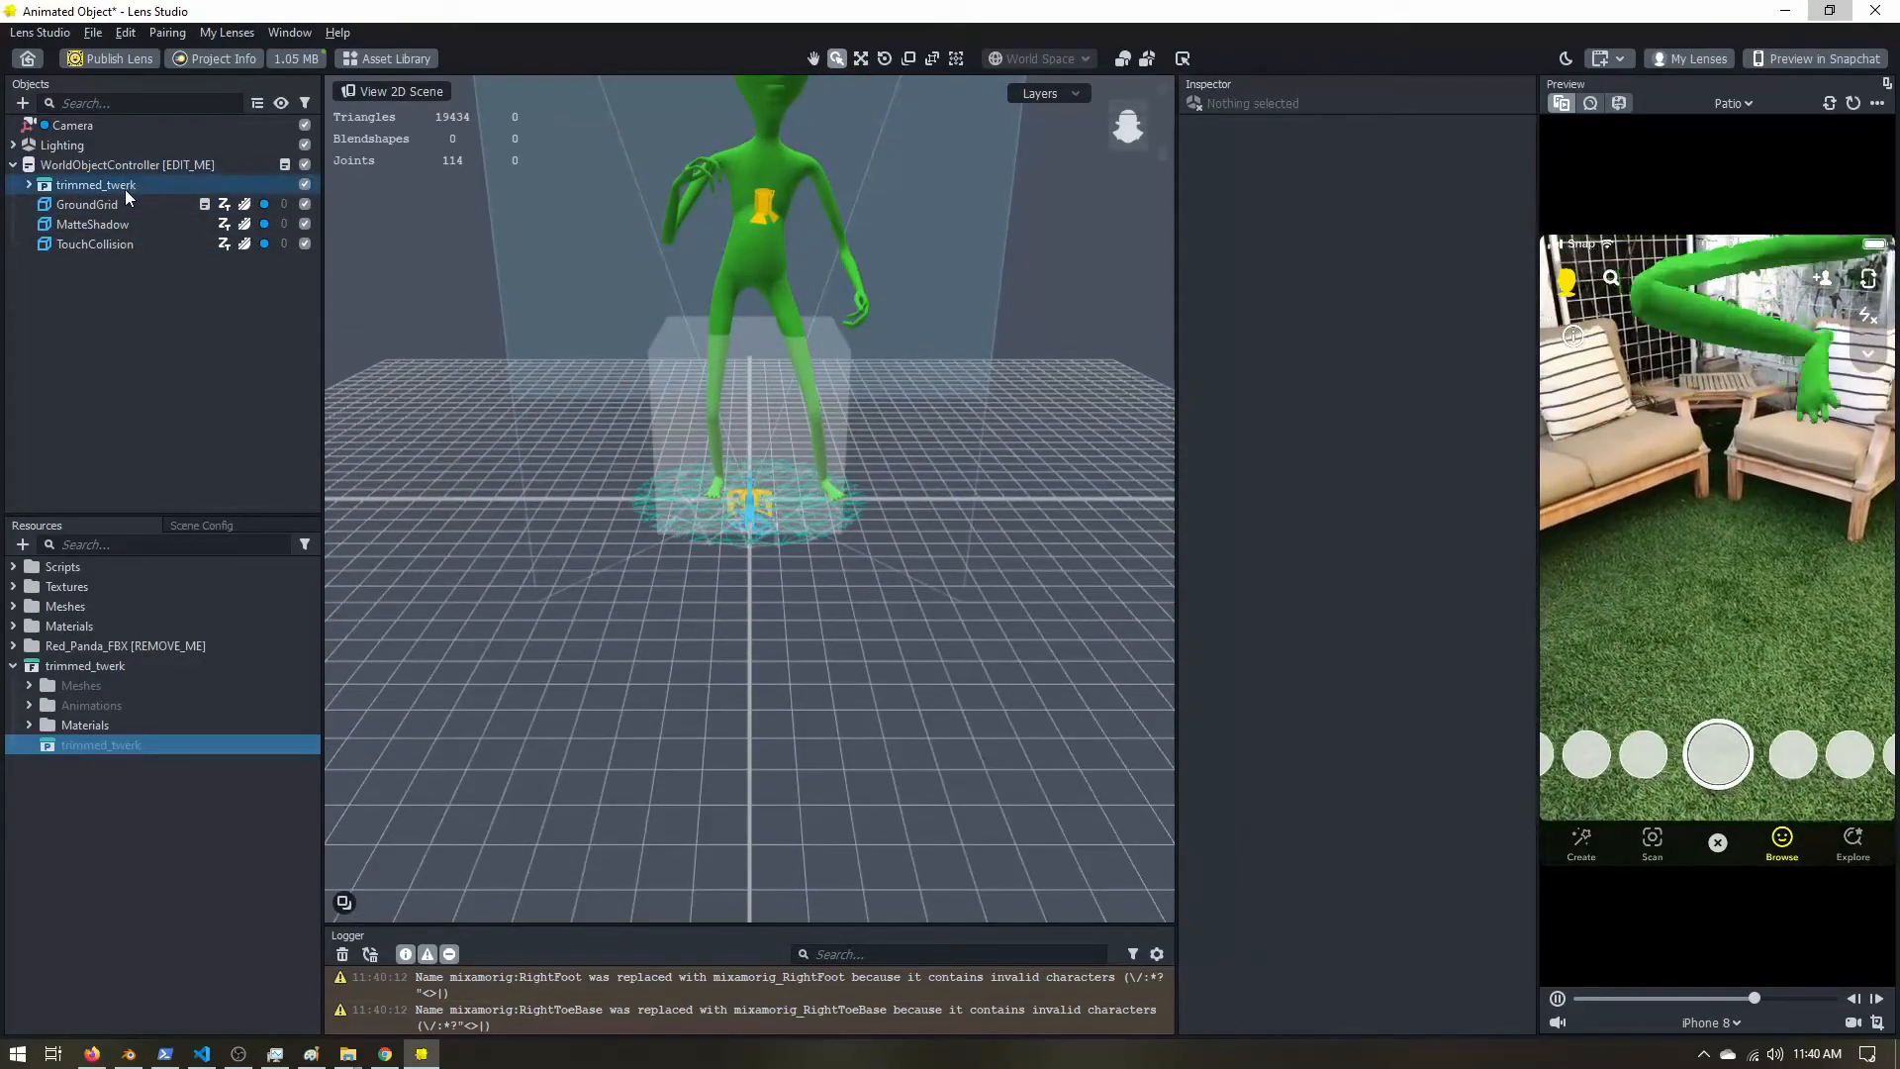
Select the trimmed_twerk alien to scale it to 0.5 and untick its first clip.
{"action": "left_click", "coordinate": [95, 184]}
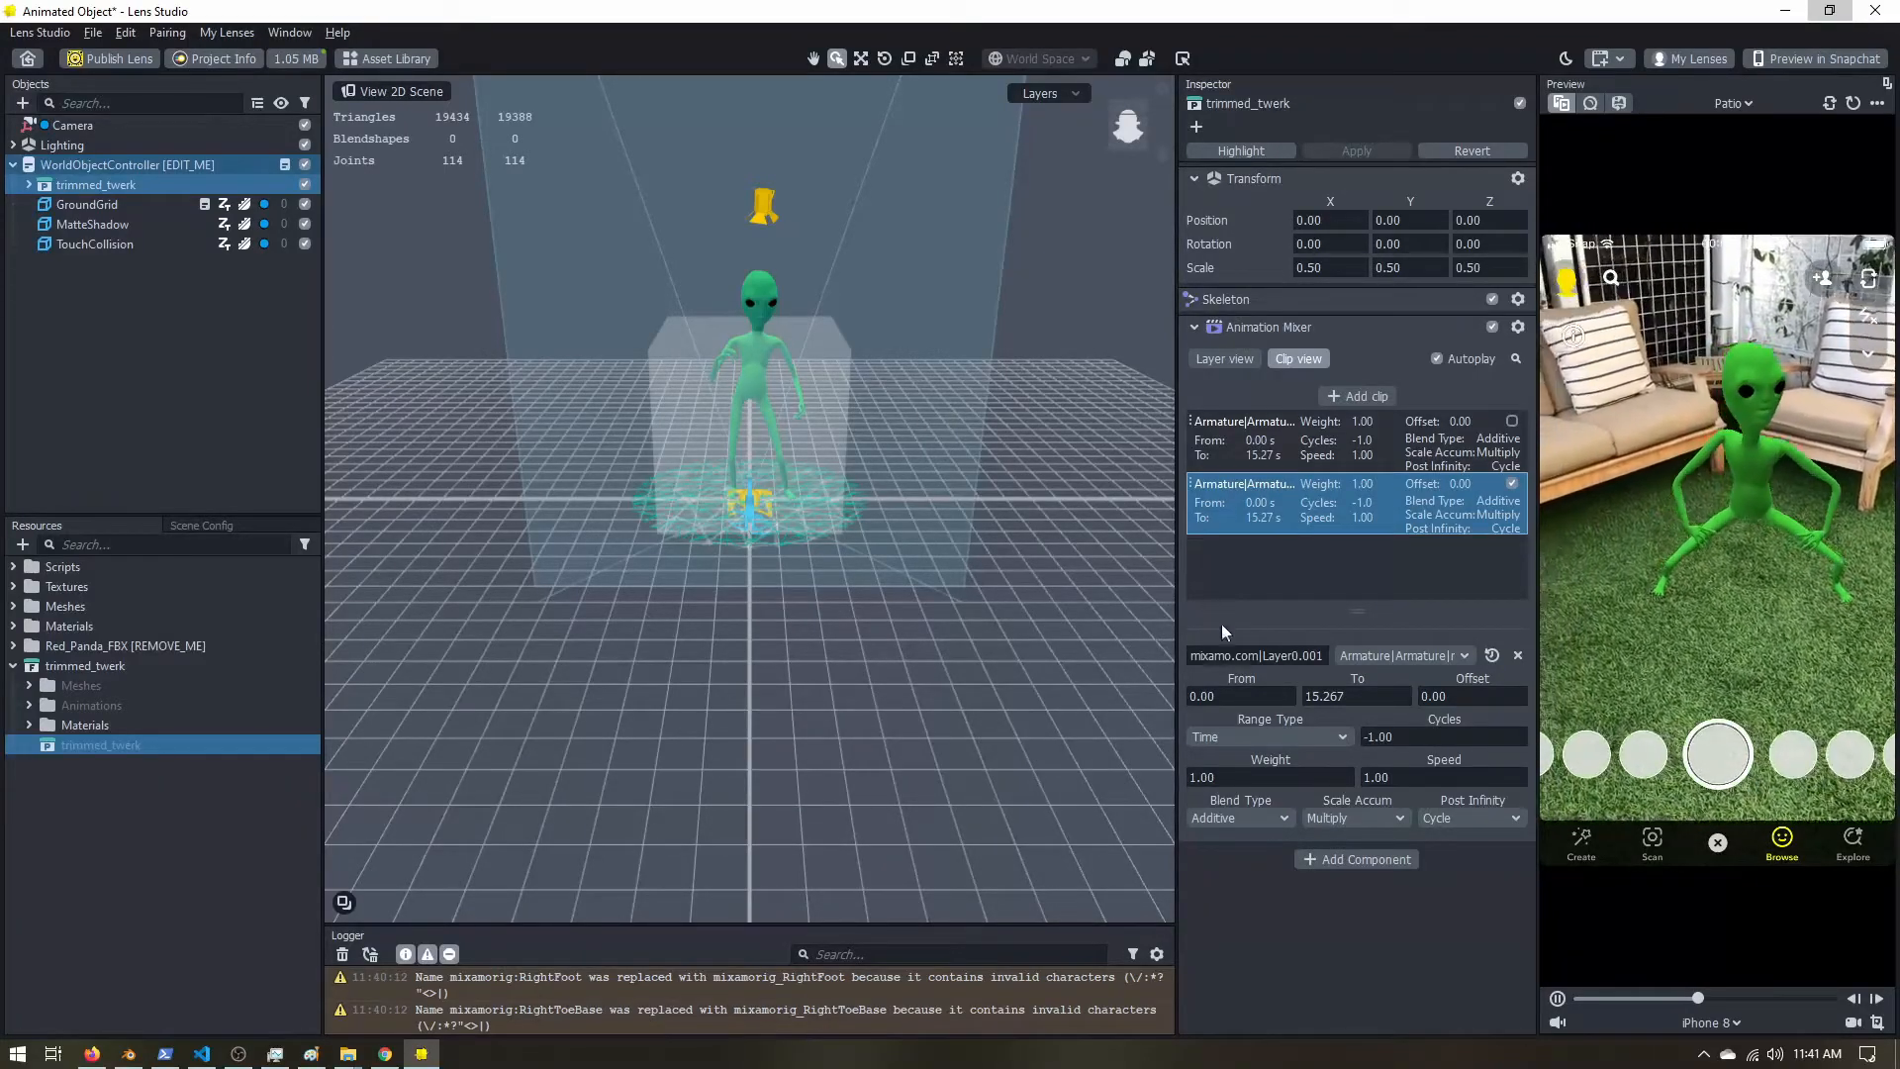
Set the clip's Range Type to Frames starting from frame 173 (to 326).
{"action": "left_click", "coordinate": [1268, 736]}
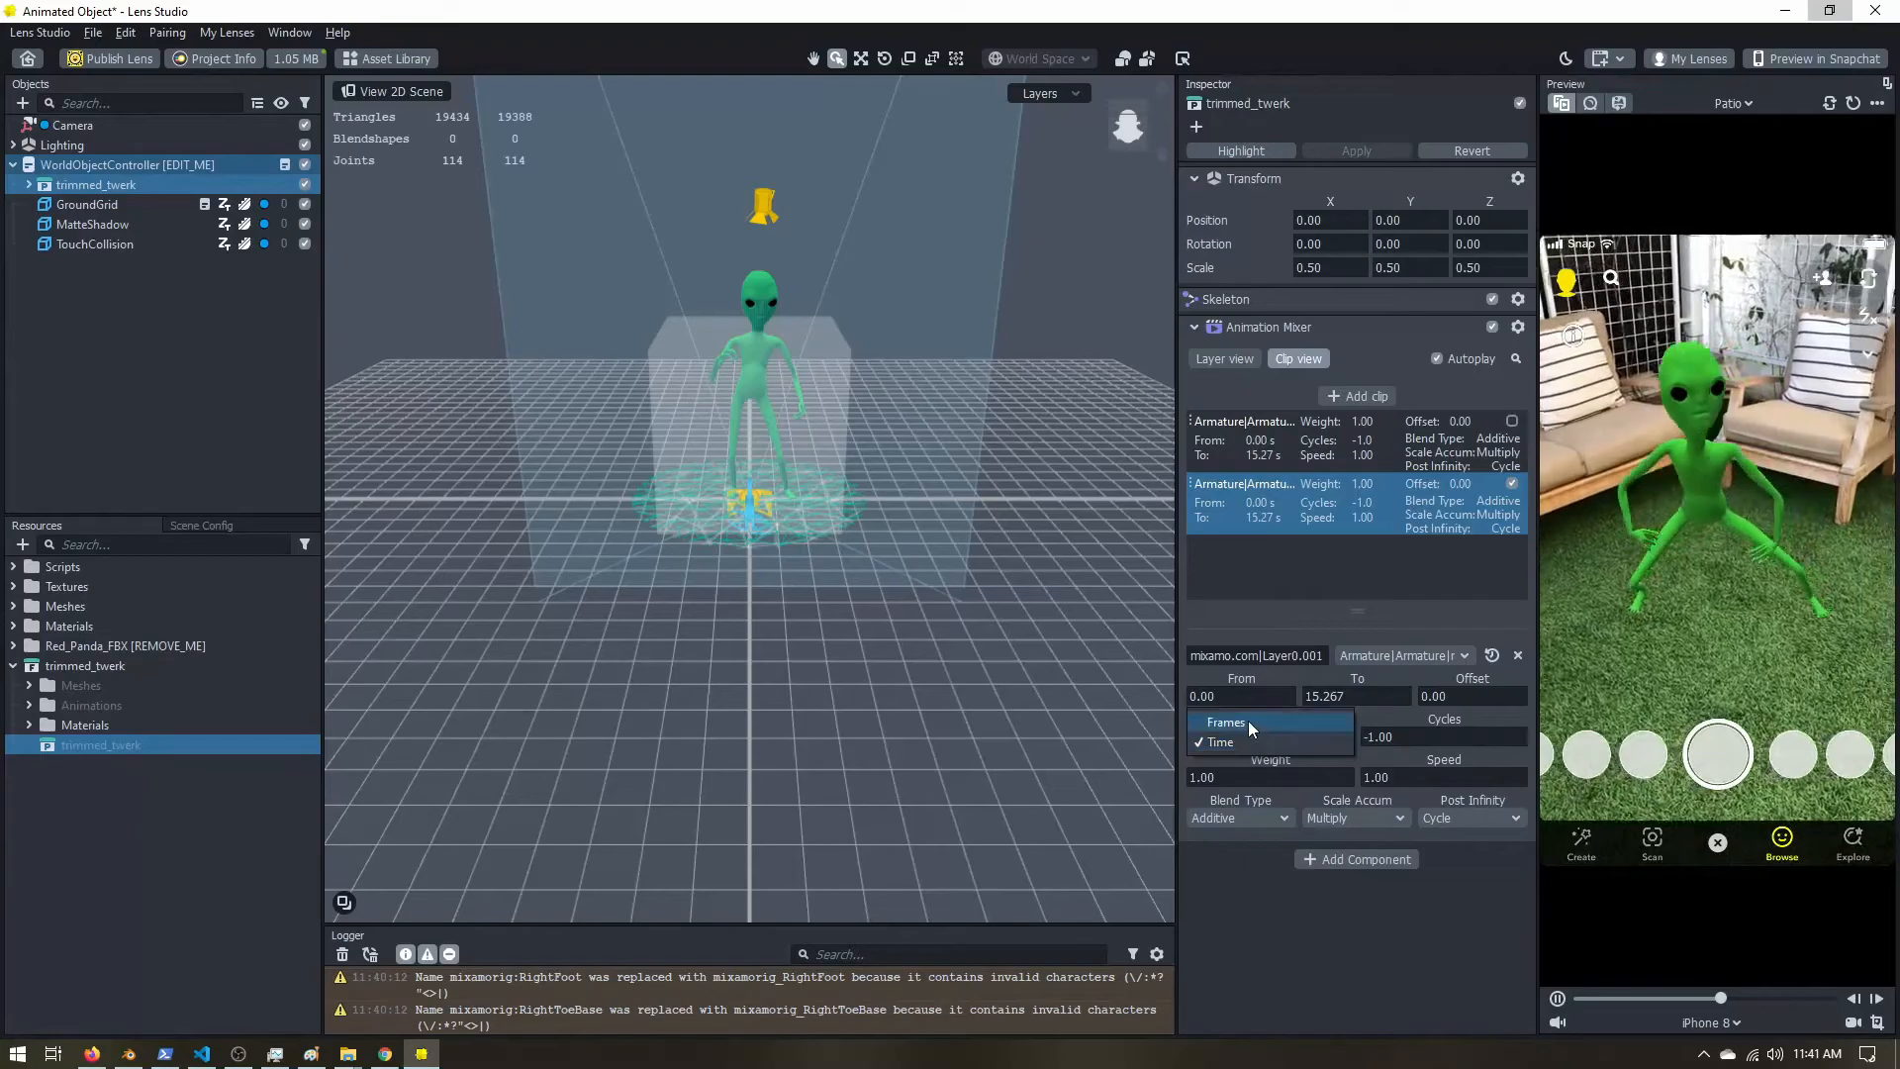
{"action": "left_click", "coordinate": [1217, 742]}
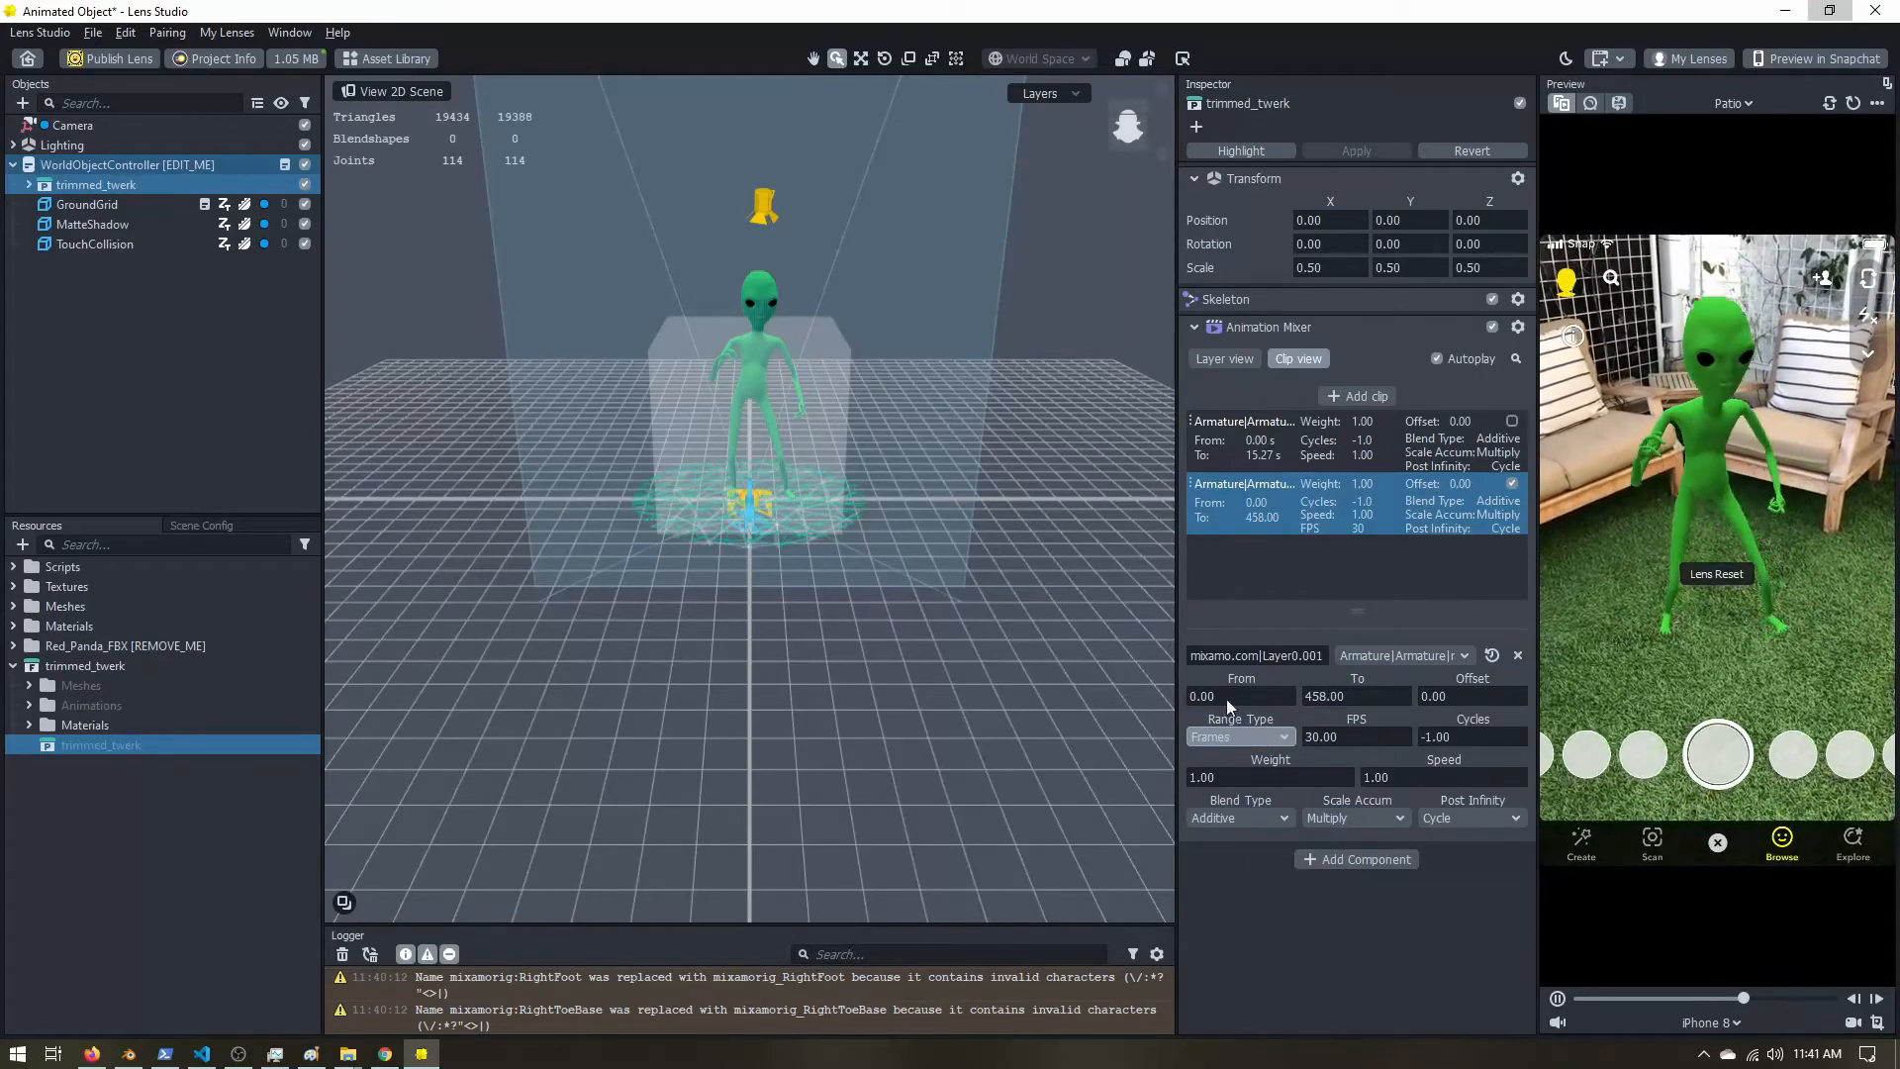
{"action": "type", "text": "173"}
{"action": "type", "text": "326"}
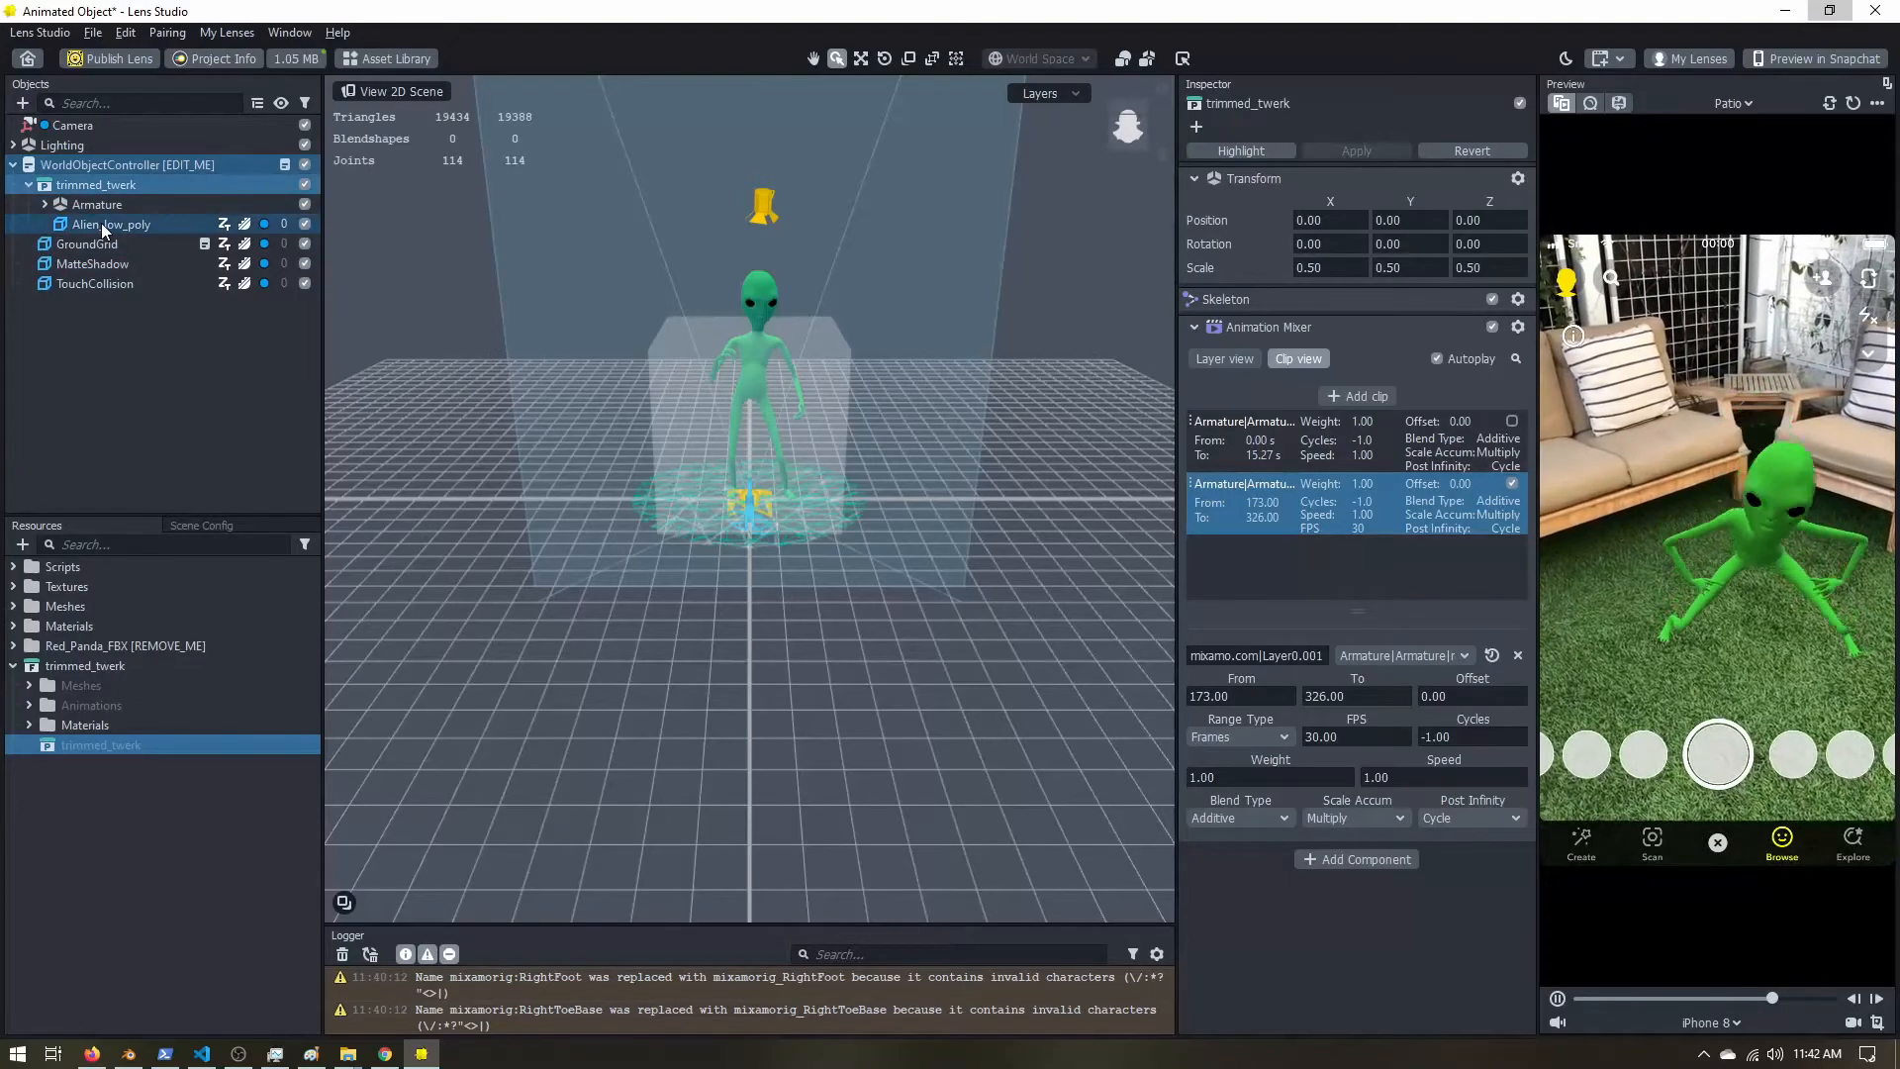
Set Shadow mode to Caster on Alien_low_poly's body and eye Render Mesh Visuals.
{"action": "left_click", "coordinate": [113, 223]}
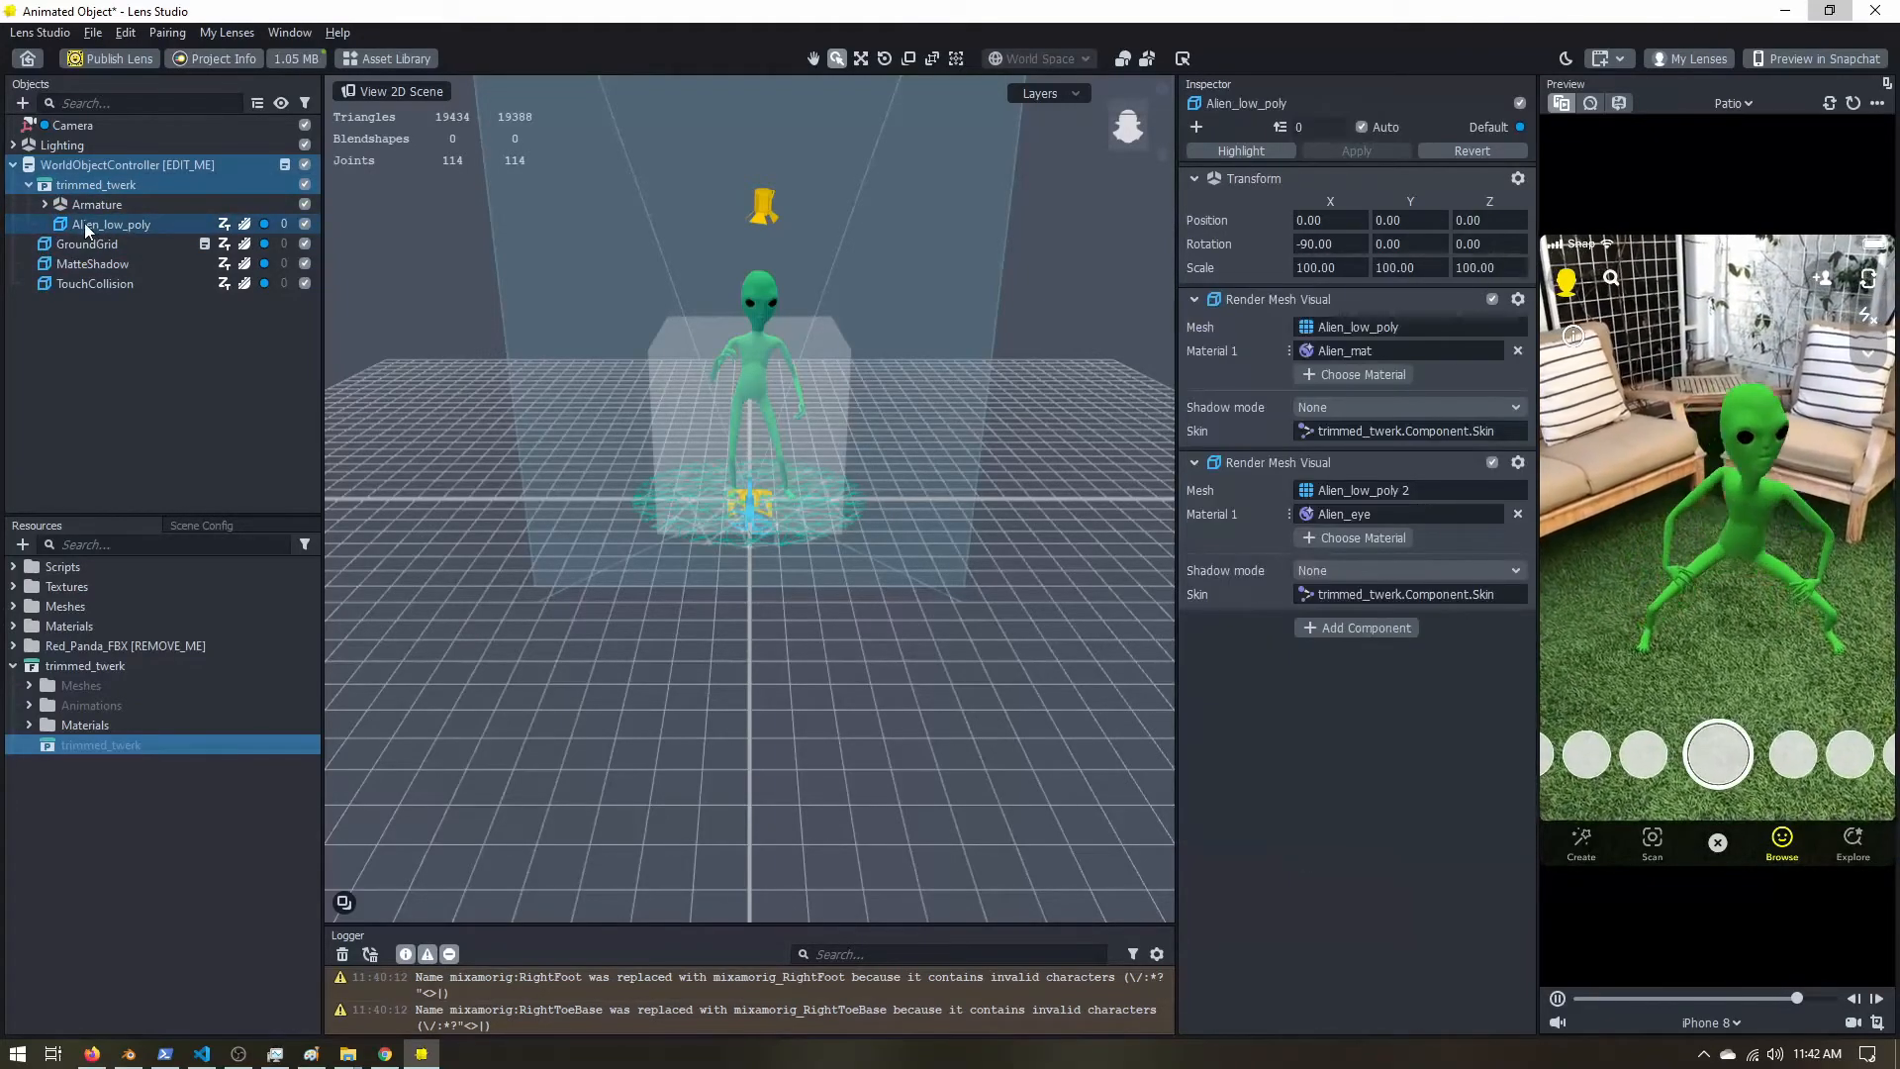
{"action": "left_click", "coordinate": [1405, 405]}
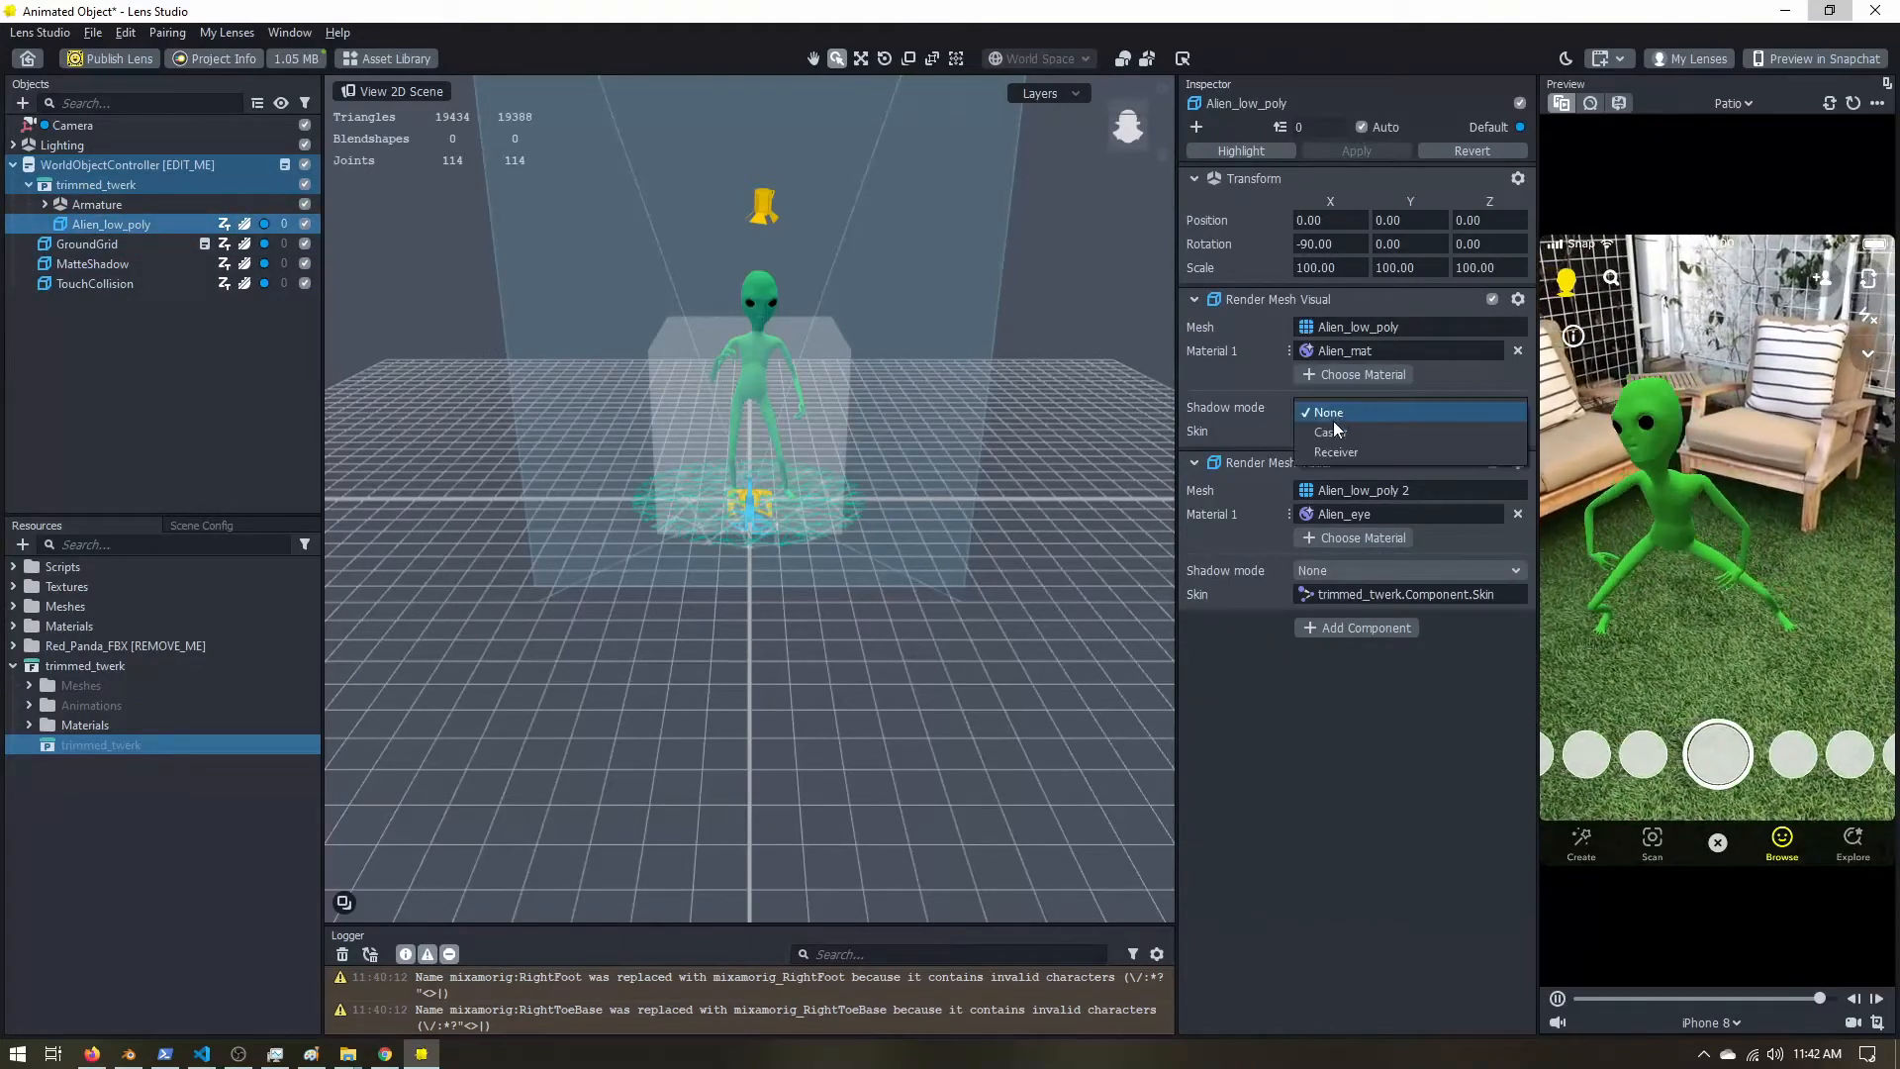
{"action": "left_click", "coordinate": [1328, 431]}
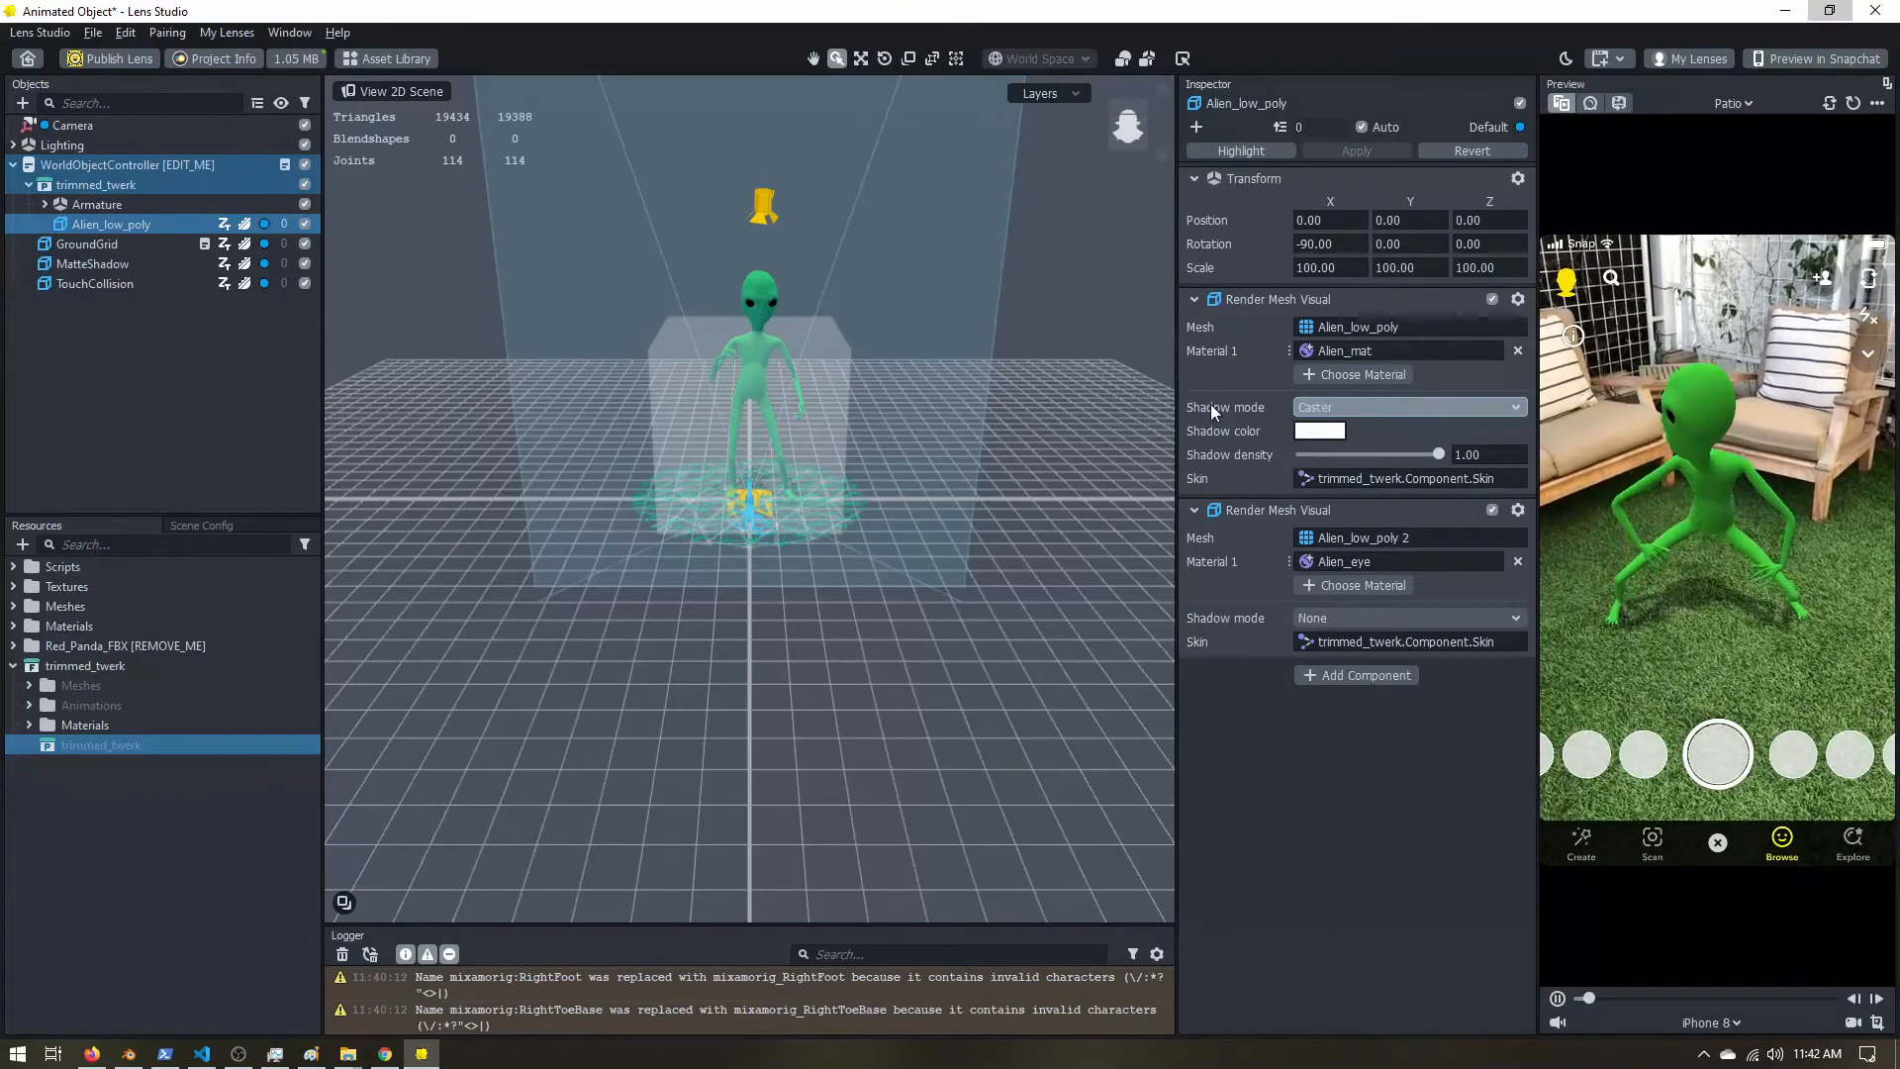
{"action": "left_click", "coordinate": [1405, 617]}
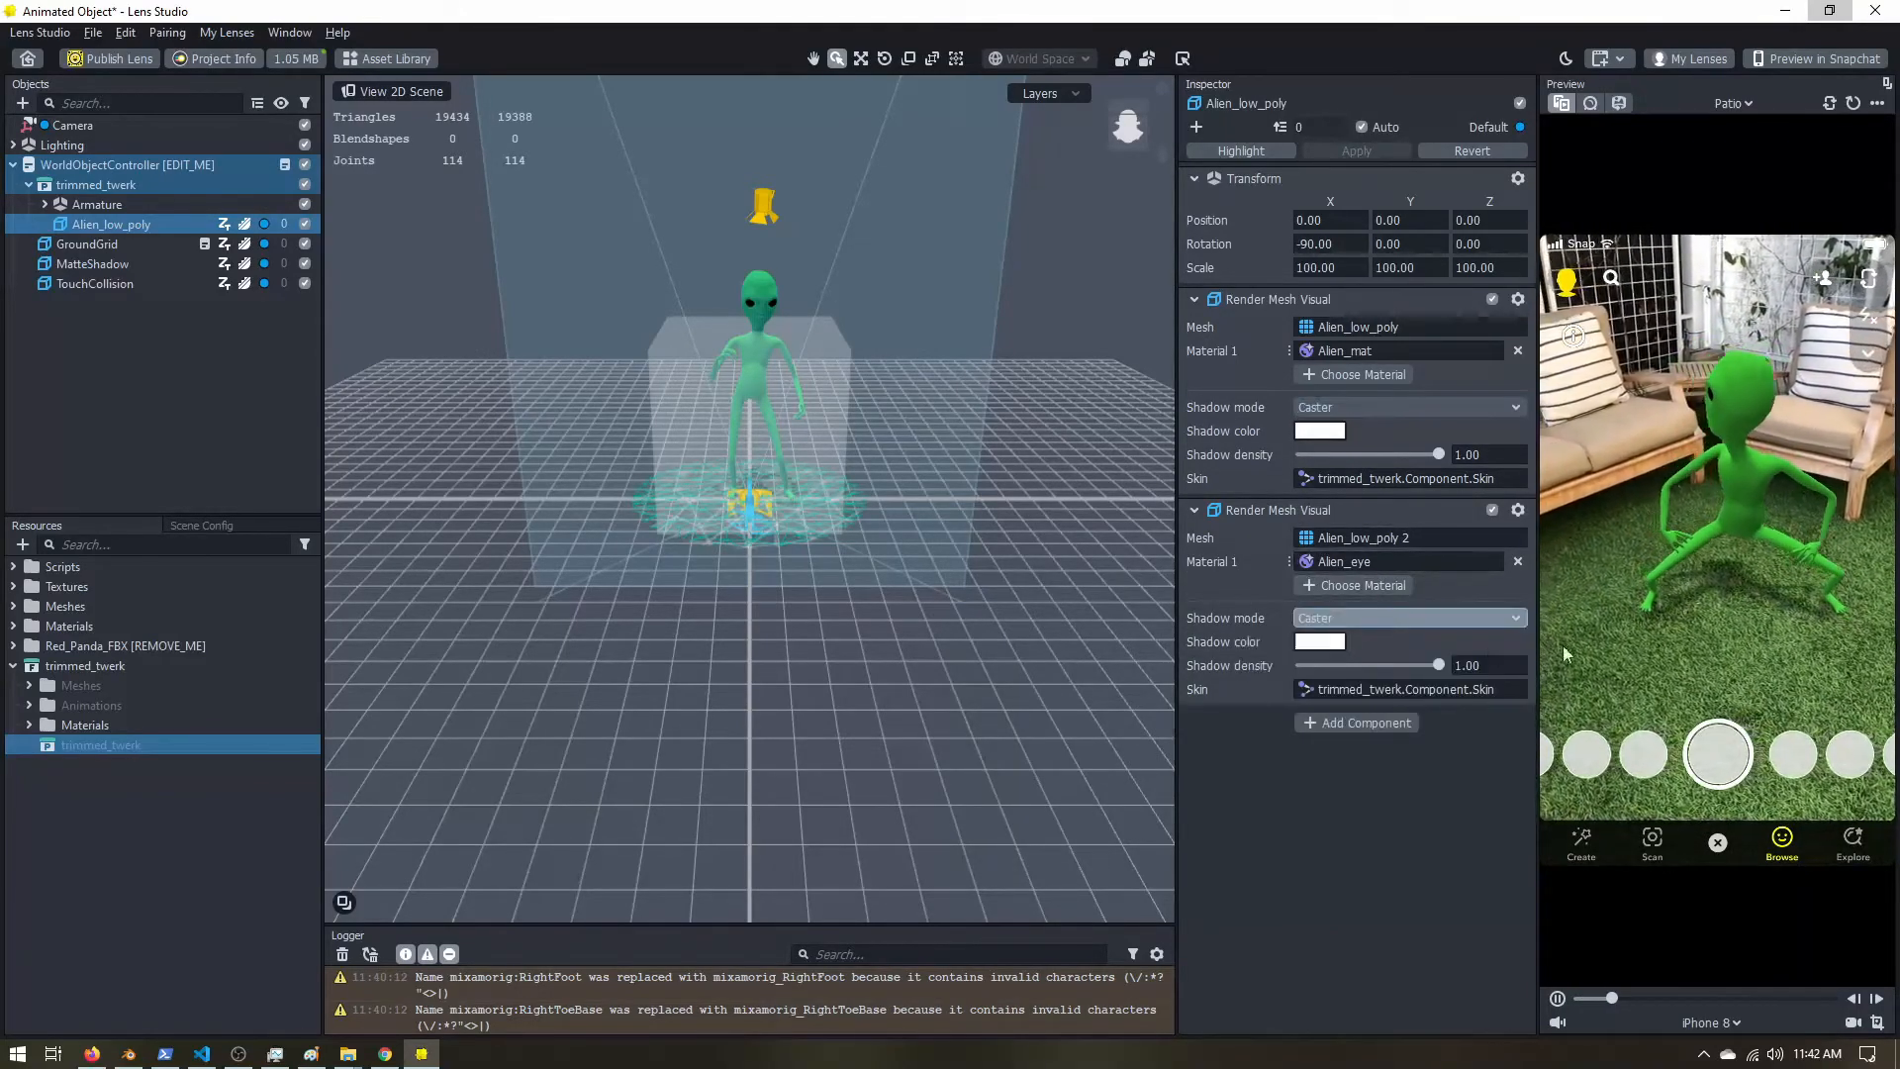